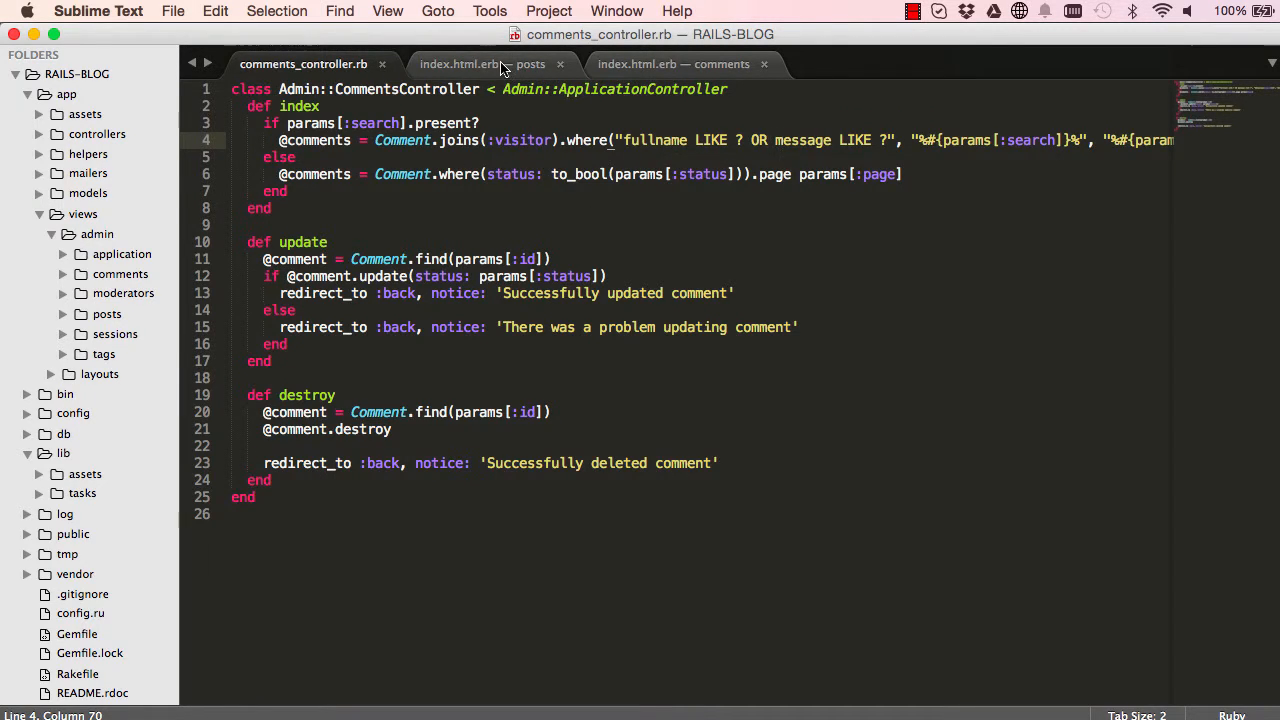
Review the posts and comments index templates, then copy the comment search query from the controller
{"action": "left_click", "coordinate": [484, 64]}
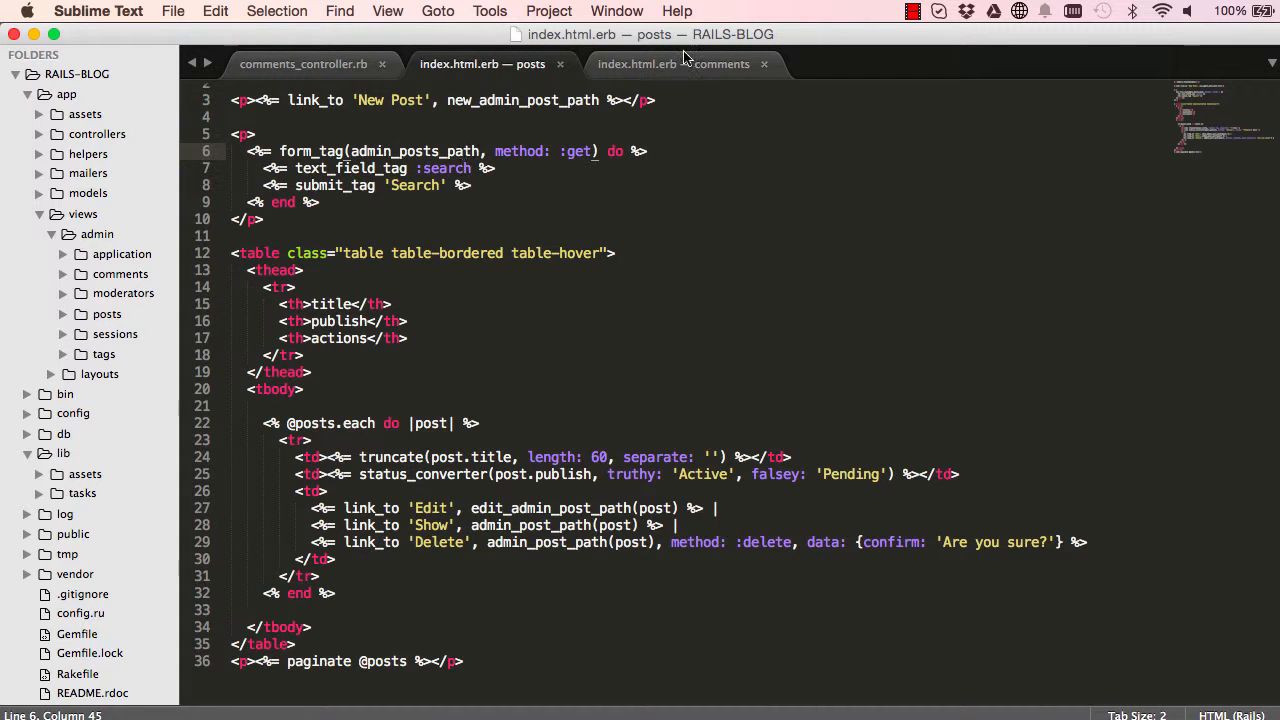
{"action": "left_click", "coordinate": [672, 64]}
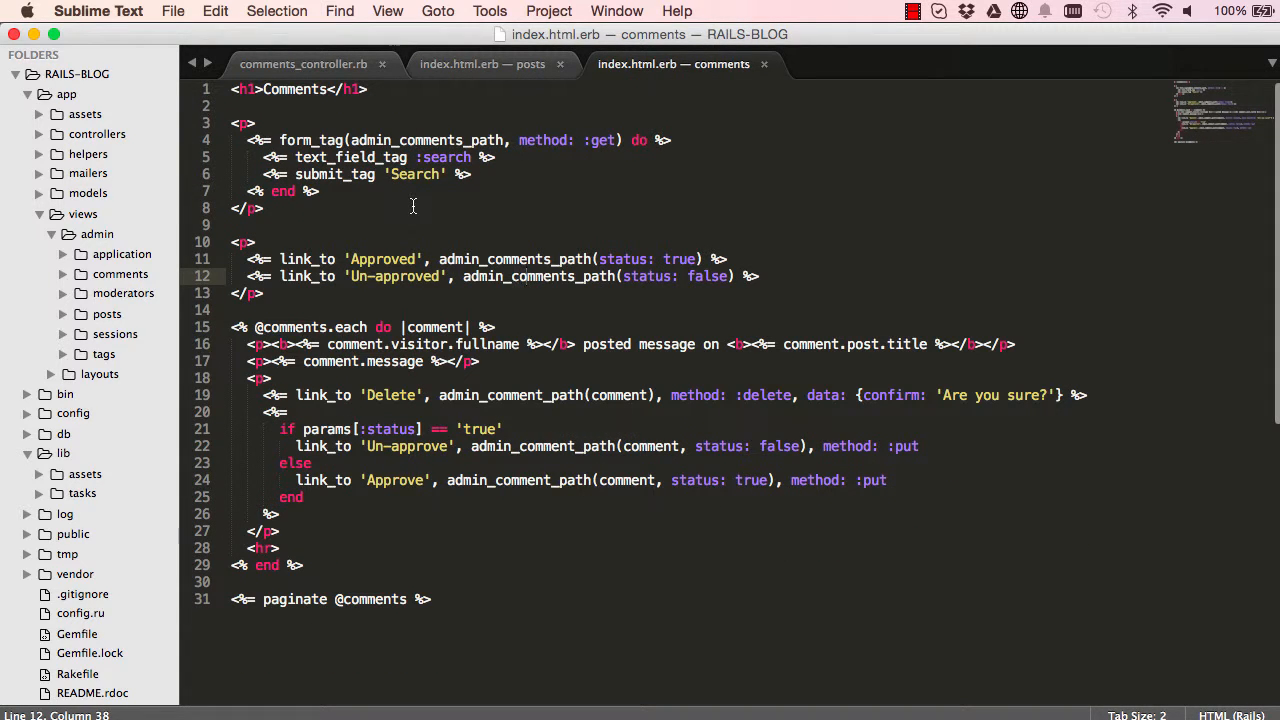
{"action": "left_click", "coordinate": [304, 62]}
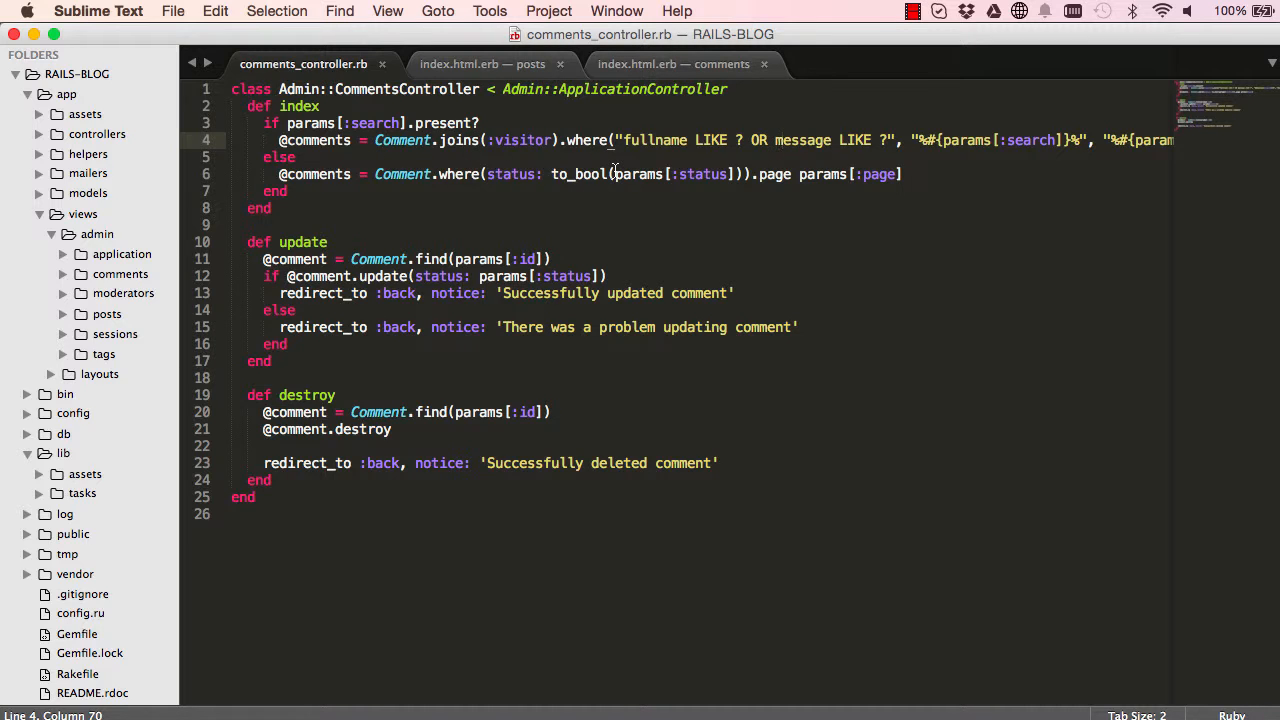
{"action": "scroll", "scroll_direction": "right", "scroll_amount": 3}
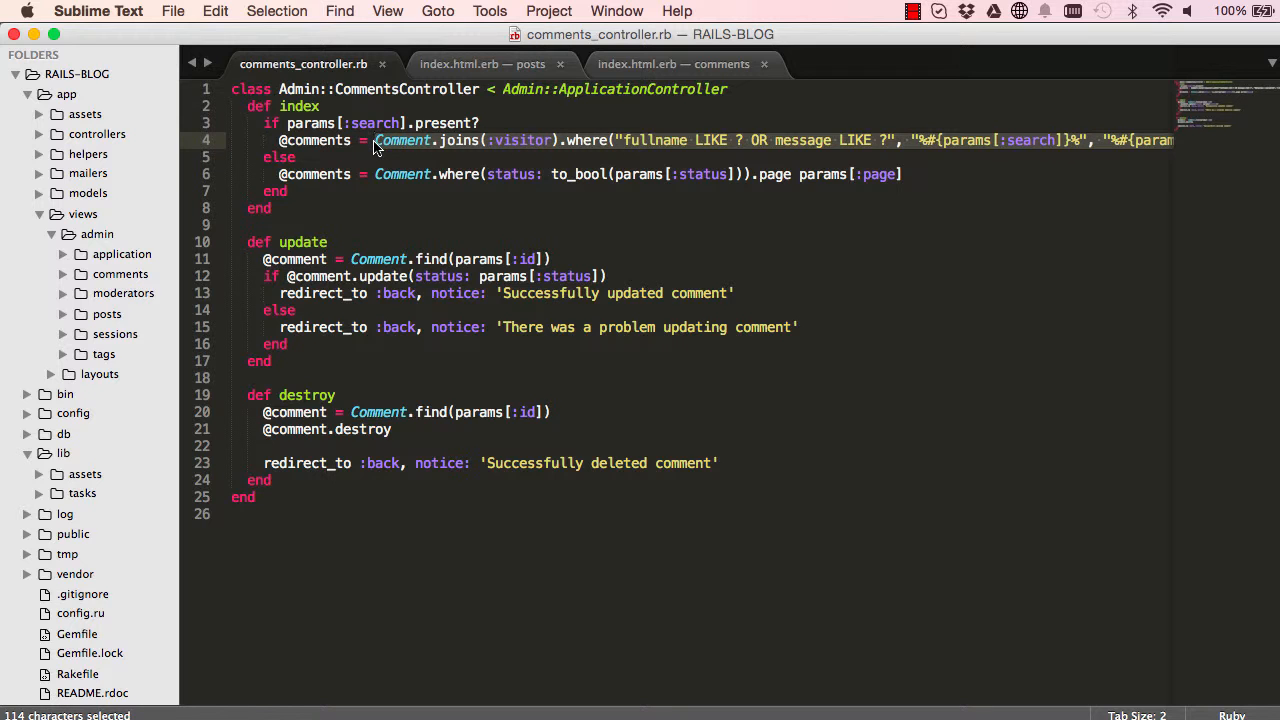
In comment.rb define self.matching_fullname_or_message params containing the joins(:visitor) fullname-or-message LIKE query
{"action": "key", "text": "cmd+p"}
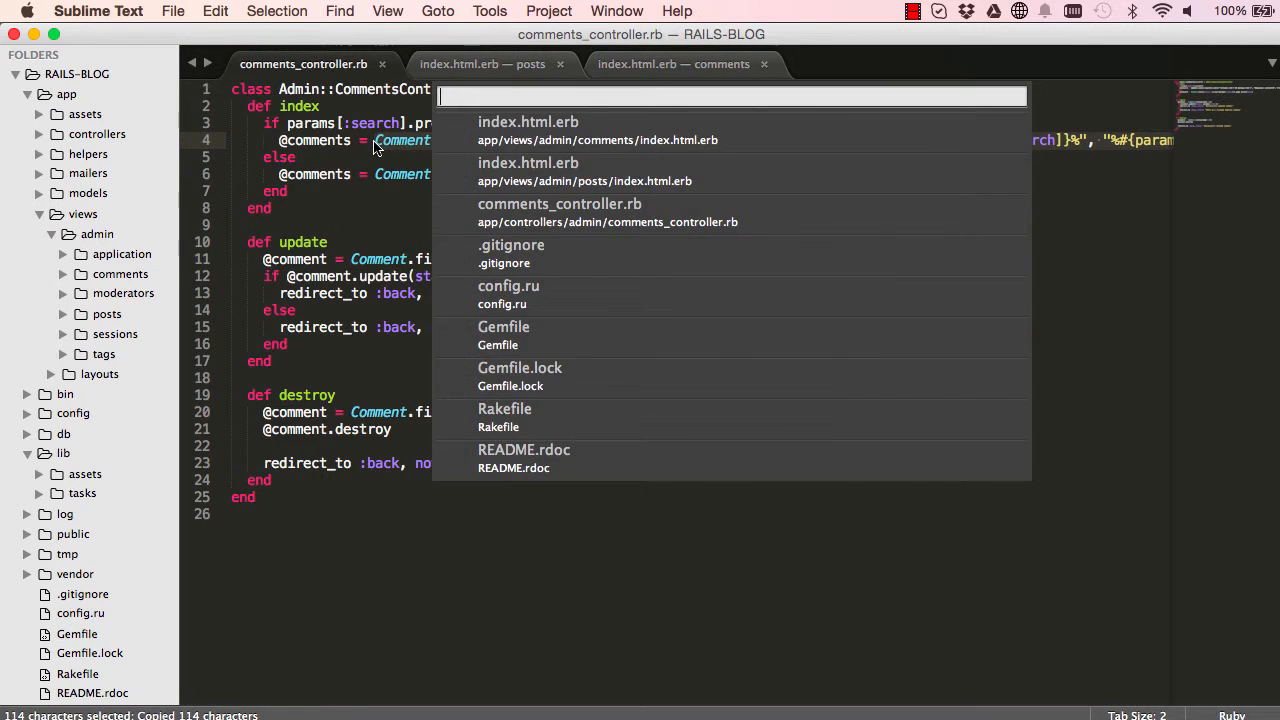
{"action": "type", "text": "mod come"}
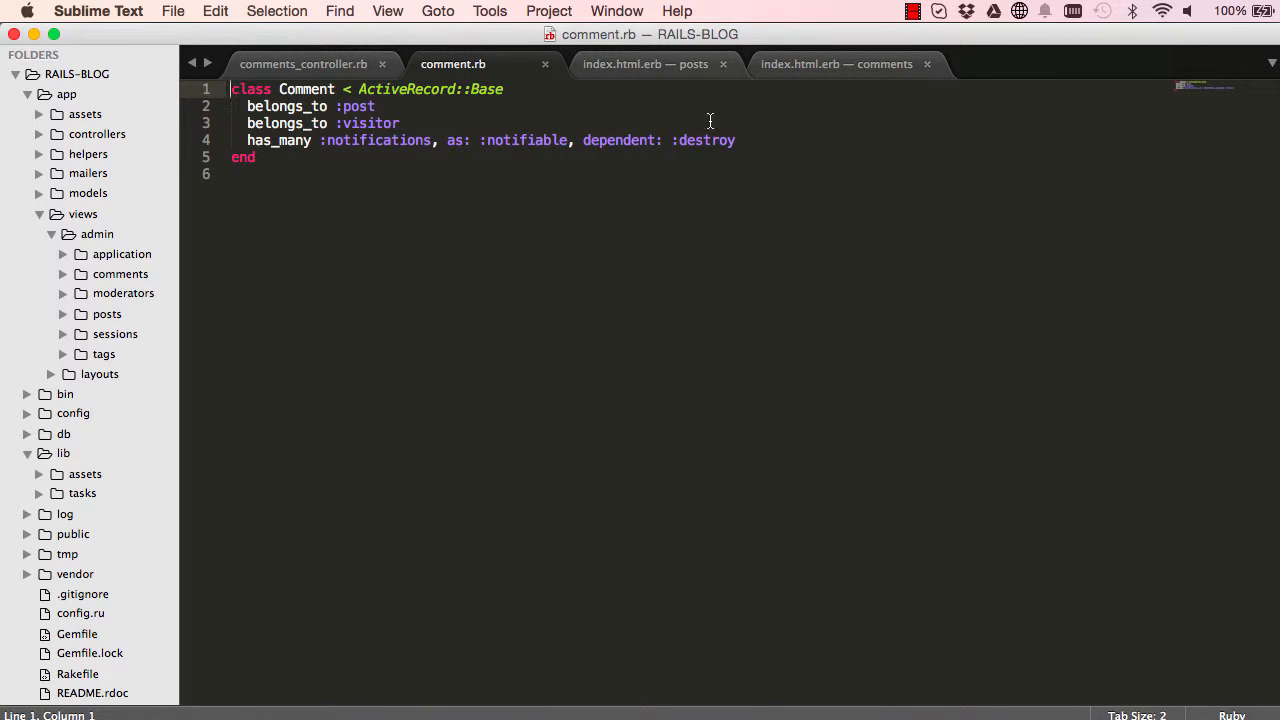
{"action": "type", "text": "def sel"}
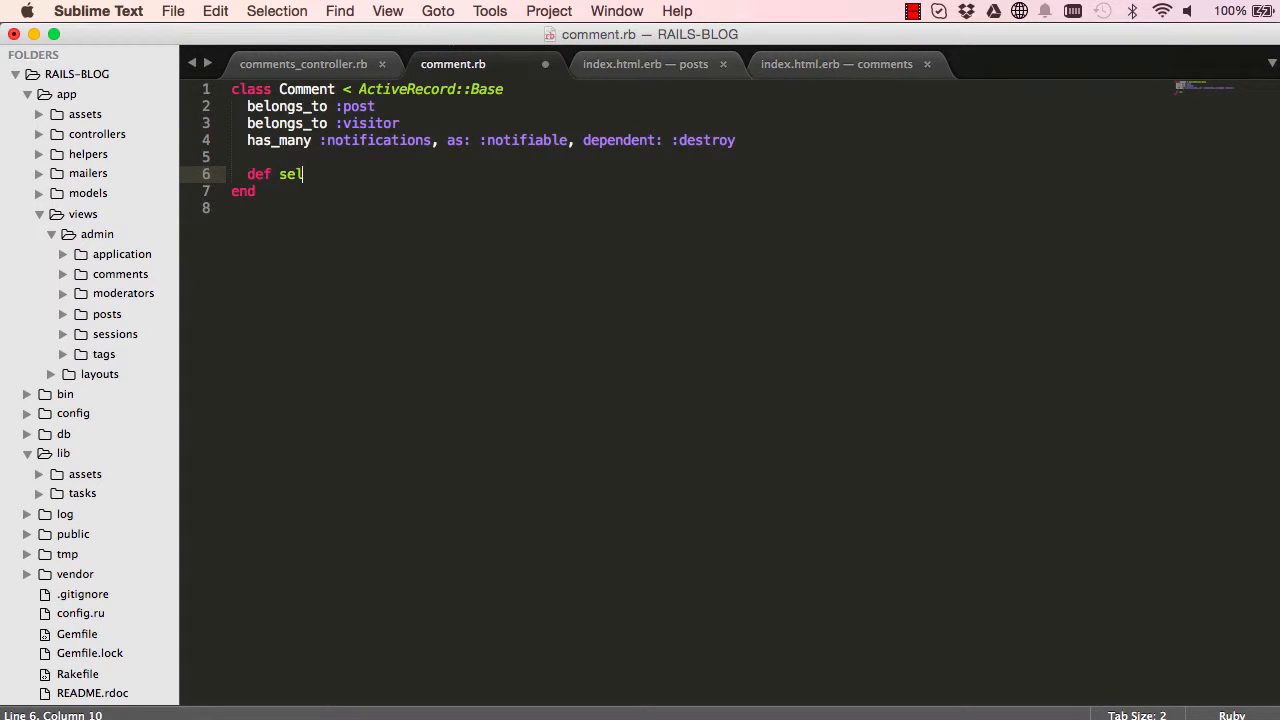
{"action": "type", "text": "f.mat"}
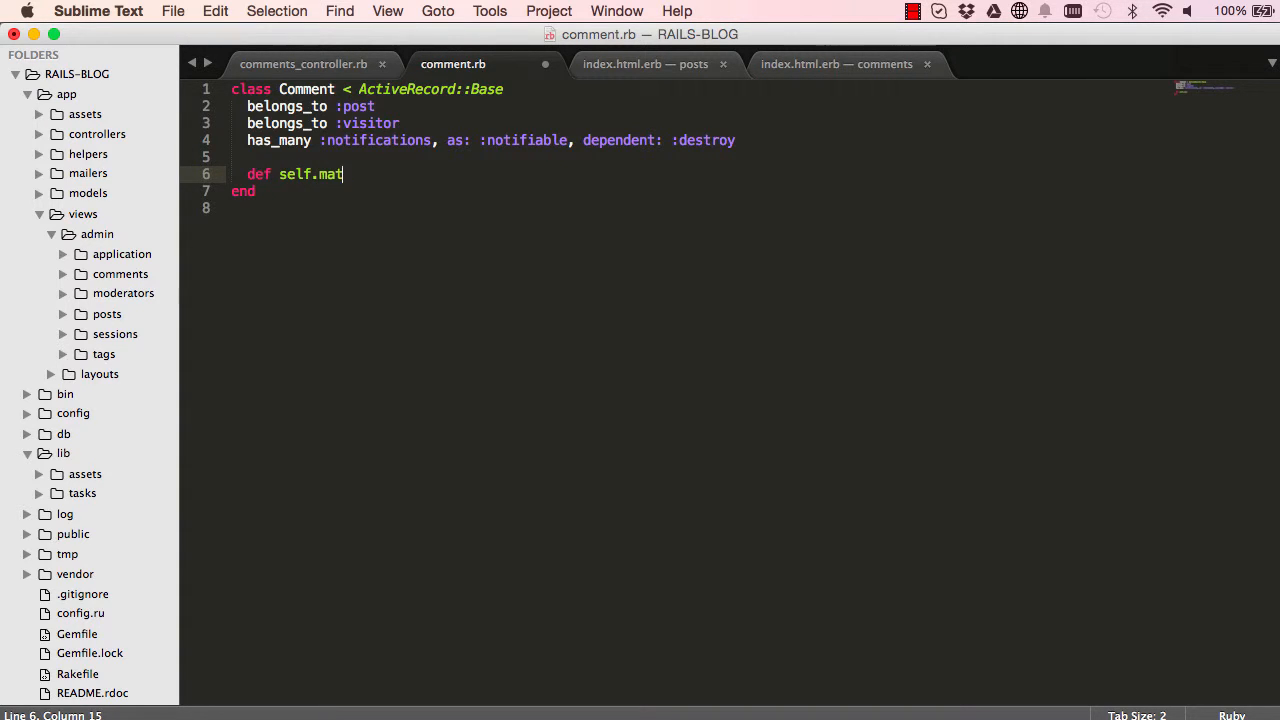
{"action": "type", "text": "ching_"}
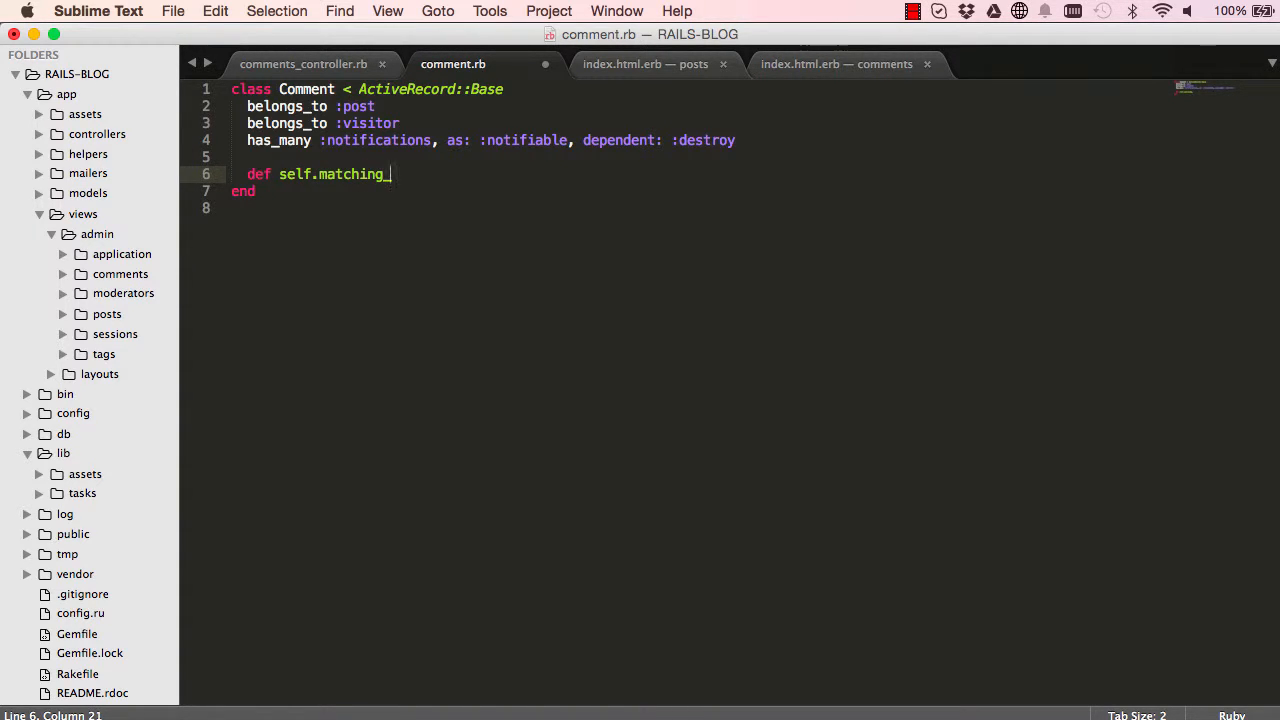
{"action": "type", "text": "fullname"}
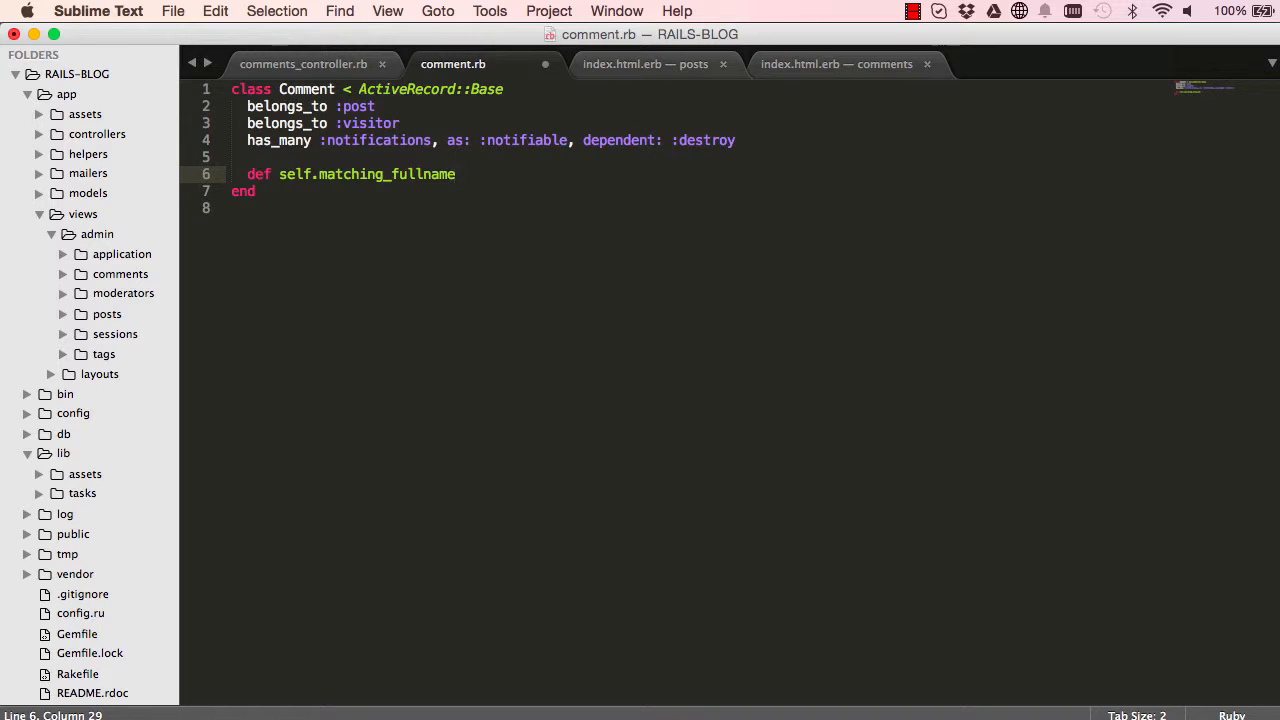
{"action": "type", "text": "_or_"}
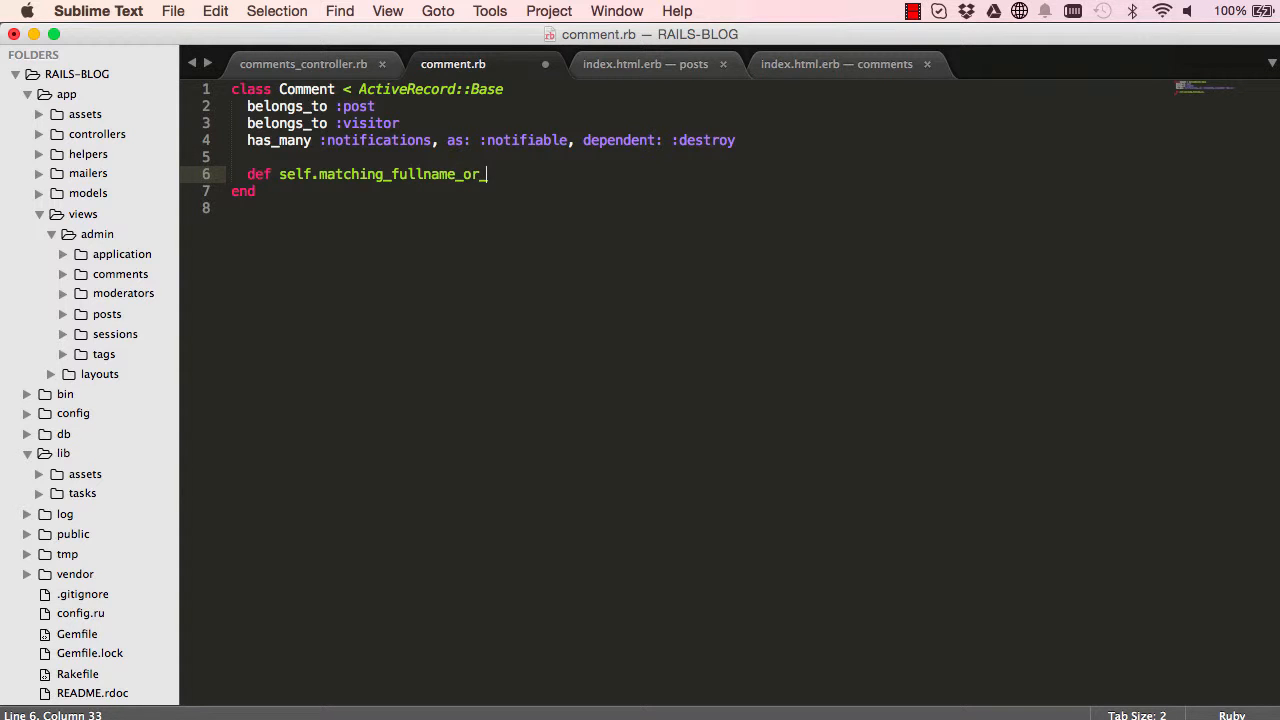
{"action": "type", "text": "commen"}
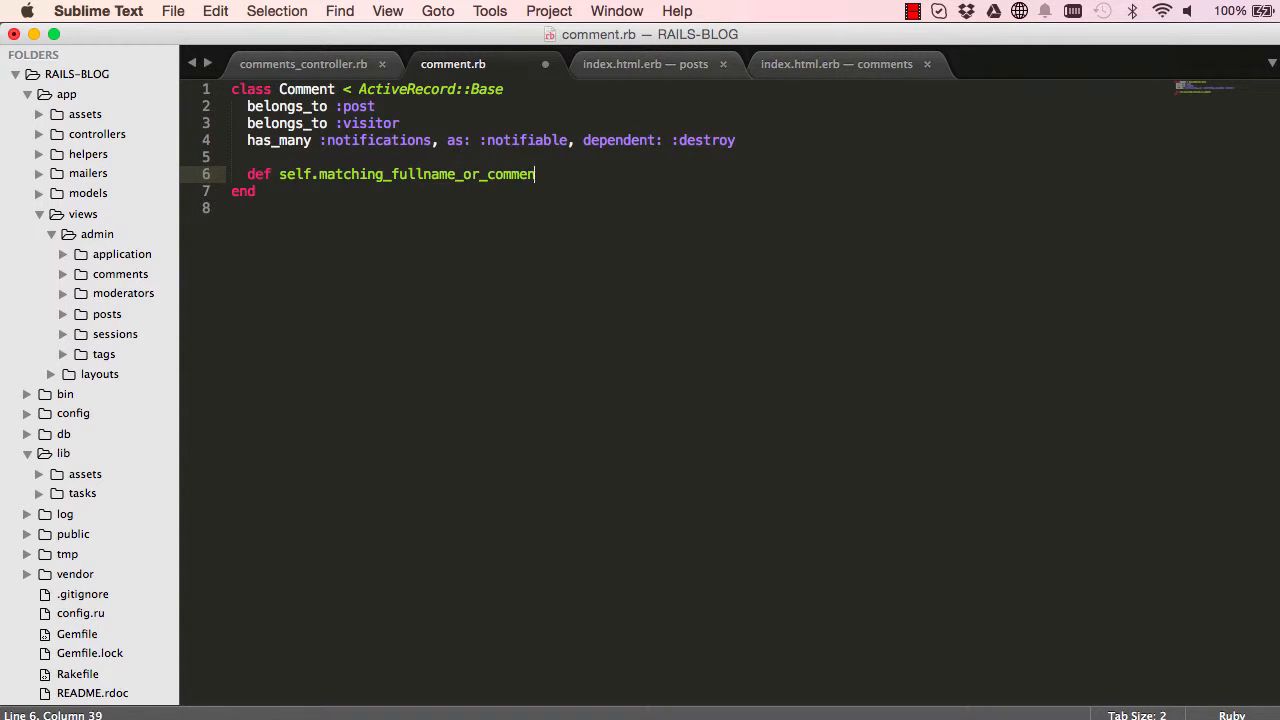
{"action": "type", "text": "message"}
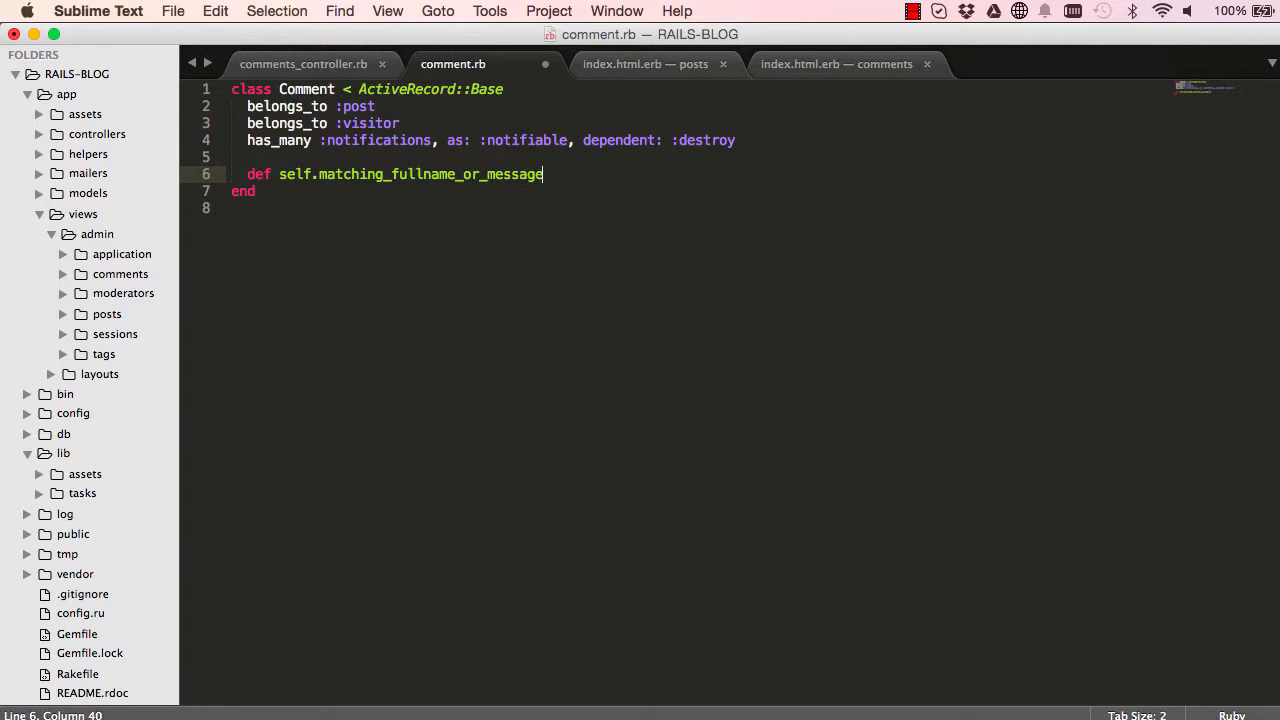
{"action": "type", "text": "\" \""}
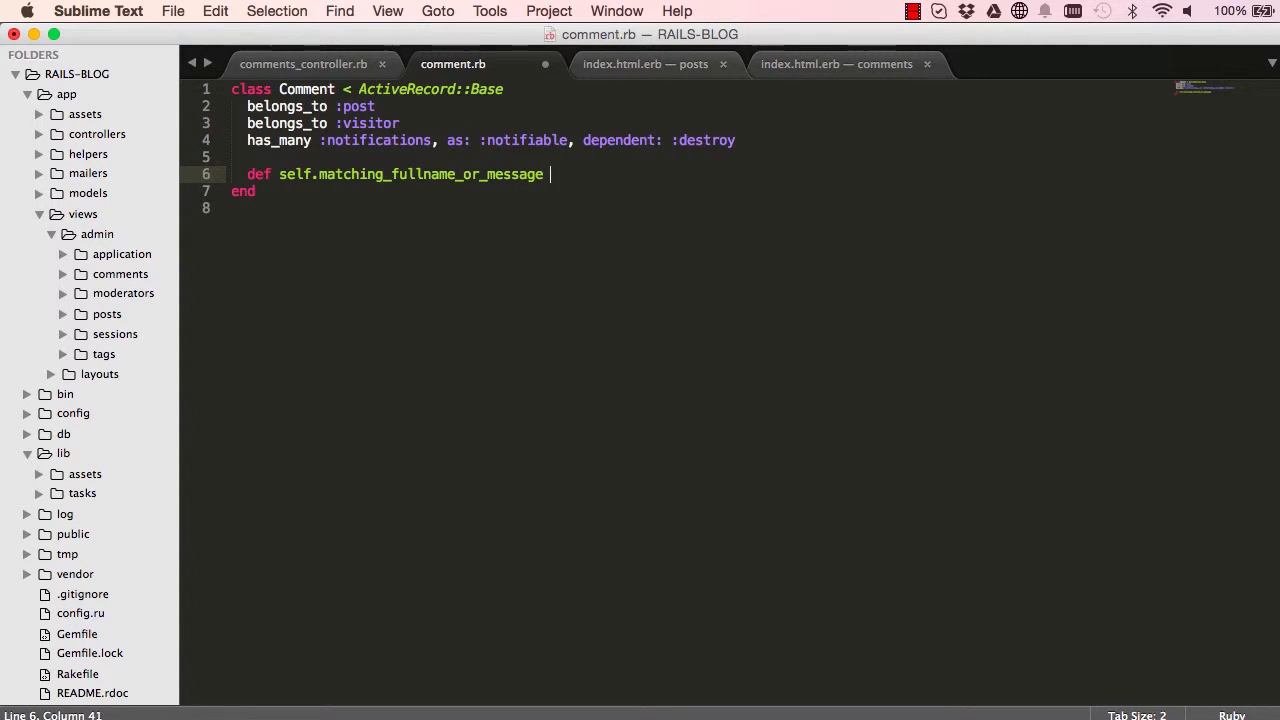
{"action": "type", "text": "params"}
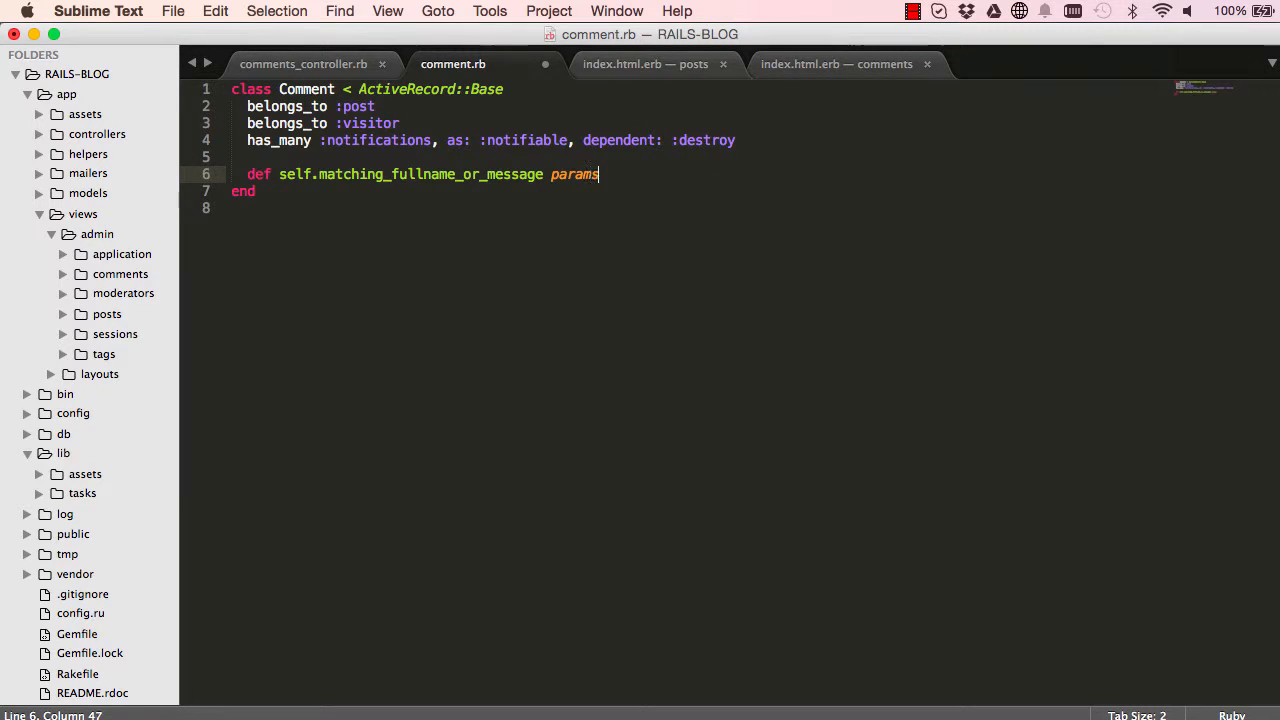
{"action": "type", "text": "Comment.joins(:visitor).where(\"fullname LIKE ? OR message LIKE ?\", \"%#{params[:search]}%\", \"%#{params[:search]}%\")"}
{"action": "type", "text": "end"}
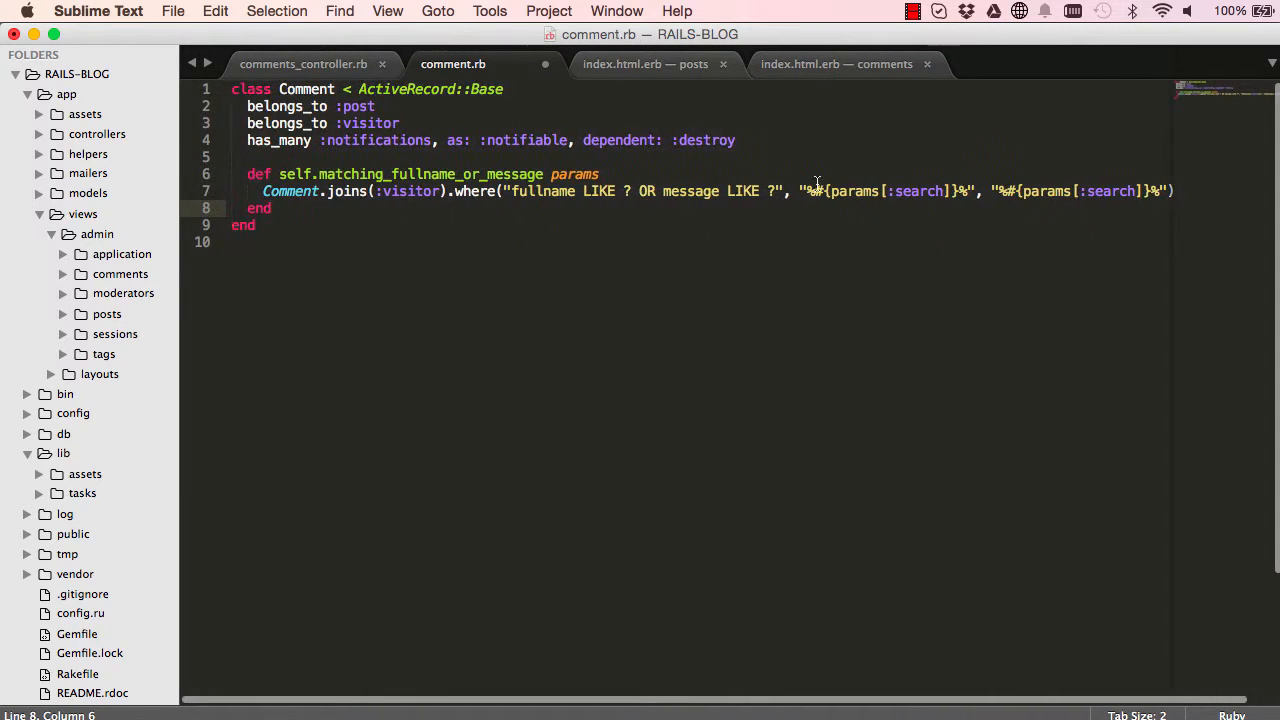
Drop the Comment. prefix, interpolate params instead of params[:search] in both LIKE patterns, and save
{"action": "key", "text": "cmd+s"}
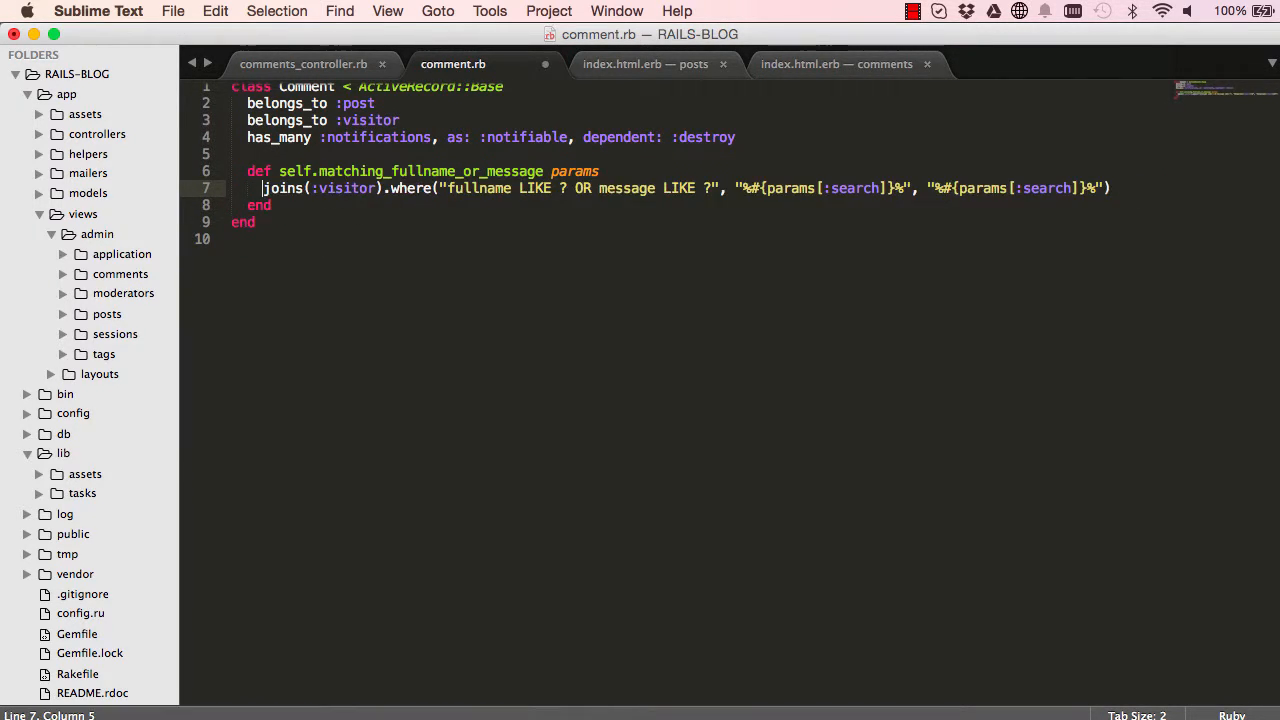
{"action": "key", "text": "cmd+s"}
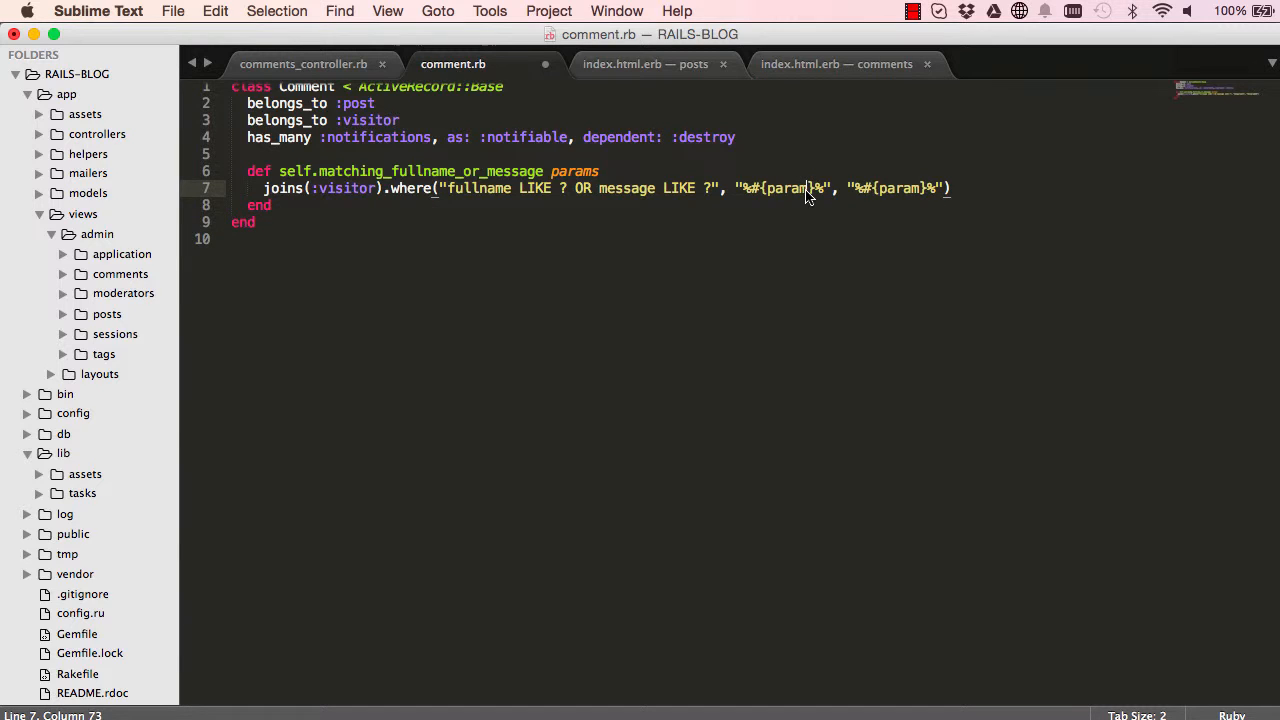
{"action": "type", "text": "s"}
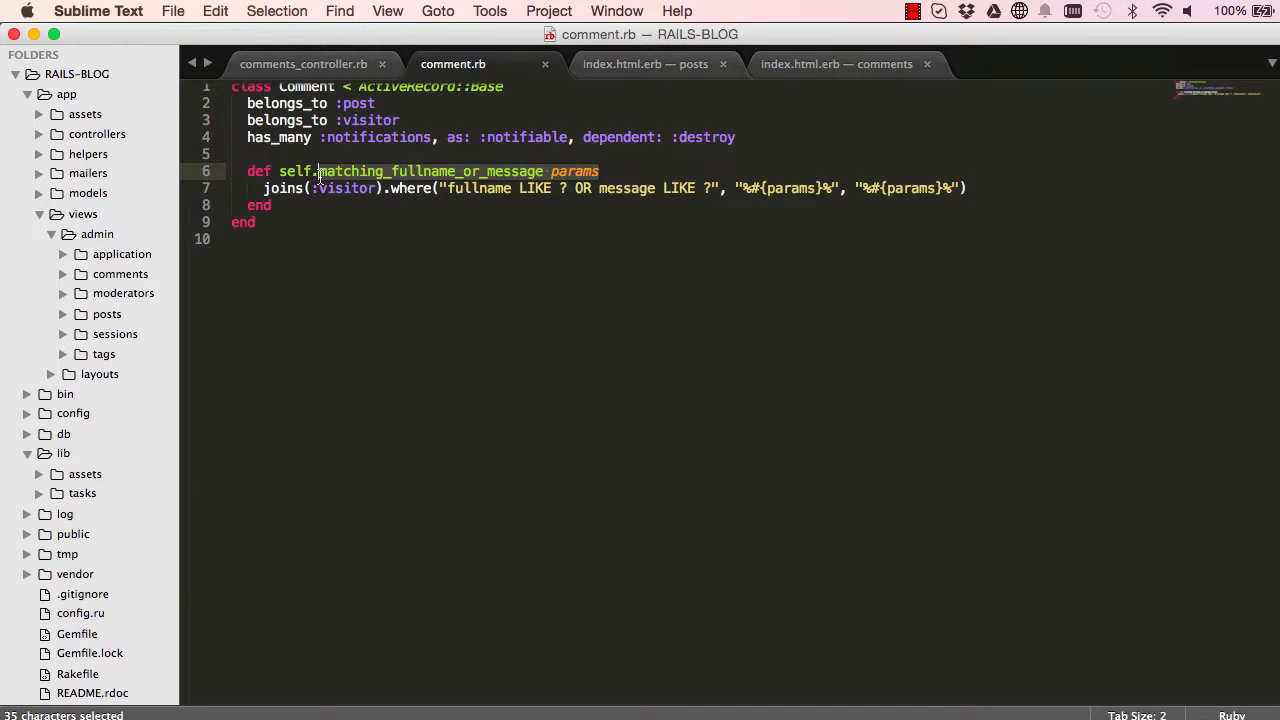
{"action": "left_click", "coordinate": [304, 64]}
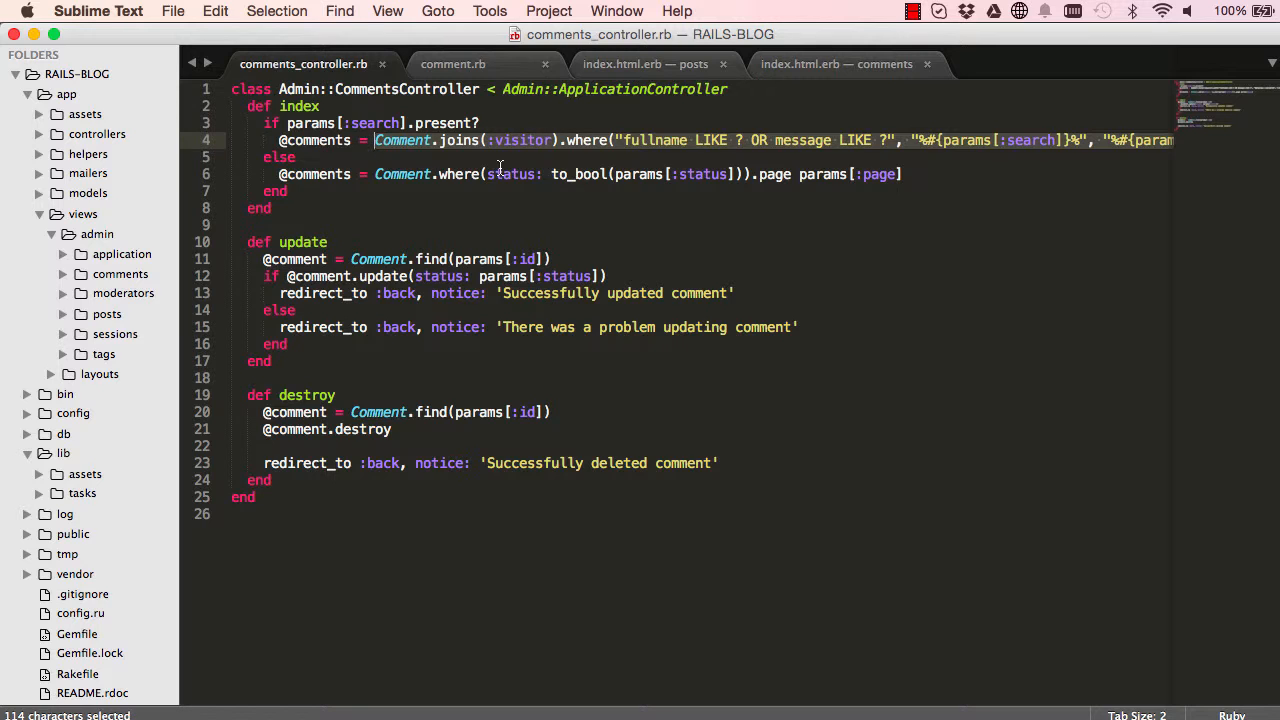
Replace the controller's inline query with Comment.matching_fullname_or_message(params[:search]) and save
{"action": "type", "text": "Comment..page params[:page"}
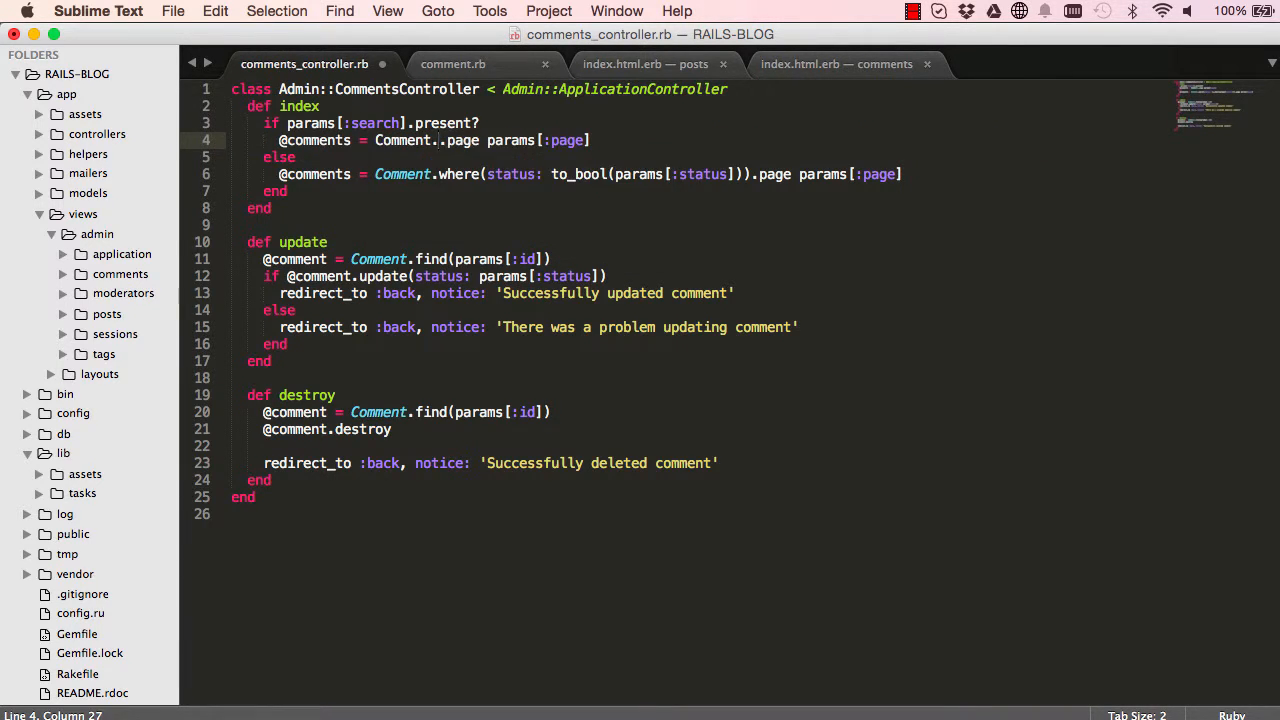
{"action": "type", "text": "matching_fullname_or_message params"}
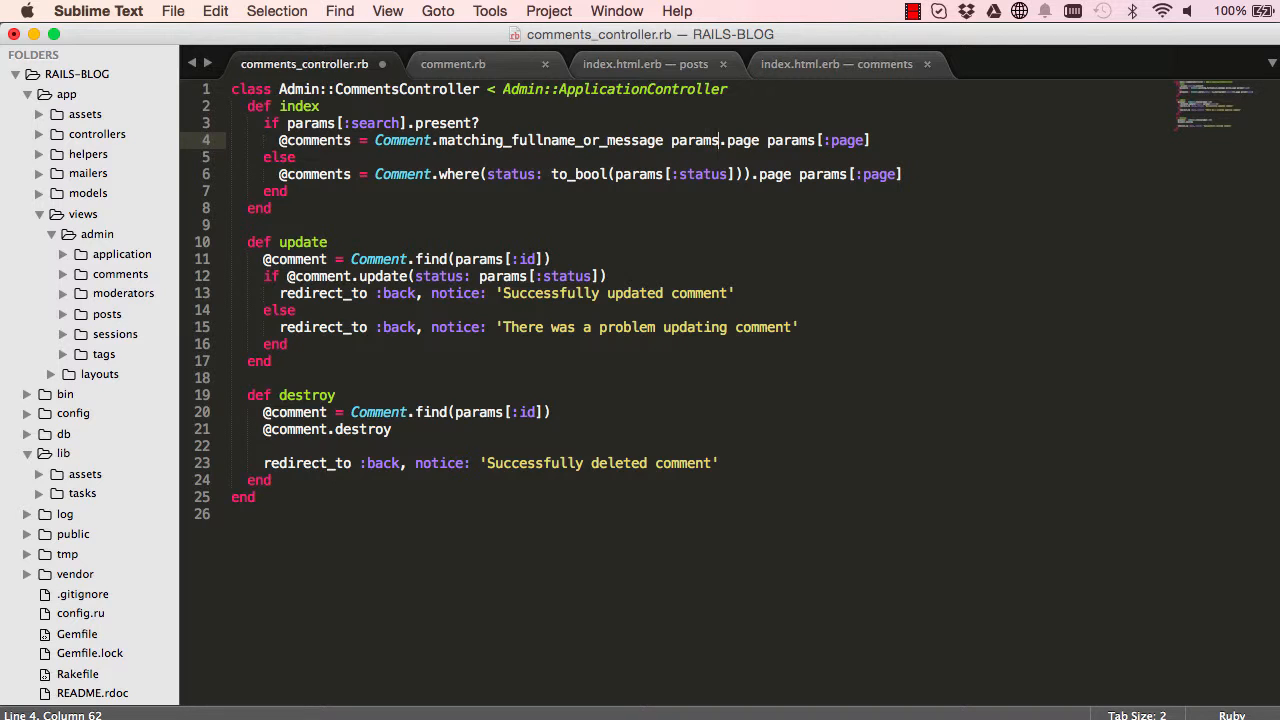
{"action": "type", "text": ")"}
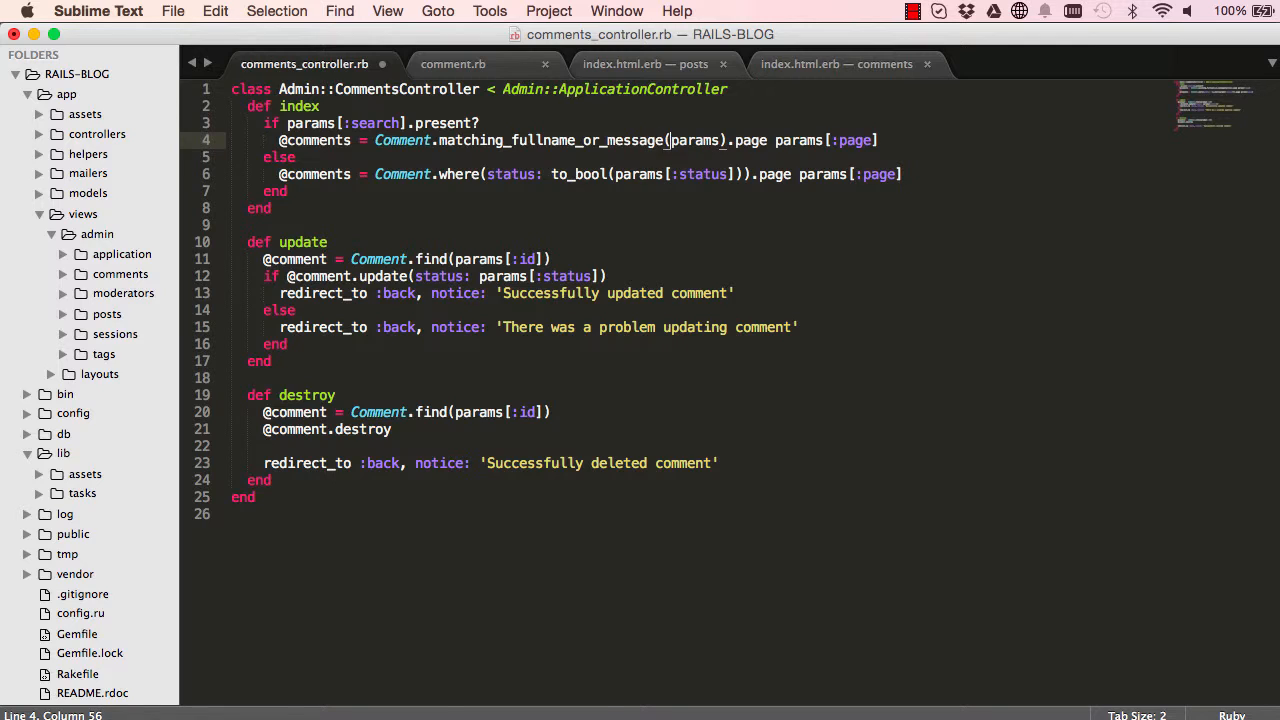
{"action": "key", "text": "cmd+s"}
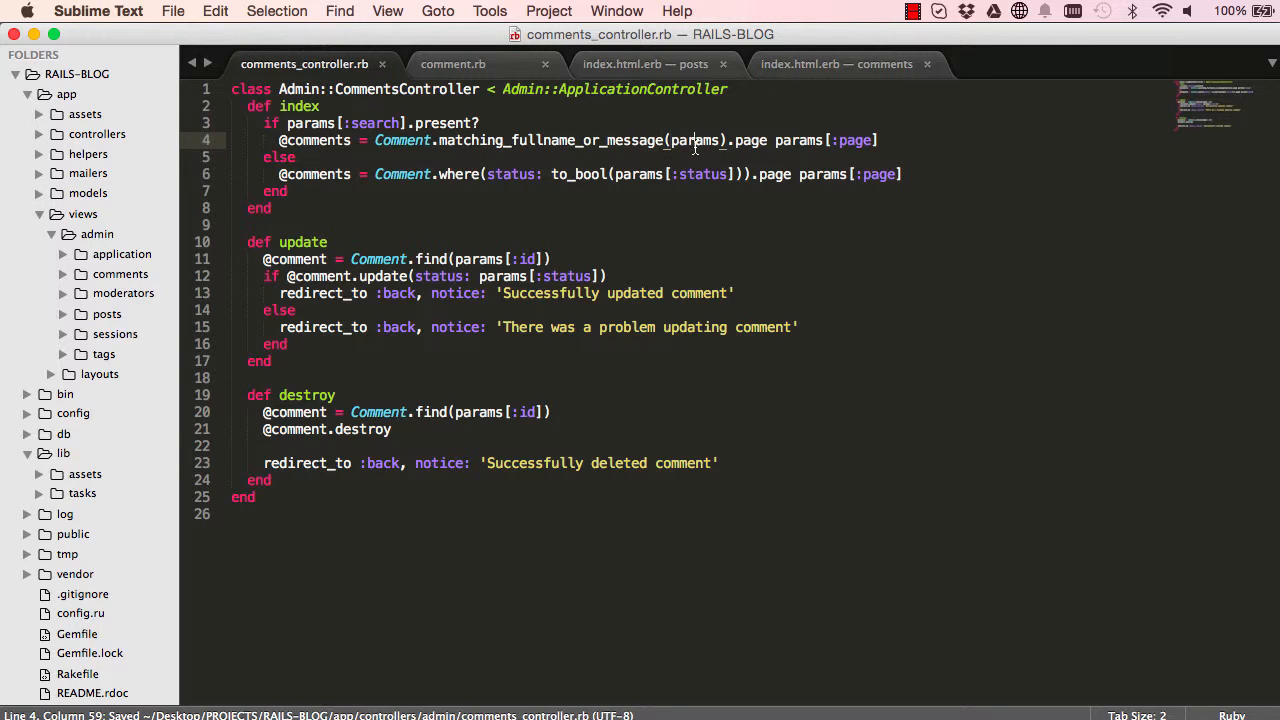
{"action": "double_click", "coordinate": [694, 140]}
{"action": "type", "text": "[:s"}
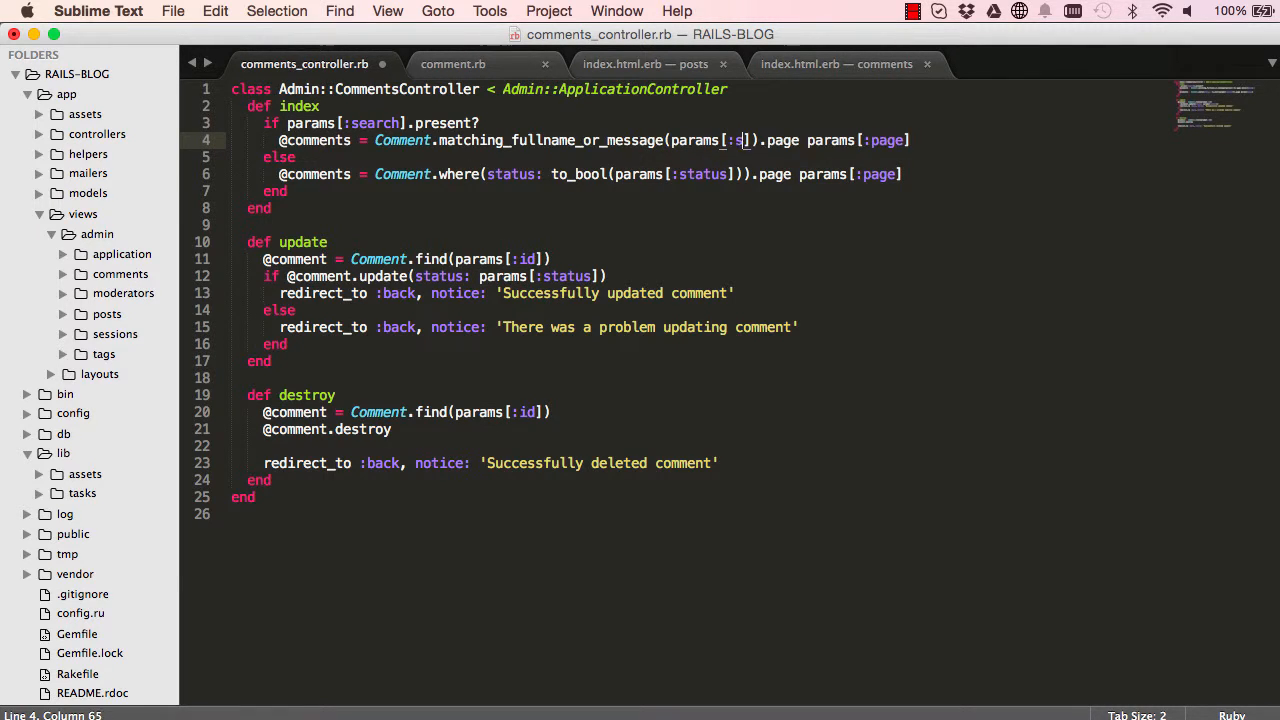
{"action": "type", "text": "earch"}
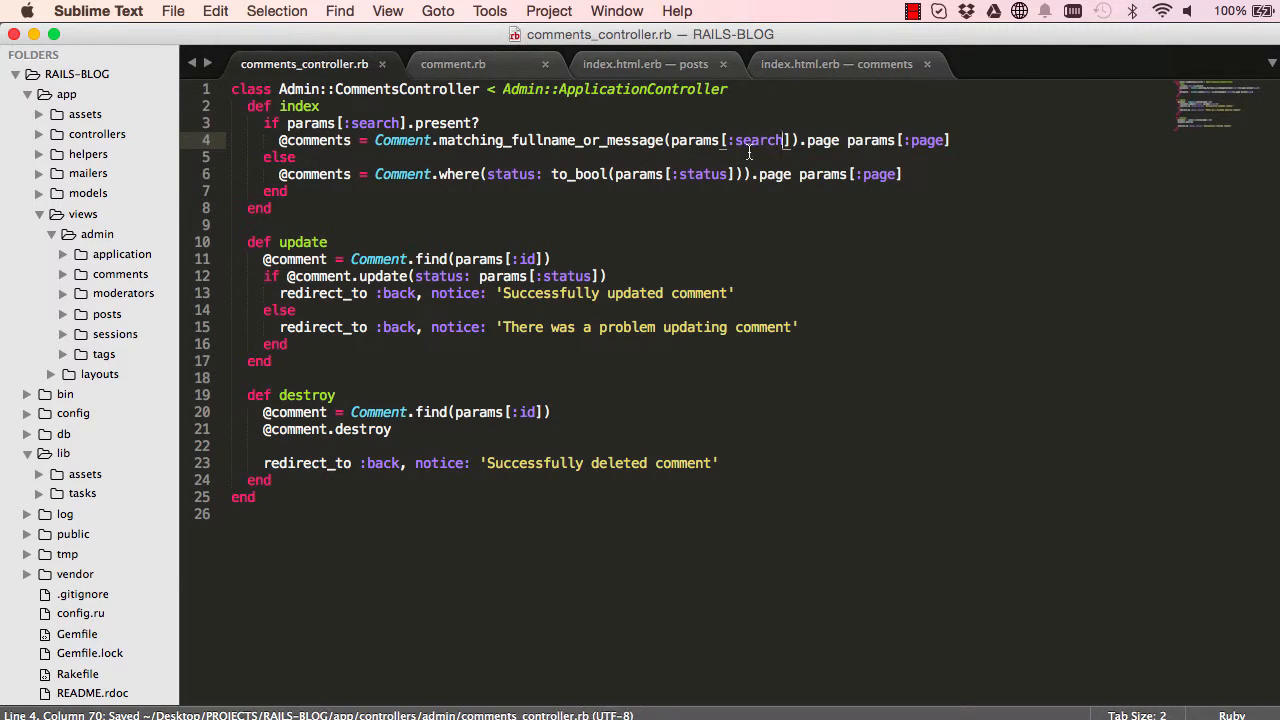
{"action": "mouse_move", "coordinate": [608, 160]}
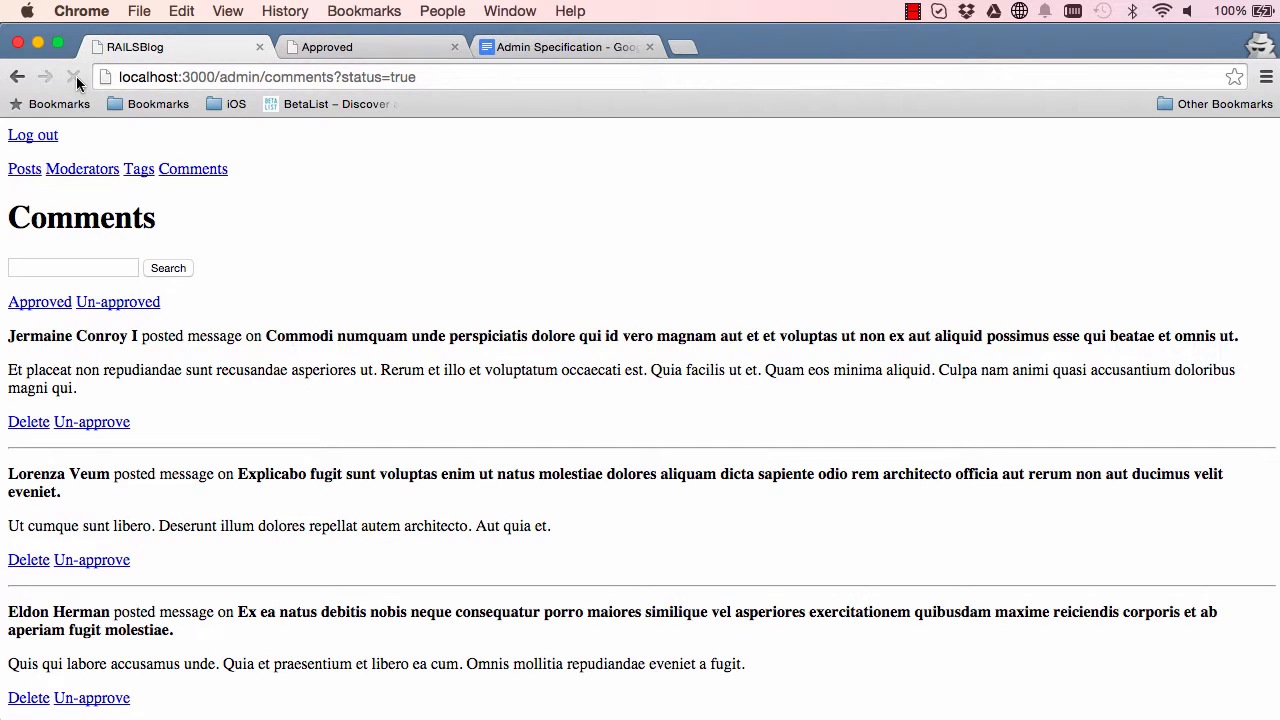
Search the admin comments for the surname Conroy, returning one matching comment
{"action": "double_click", "coordinate": [100, 336]}
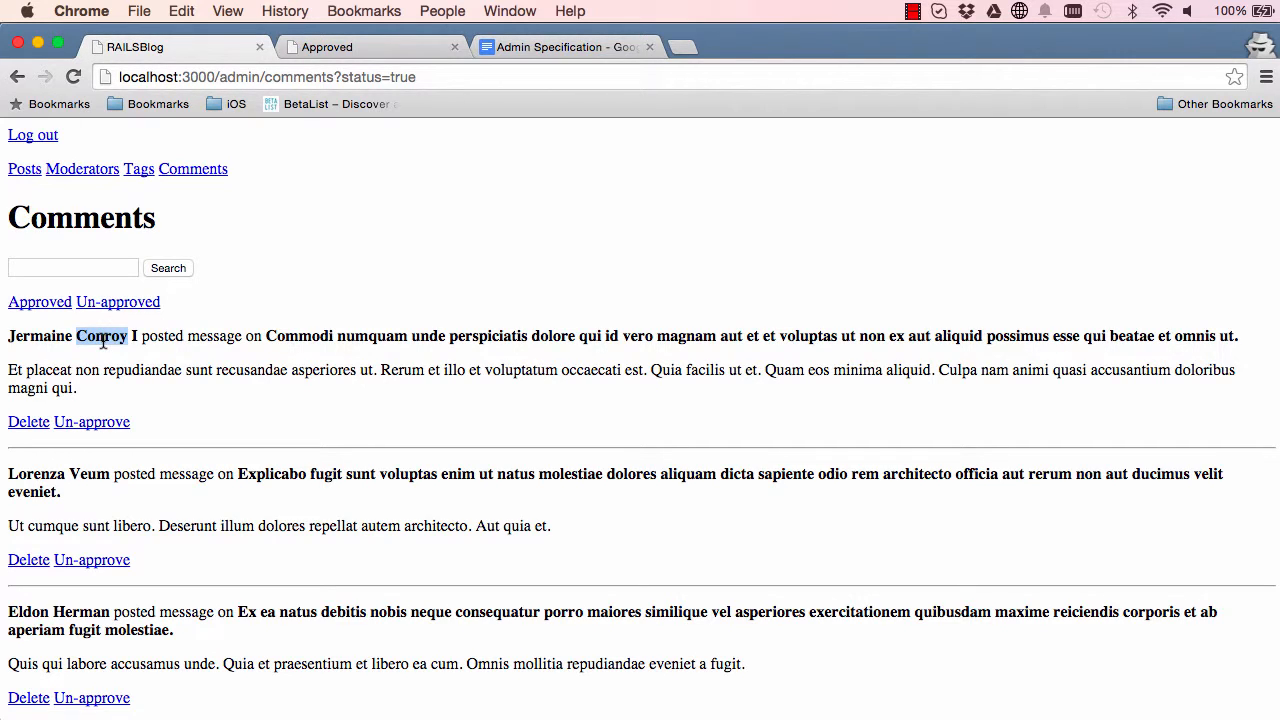
{"action": "type", "text": "Conroy"}
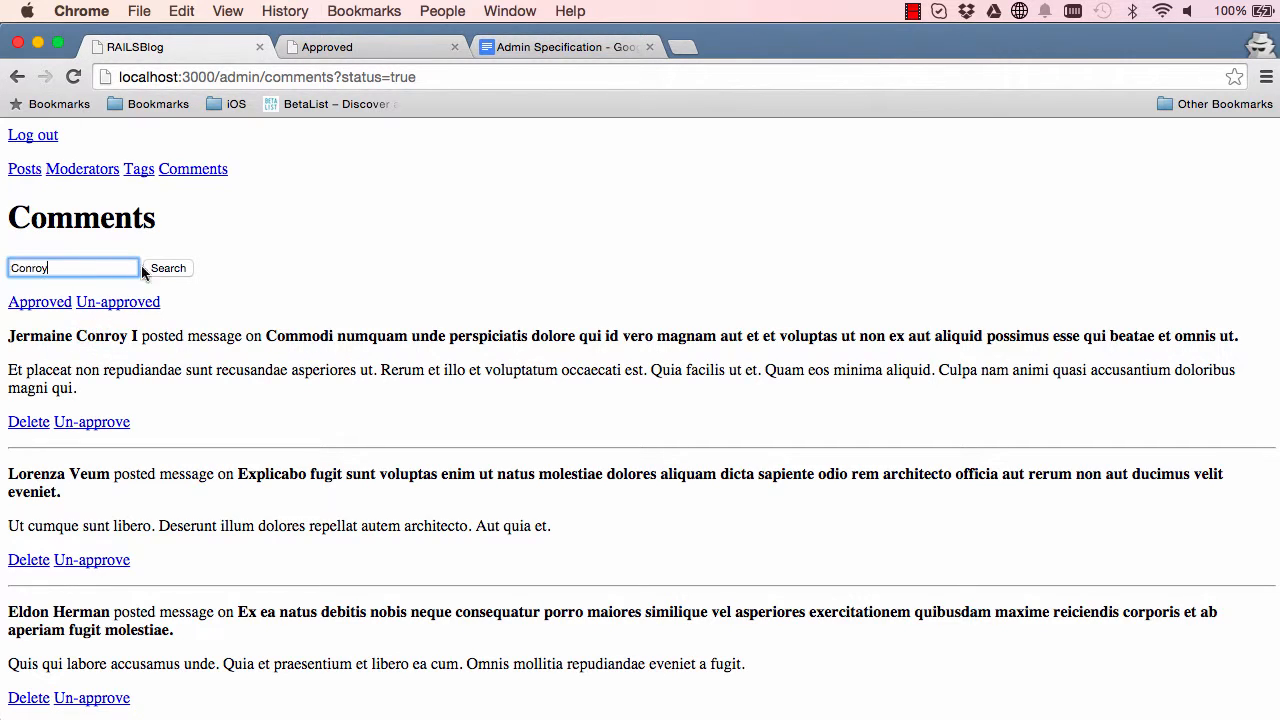
{"action": "left_click", "coordinate": [168, 268]}
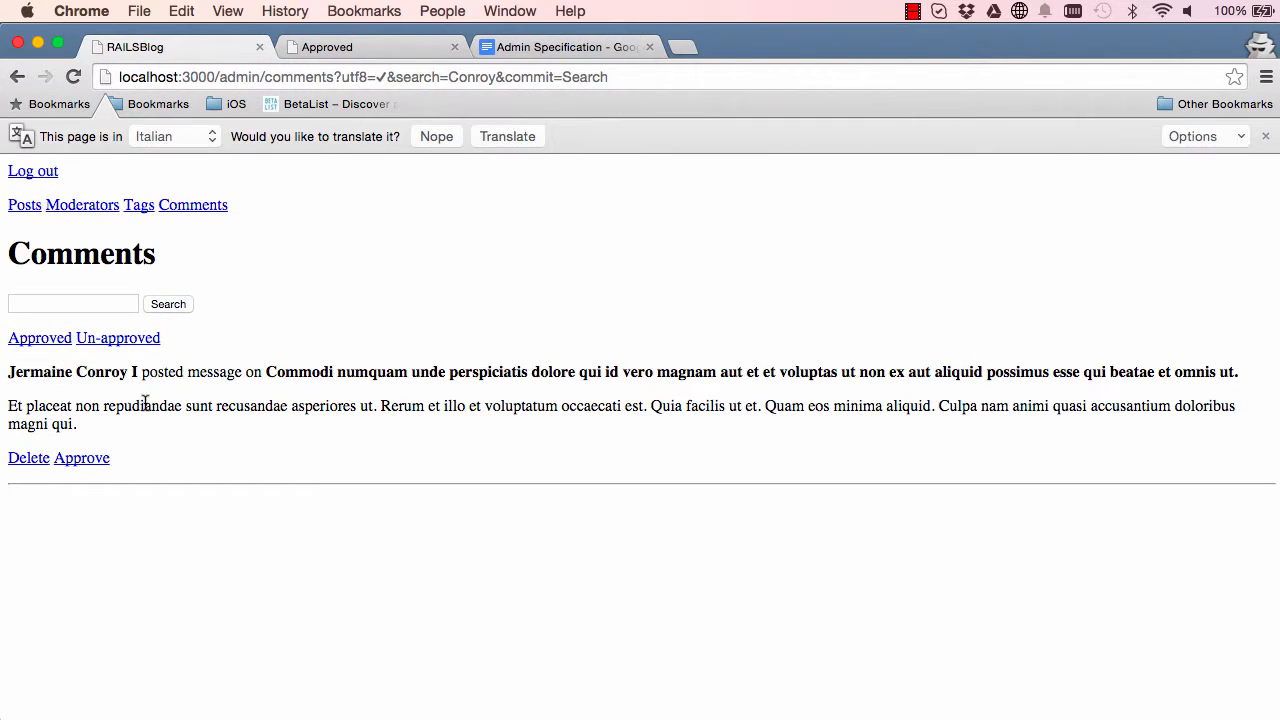
Search the comments for the word repudiandae taken from a comment body
{"action": "double_click", "coordinate": [142, 404]}
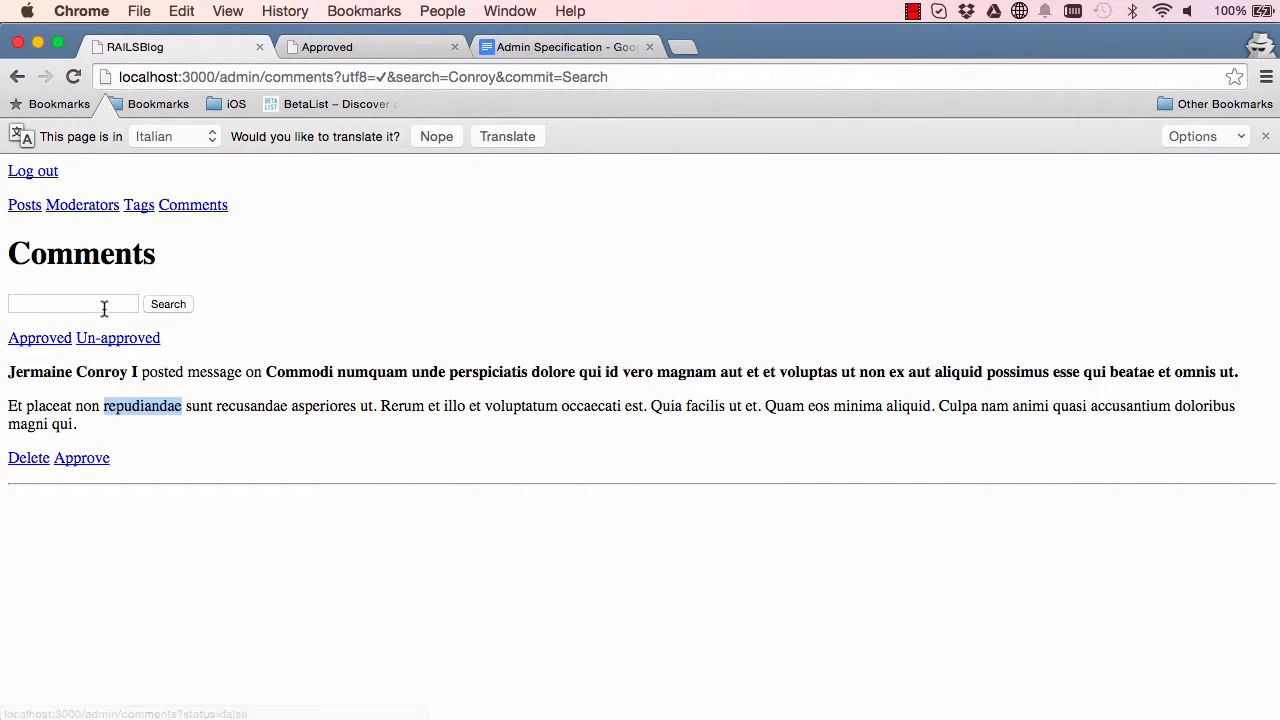
{"action": "type", "text": "repudiandae"}
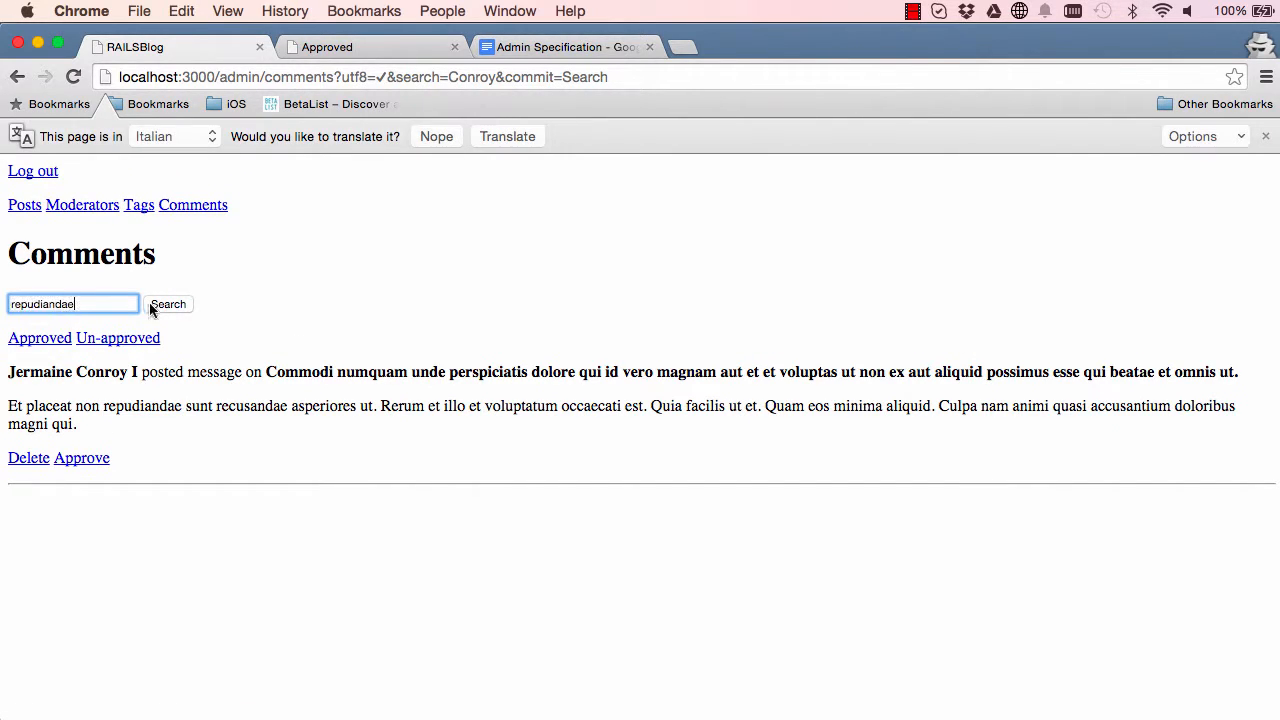
{"action": "left_click", "coordinate": [168, 304]}
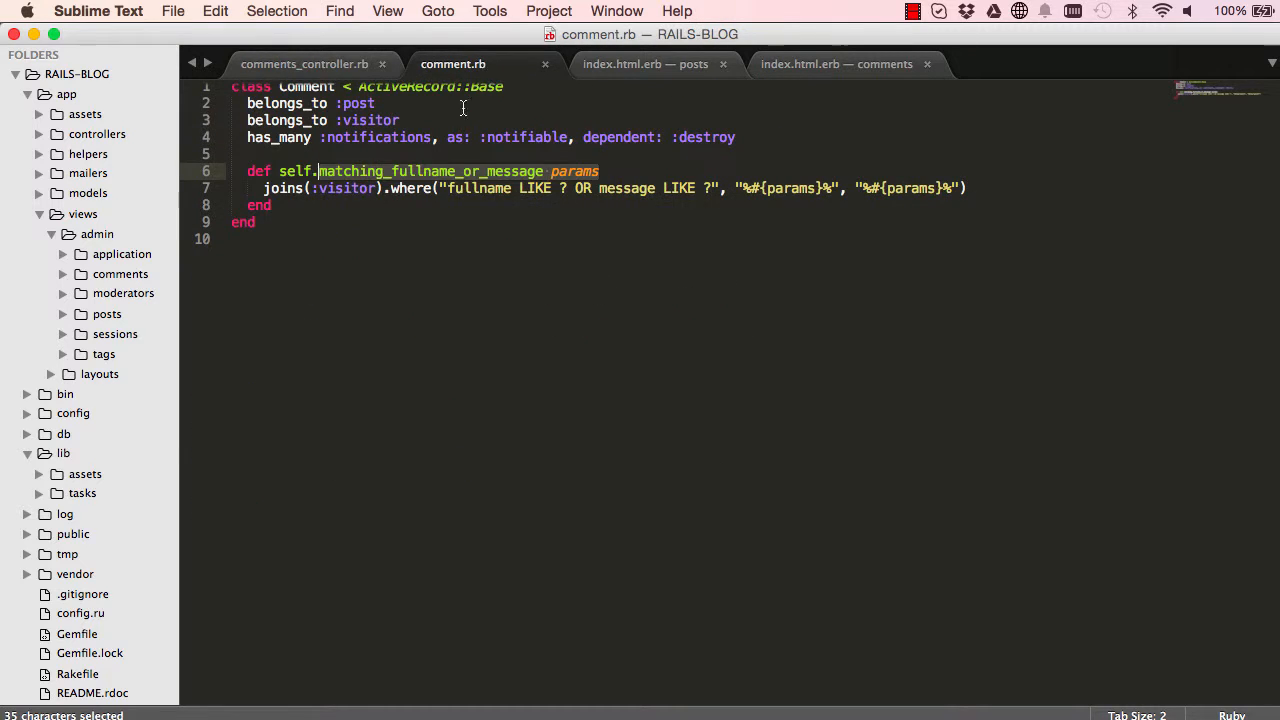
Start a new file in the views/admin/application folder from the sidebar
{"action": "left_click", "coordinate": [644, 64]}
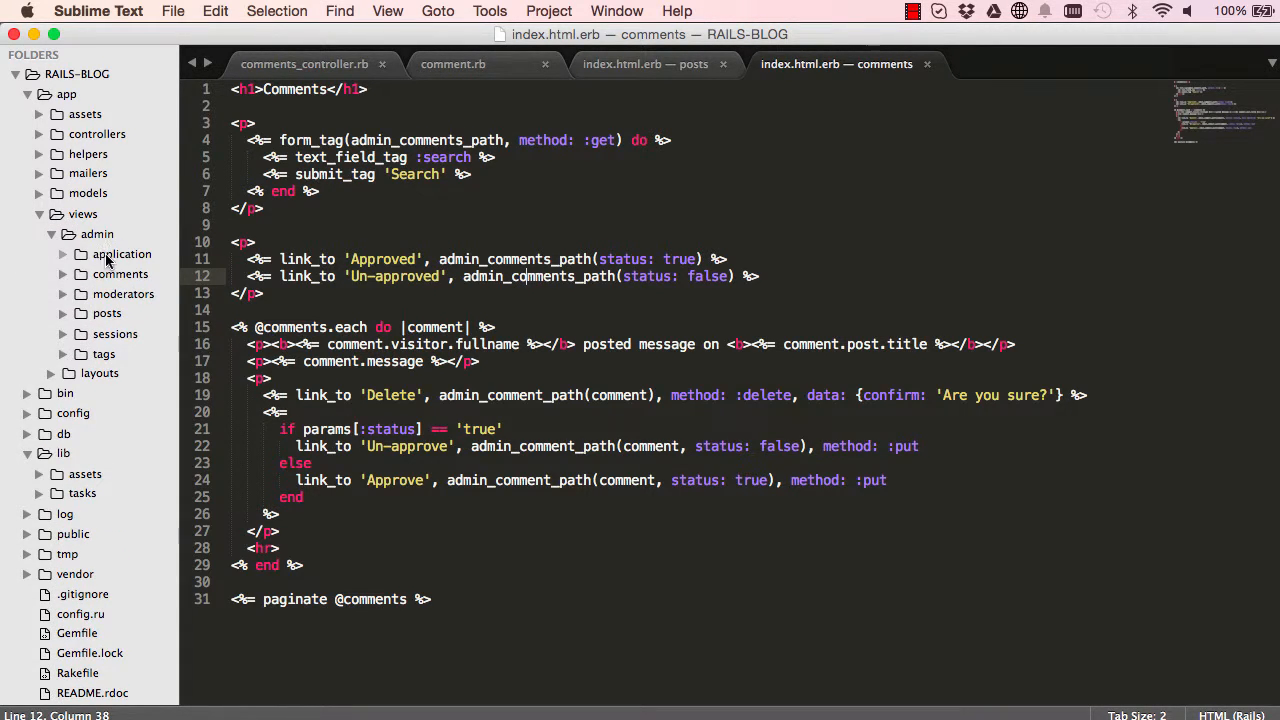
{"action": "left_click", "coordinate": [122, 254]}
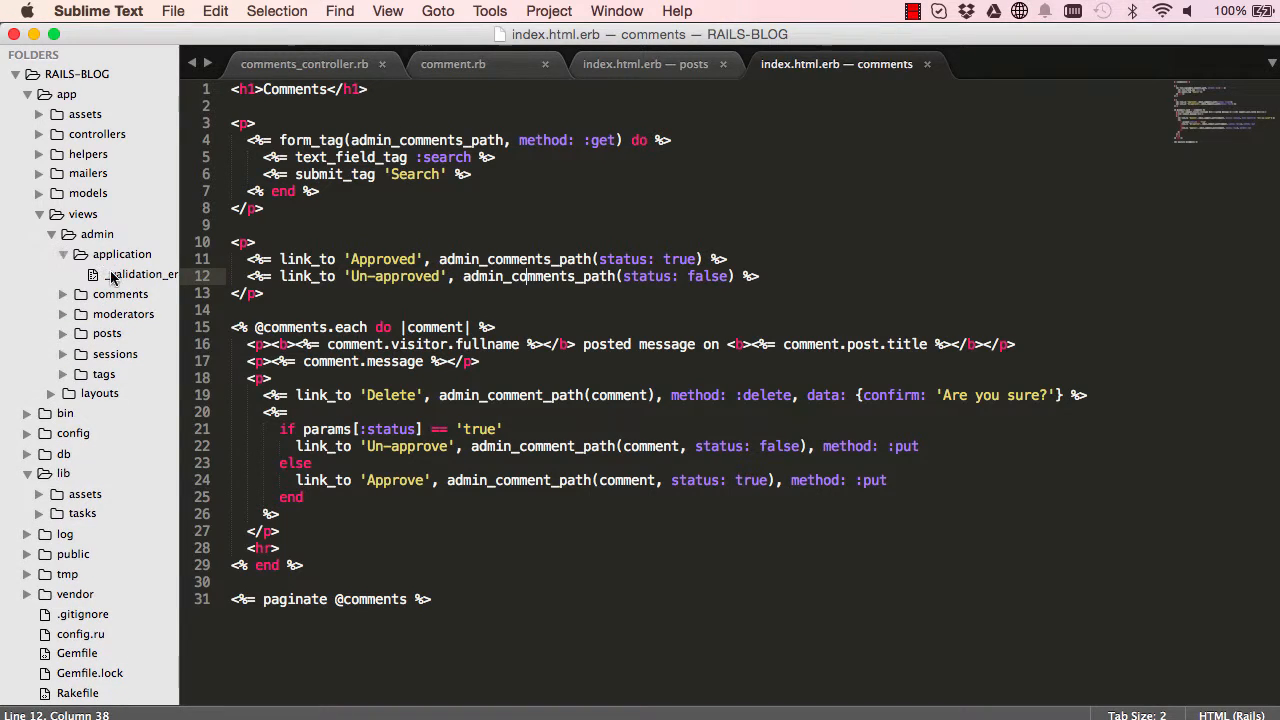
{"action": "right_click", "coordinate": [120, 254]}
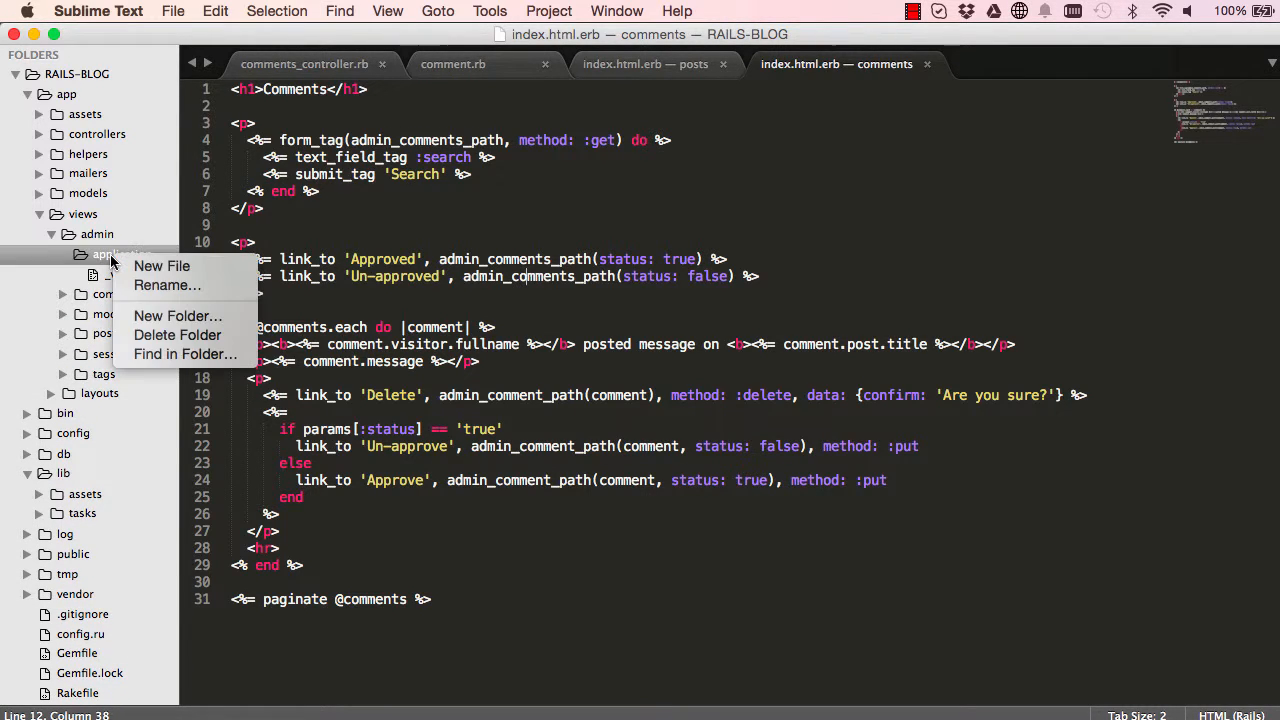
{"action": "left_click", "coordinate": [162, 266]}
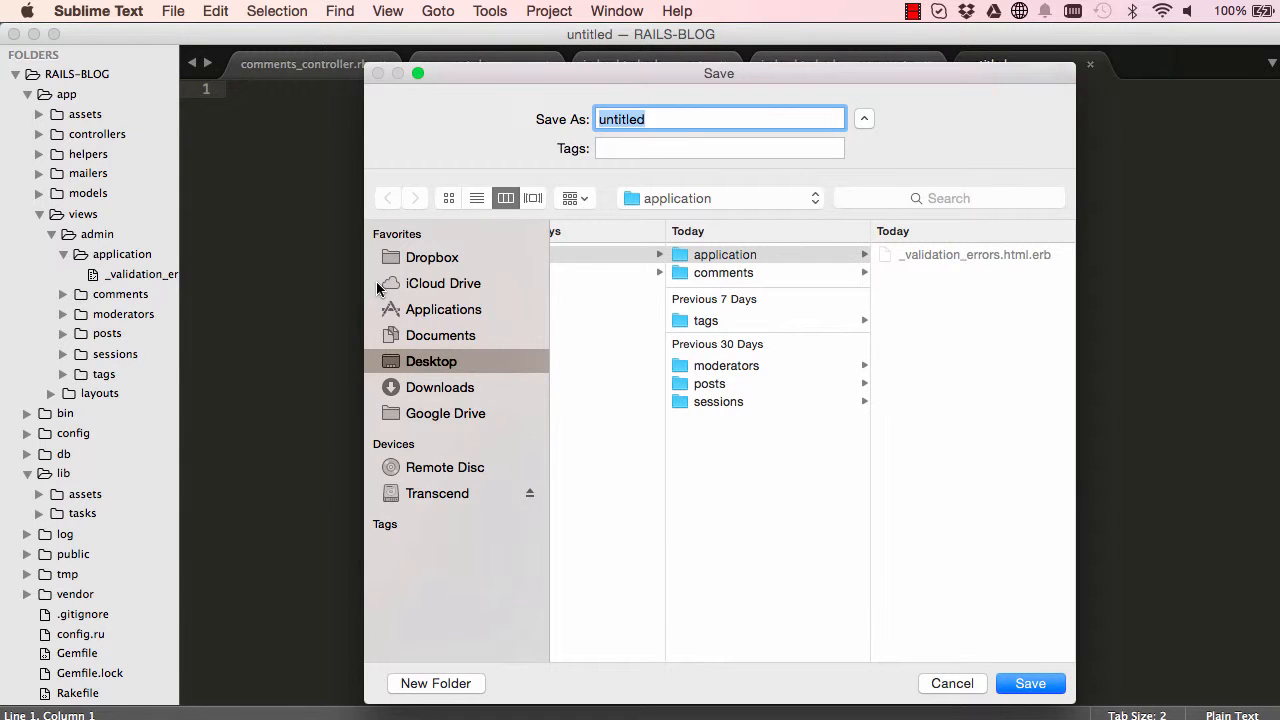
Save the new file as _search.html.erb in the admin application views folder
{"action": "type", "text": "_sear"}
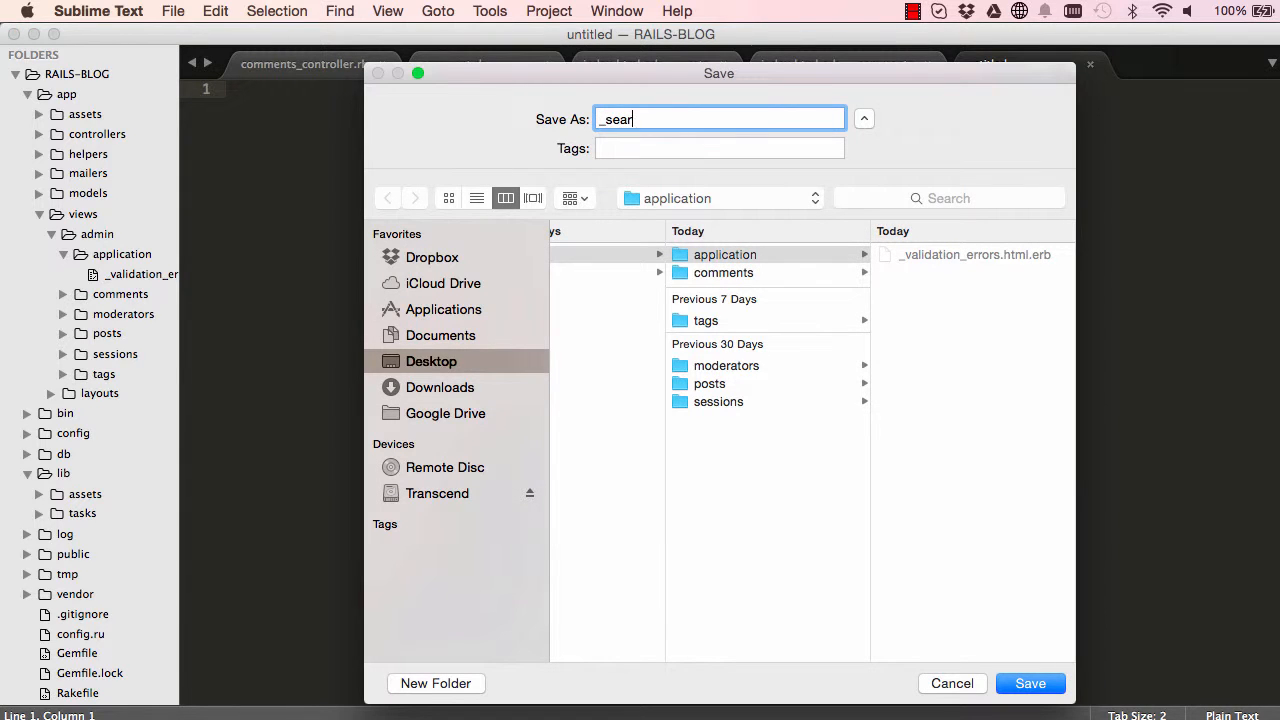
{"action": "type", "text": "ch.html.erb"}
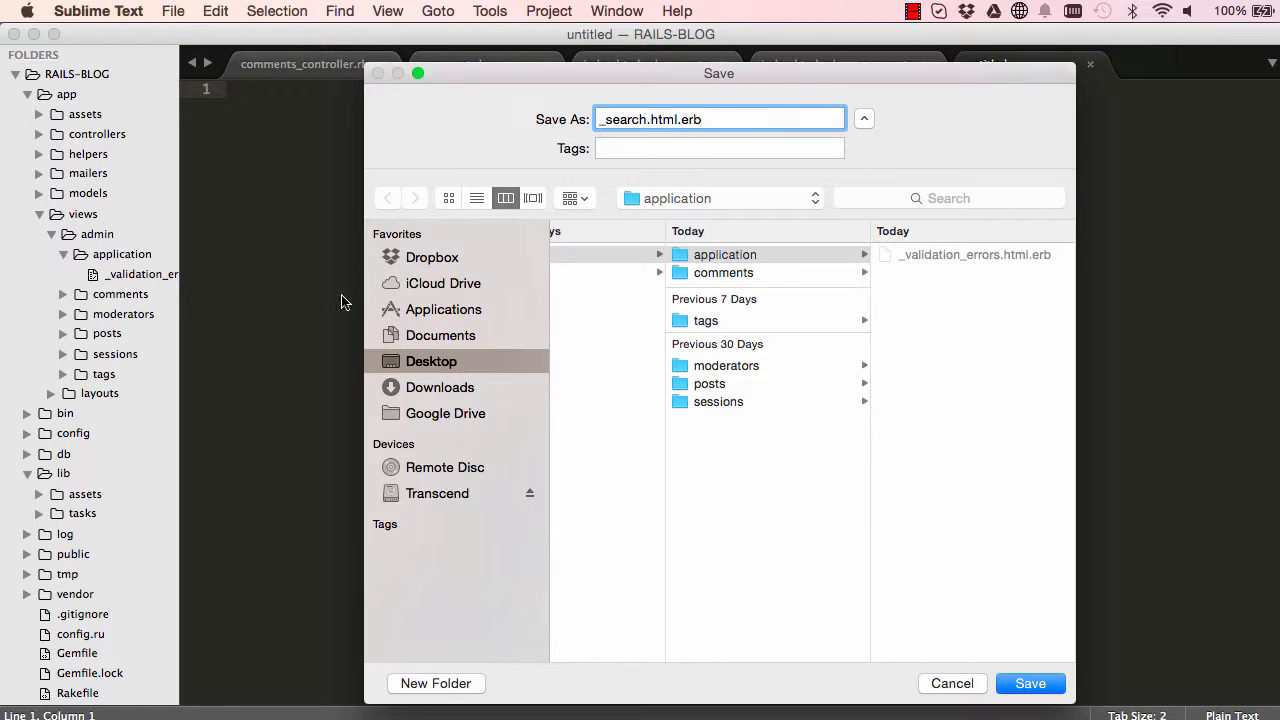
{"action": "mouse_move", "coordinate": [778, 370]}
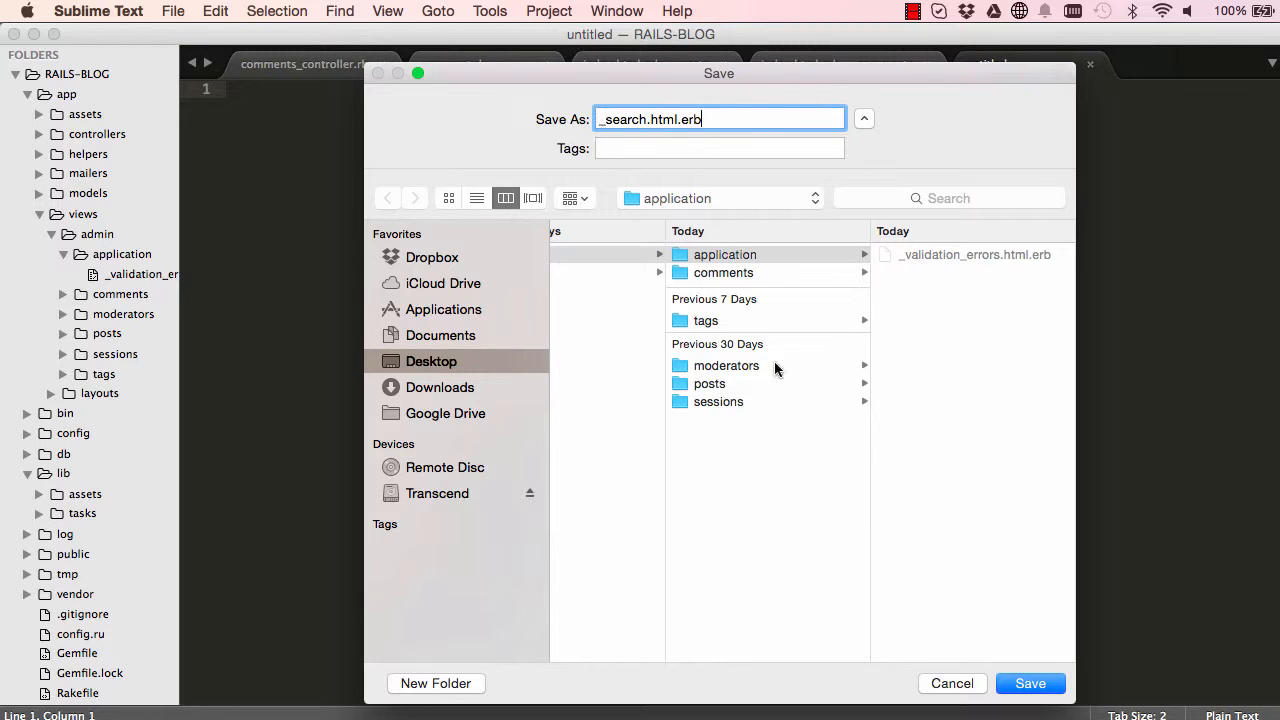
{"action": "left_click", "coordinate": [1030, 684]}
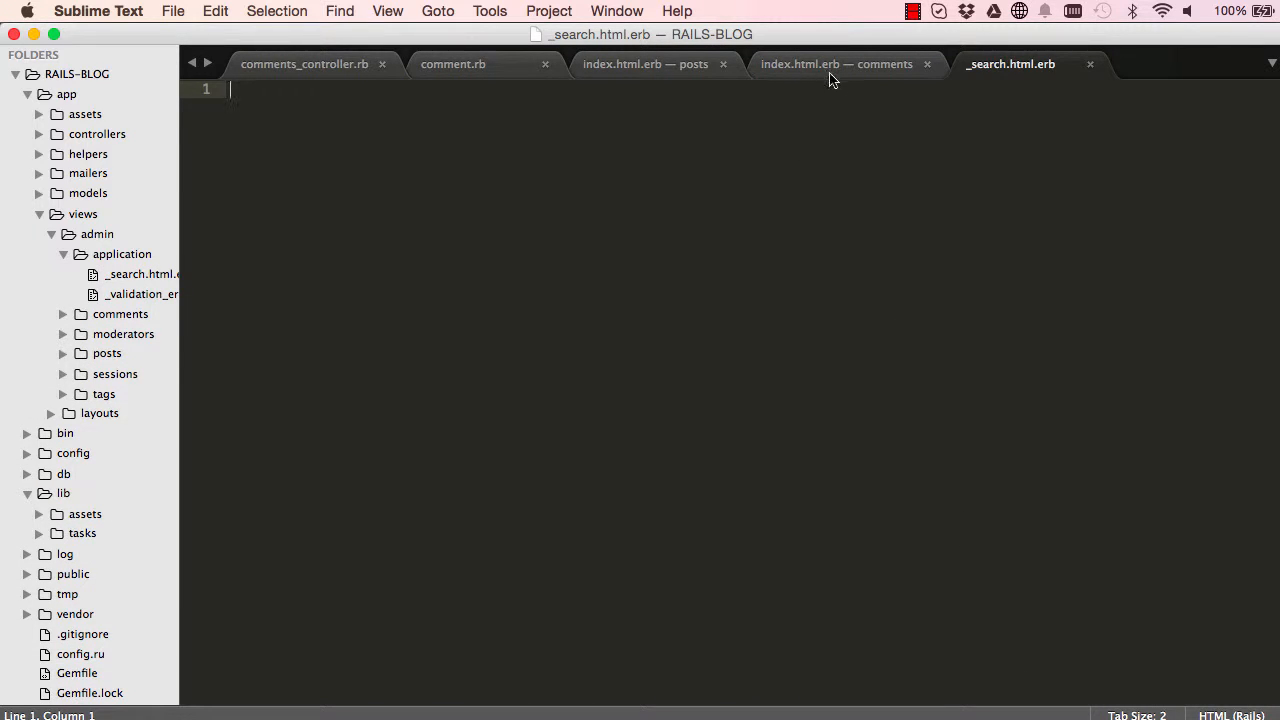
Copy the form_tag search block from the comments index into _search.html.erb and save
{"action": "left_click", "coordinate": [836, 64]}
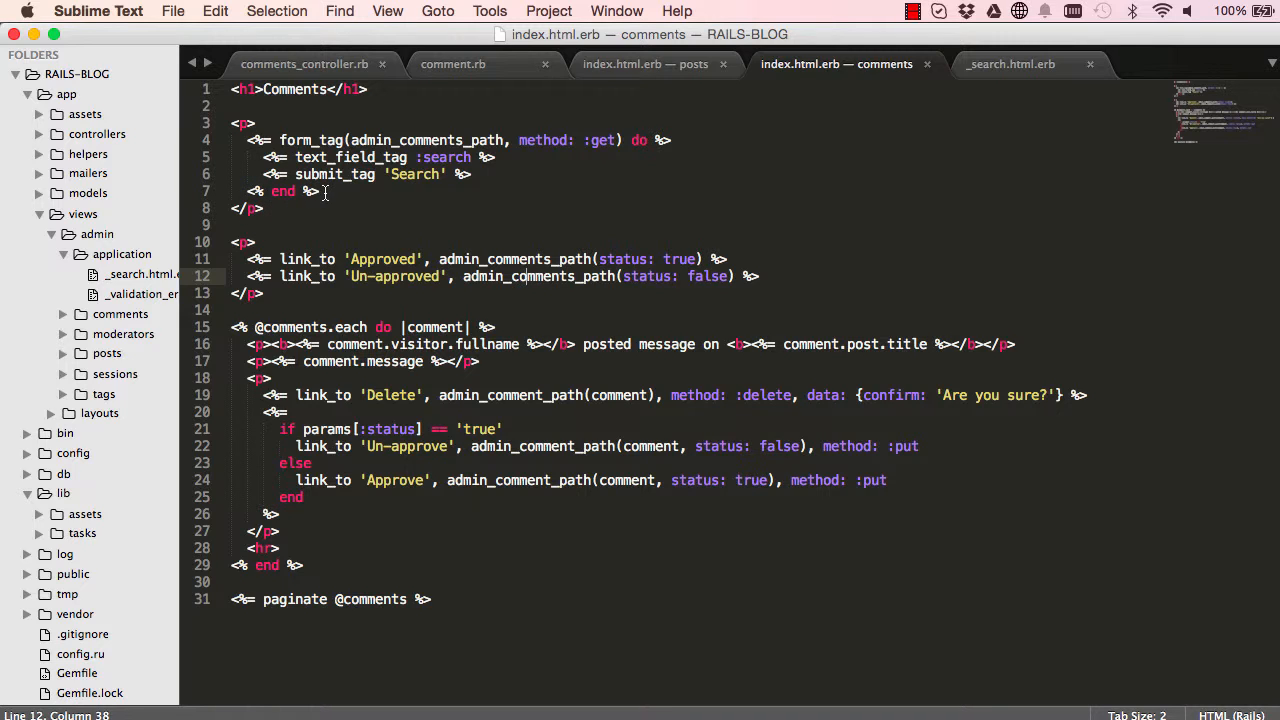
{"action": "left_click_drag", "start_coordinate": [248, 140], "coordinate": [320, 192]}
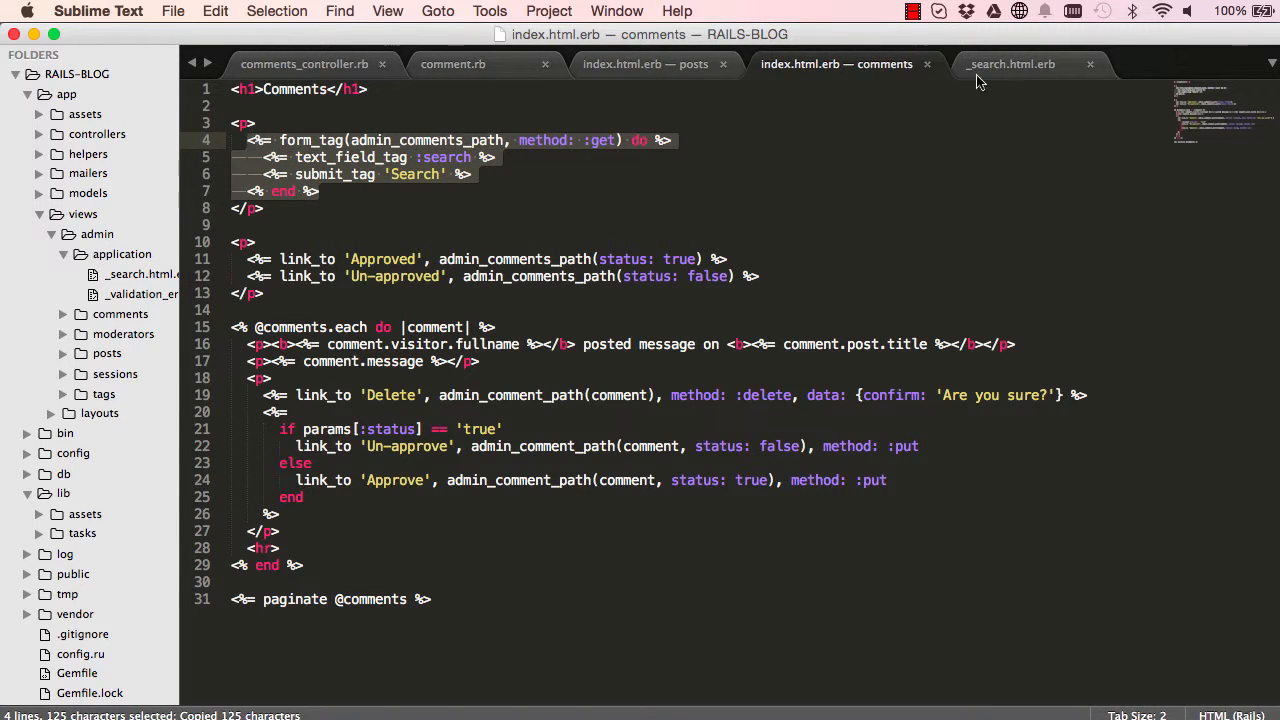
{"action": "left_click", "coordinate": [1010, 64]}
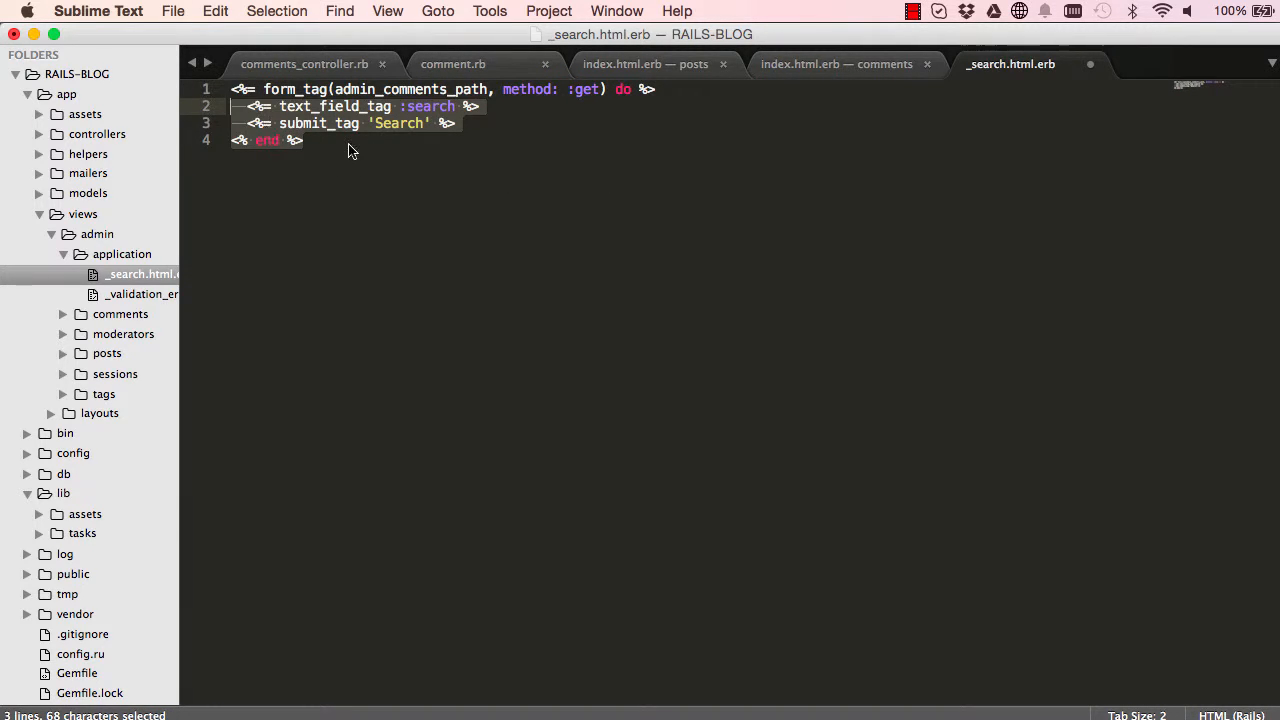
{"action": "left_click", "coordinate": [304, 140]}
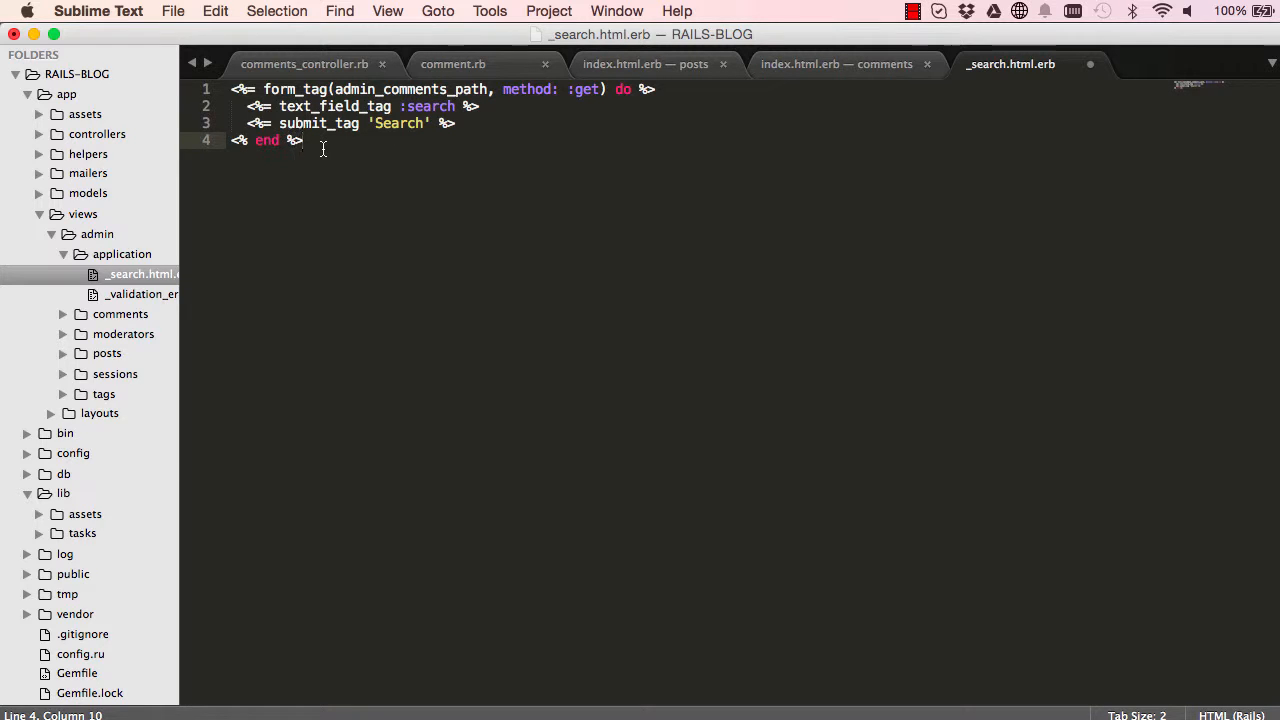
{"action": "key", "text": "cmd+s"}
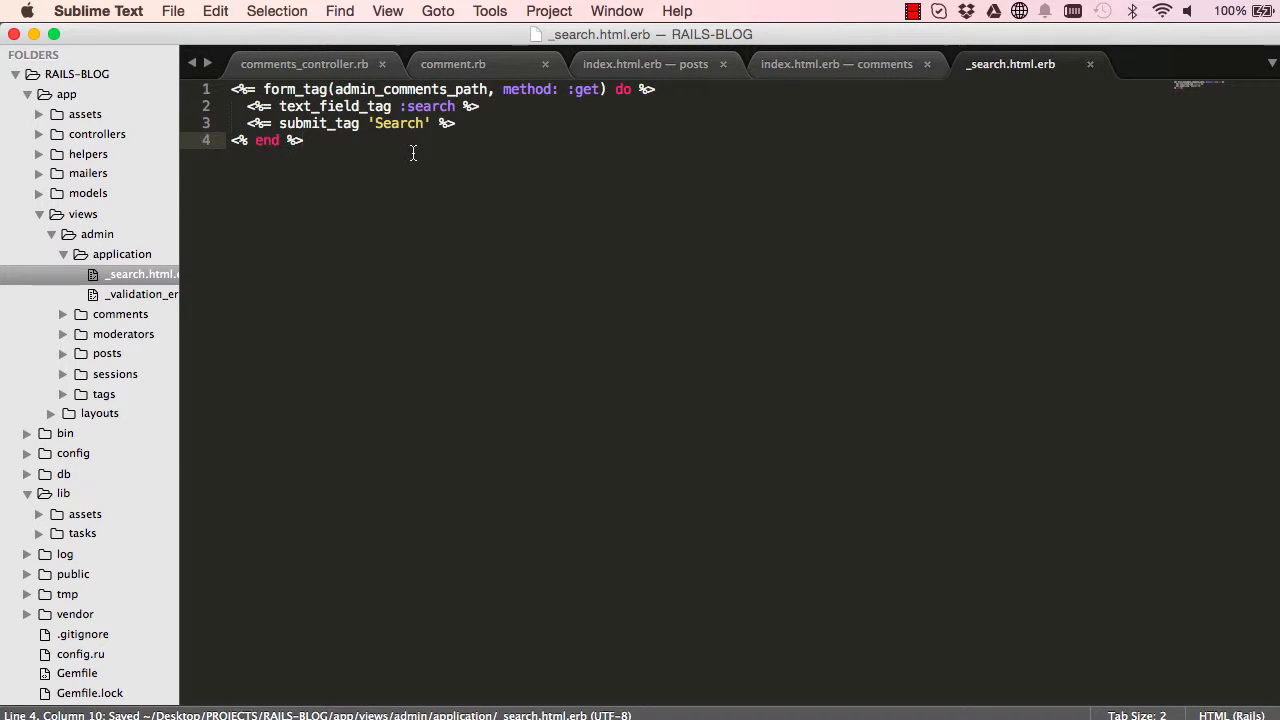
Replace admin_comments_path in the partial's form_tag with the route local
{"action": "double_click", "coordinate": [410, 88]}
{"action": "type", "text": "rout"}
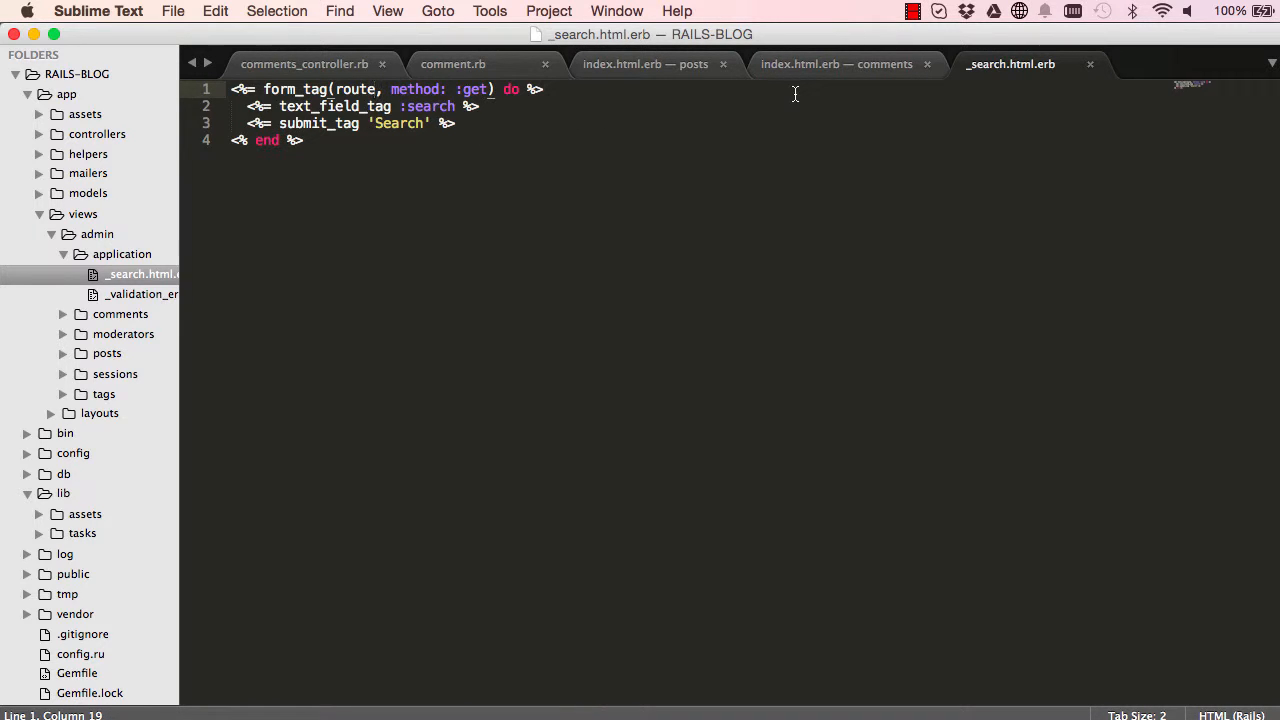
{"action": "left_click", "coordinate": [836, 64]}
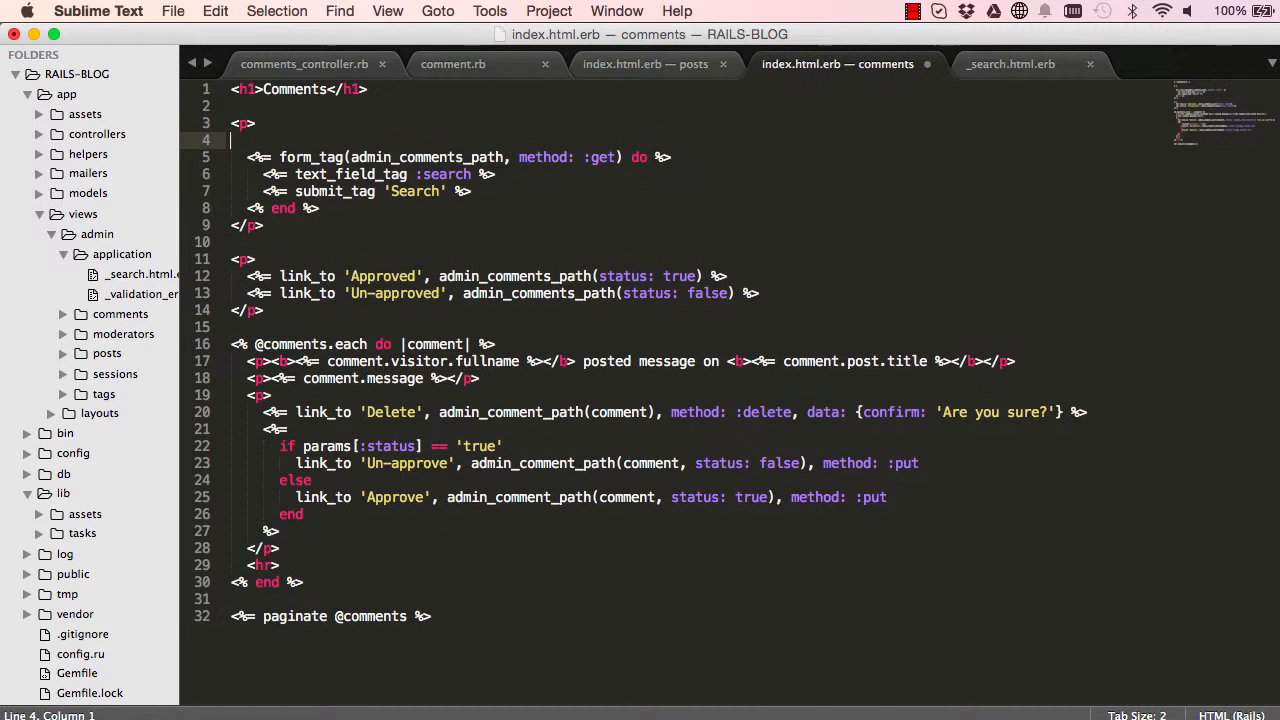
Add <%= render 'search', route: admin_comments_path %> to the comments index
{"action": "type", "text": "<%"}
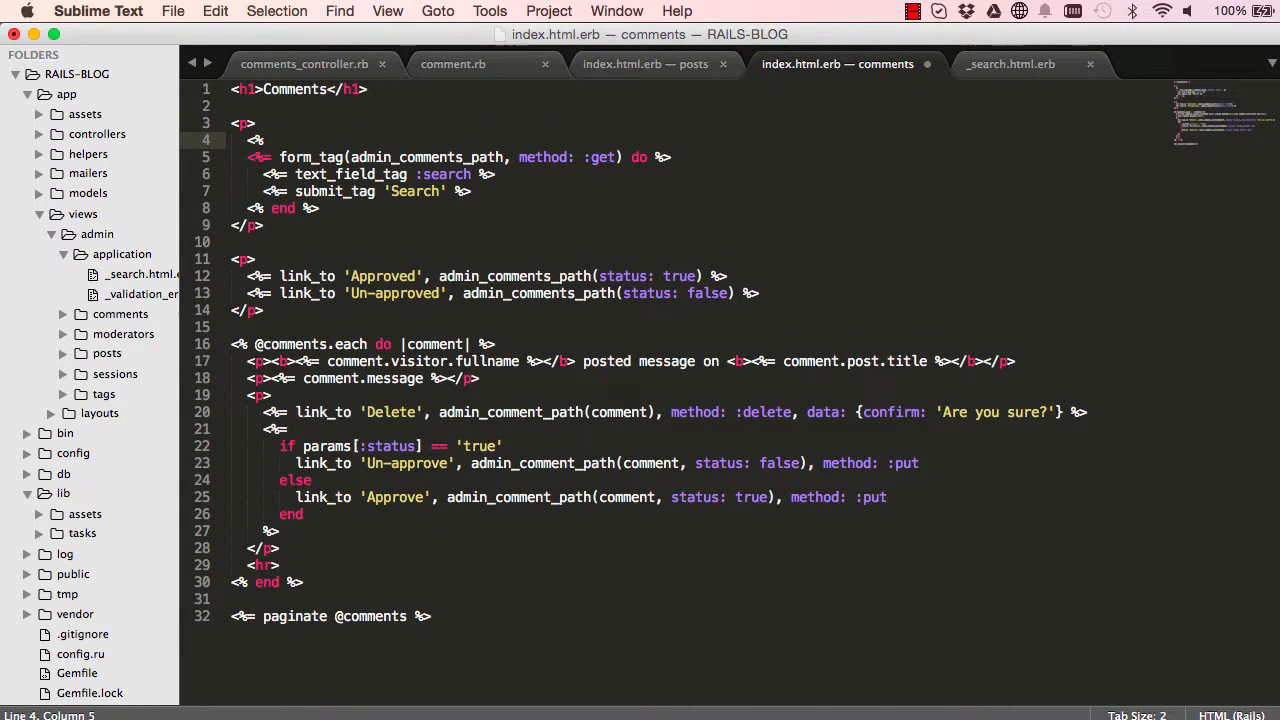
{"action": "type", "text": "render"}
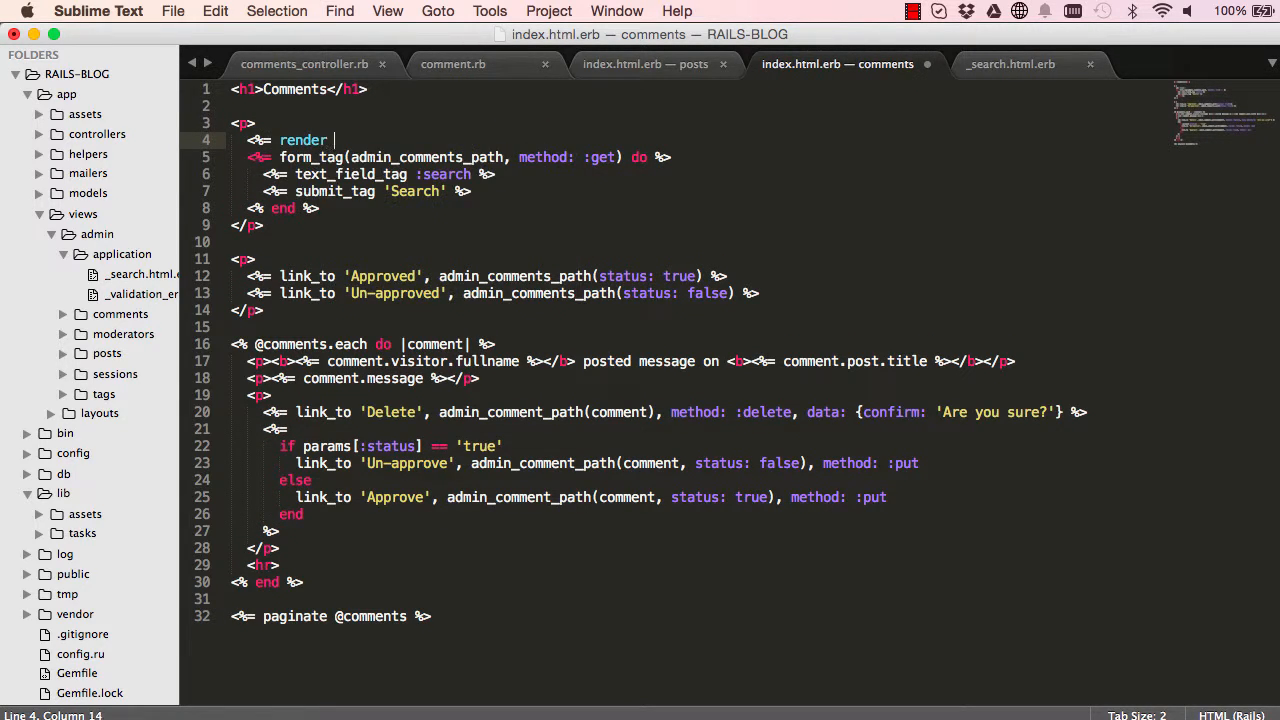
{"action": "type", "text": "'search'"}
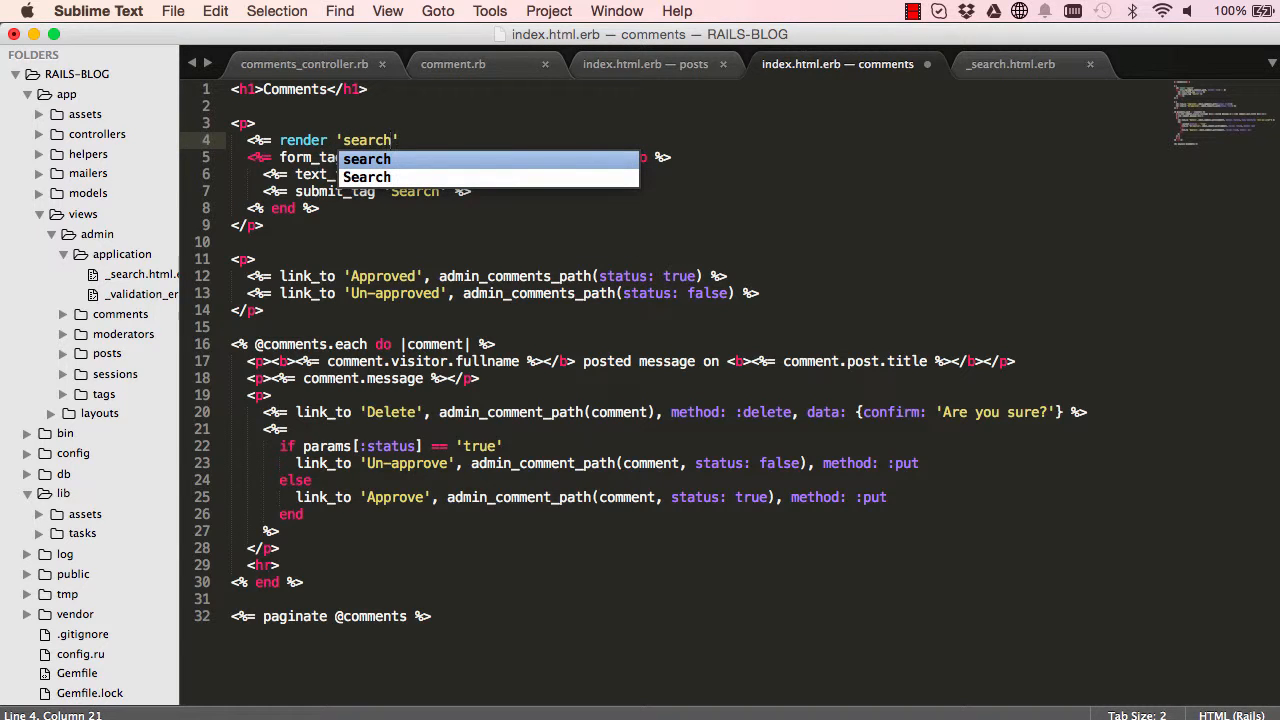
{"action": "type", "text": ", route:"}
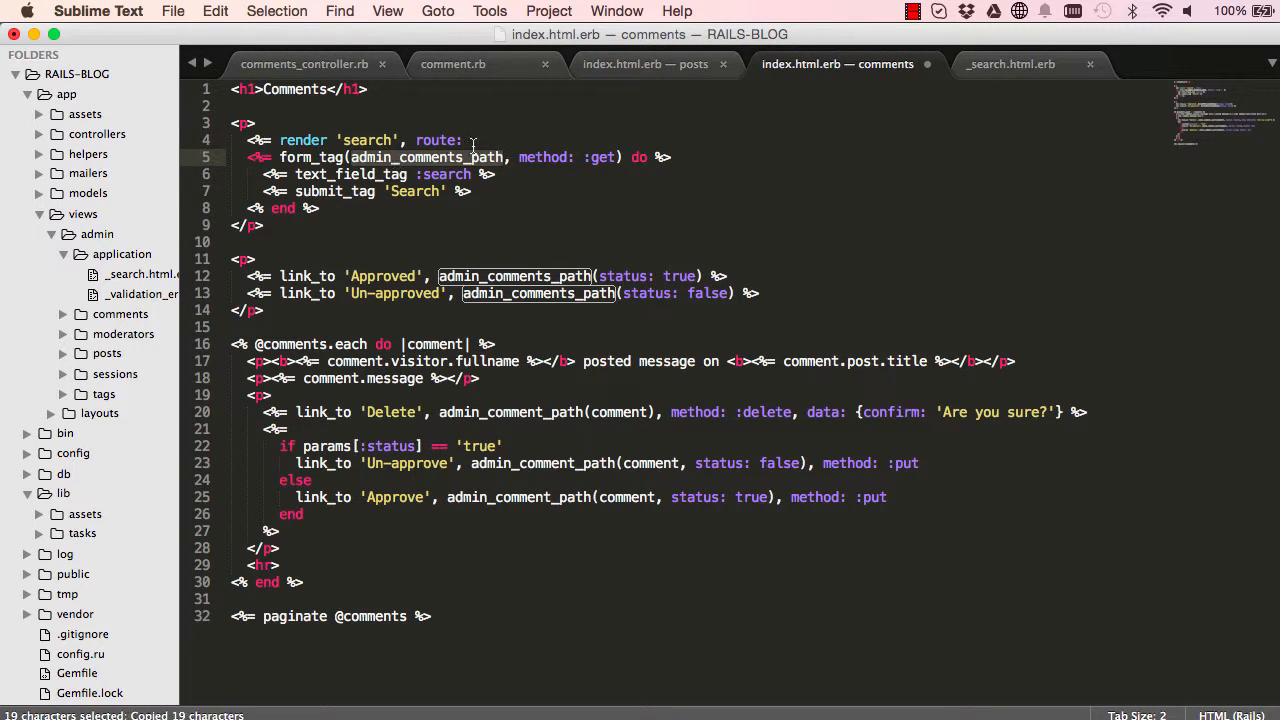
{"action": "type", "text": "admin_comments_path %>"}
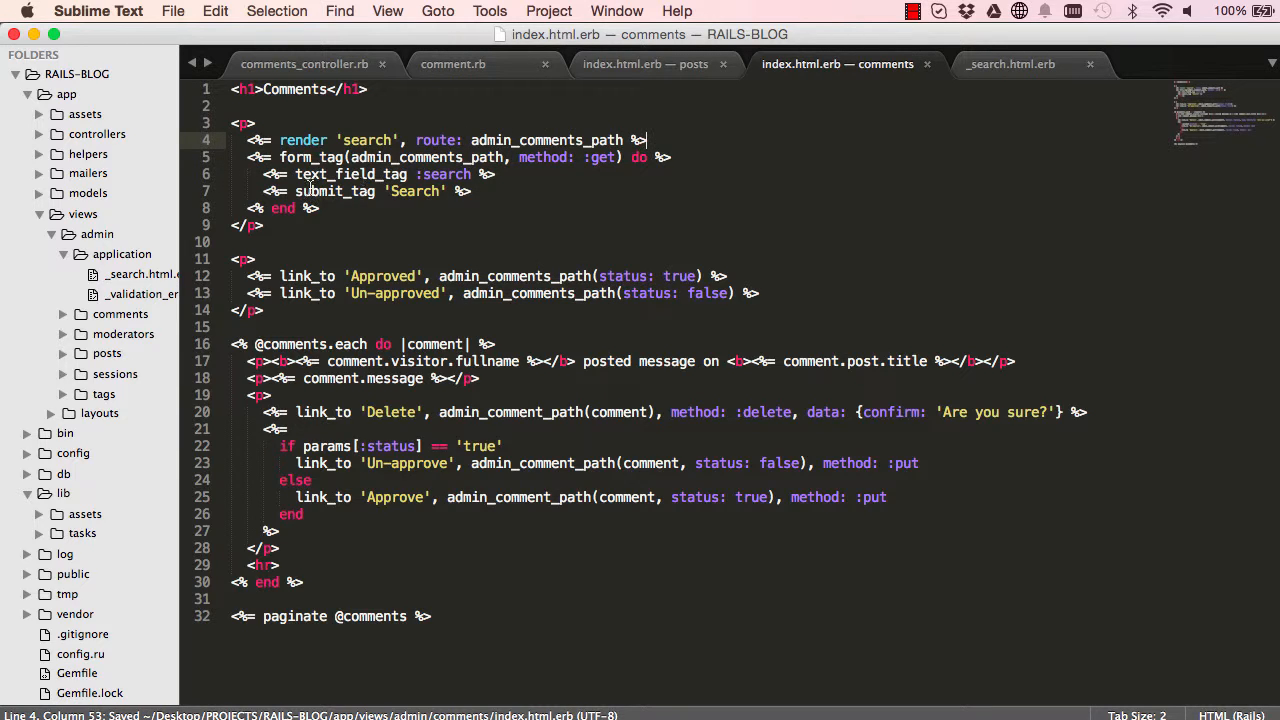
Remove the old inline form_tag block from the comments index
{"action": "left_click_drag", "start_coordinate": [648, 140], "coordinate": [320, 208]}
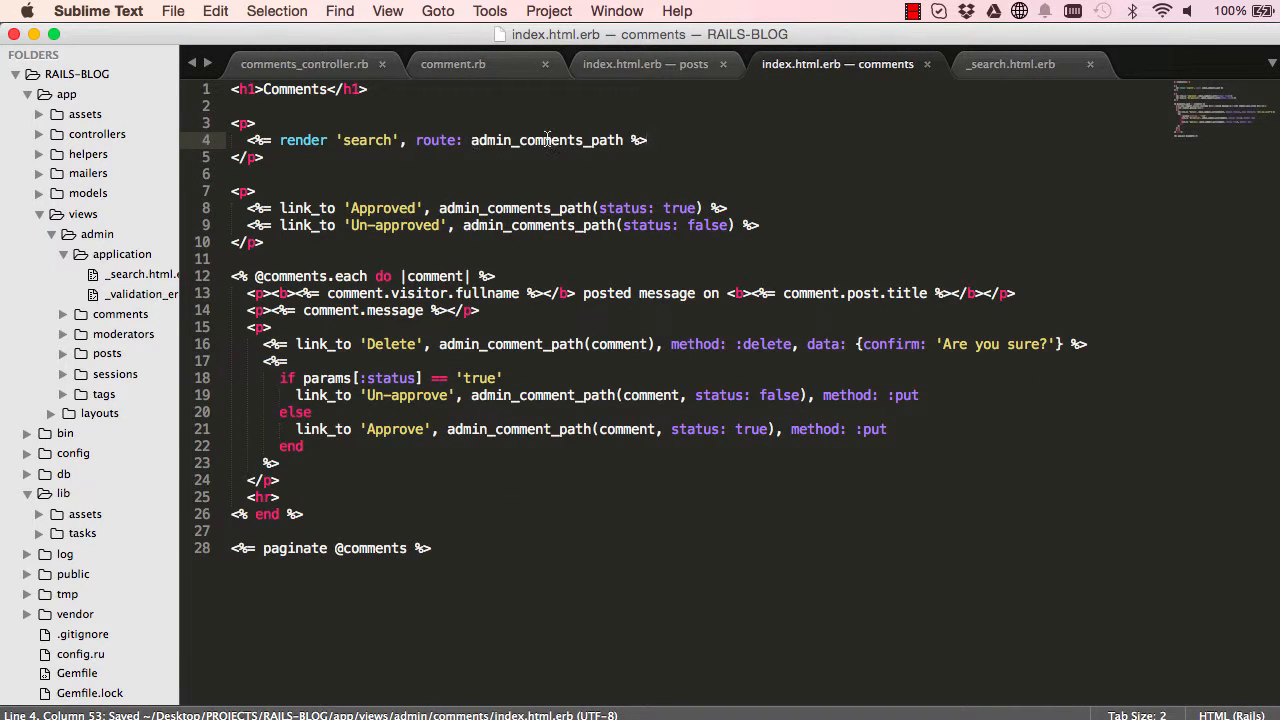
{"action": "double_click", "coordinate": [548, 140]}
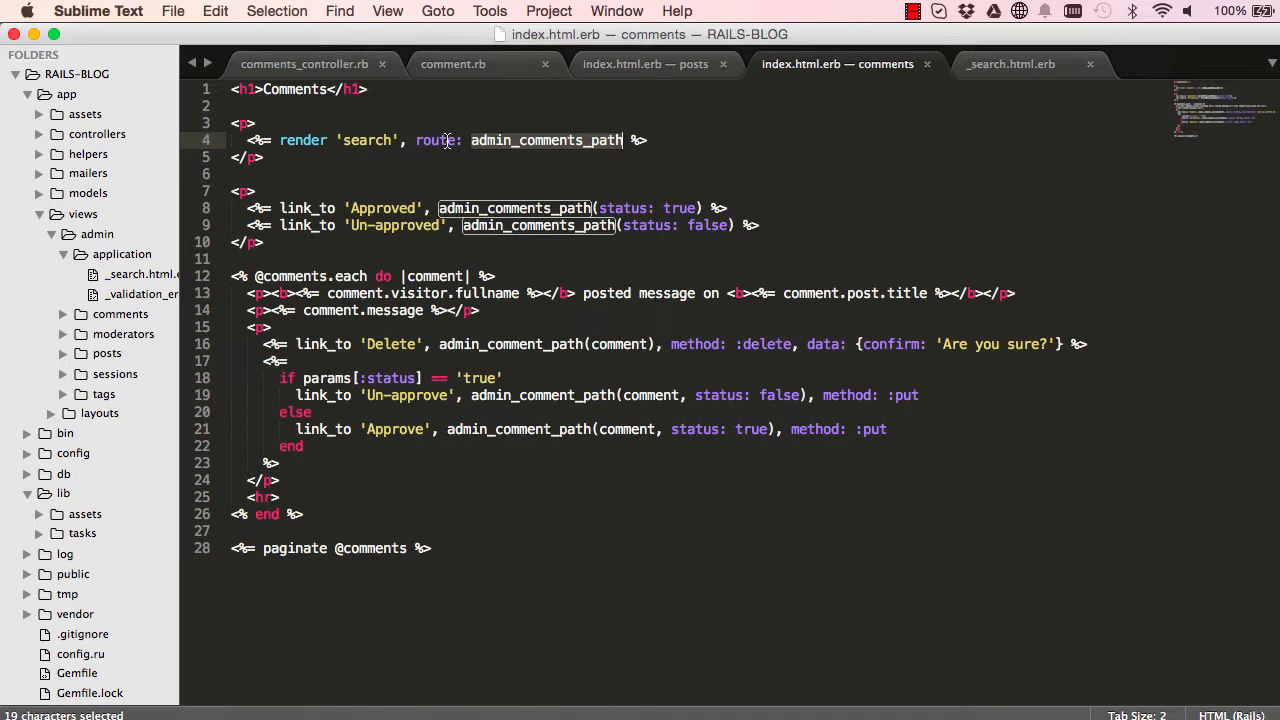
{"action": "left_click", "coordinate": [1012, 64]}
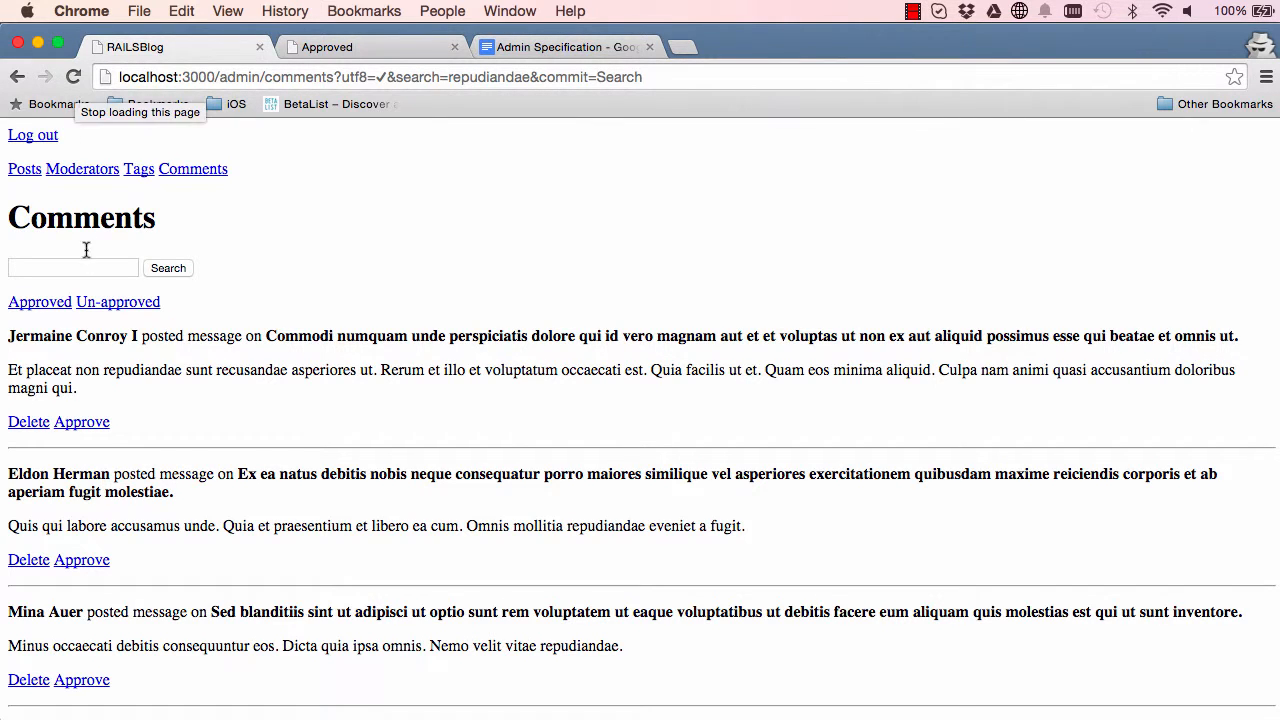
In Chrome, search the admin comments for recusandae via the partial-rendered form
{"action": "left_click", "coordinate": [40, 300]}
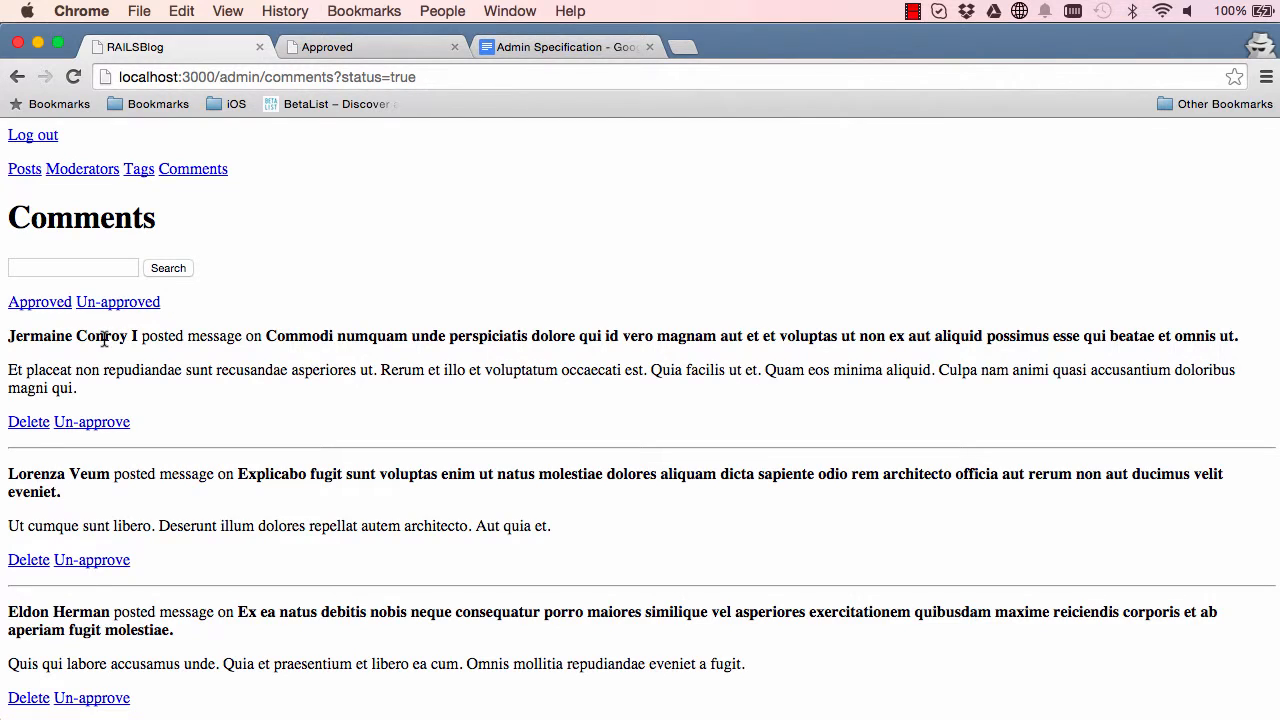
{"action": "left_click", "coordinate": [72, 268]}
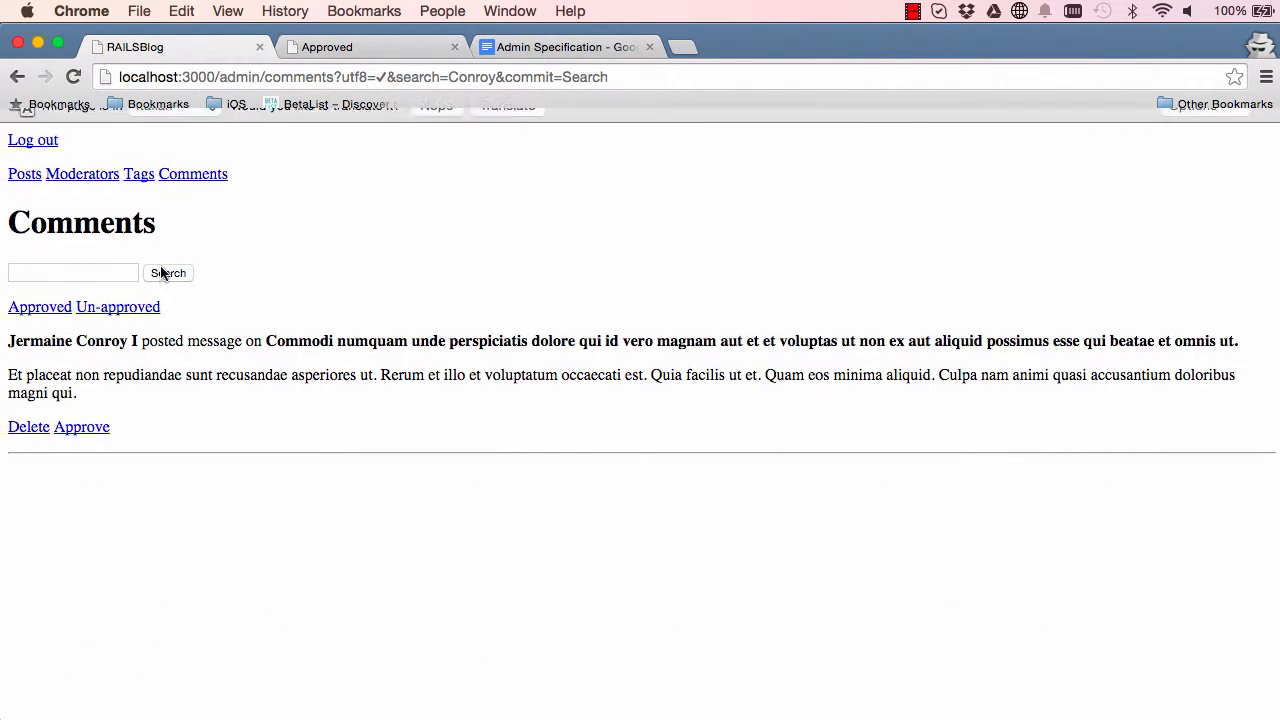
{"action": "double_click", "coordinate": [250, 406]}
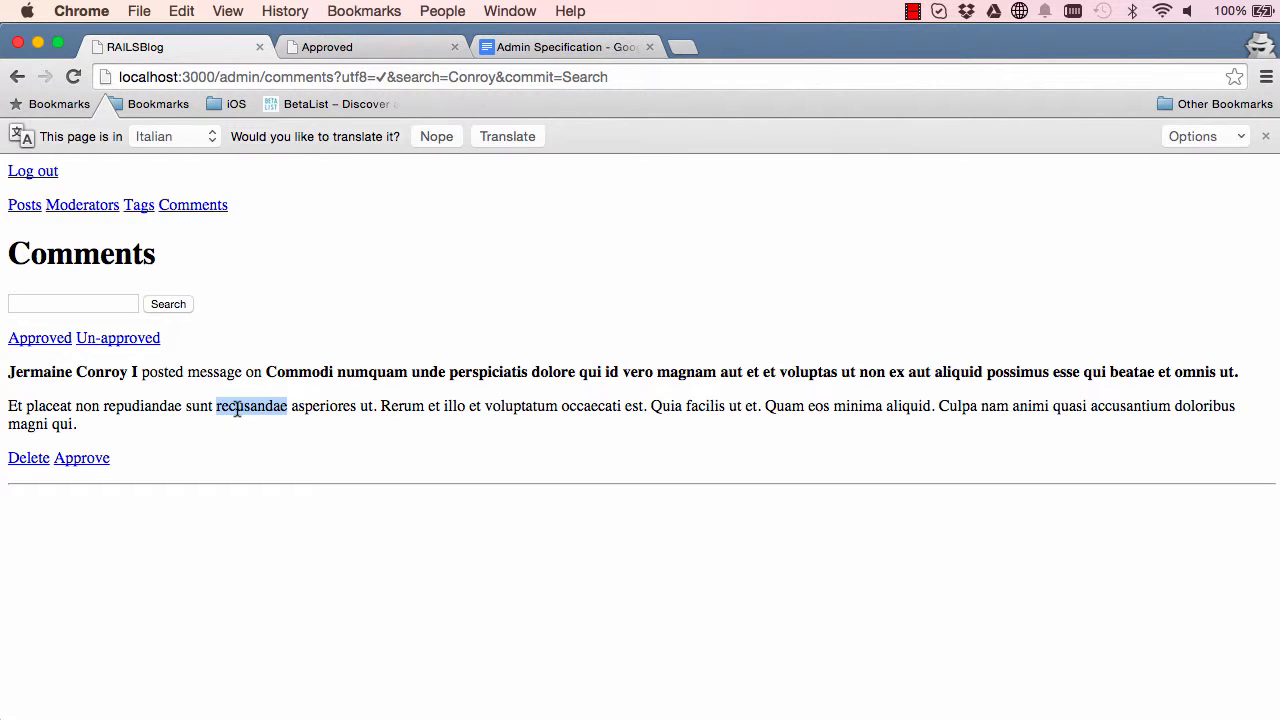
{"action": "type", "text": "recusandae"}
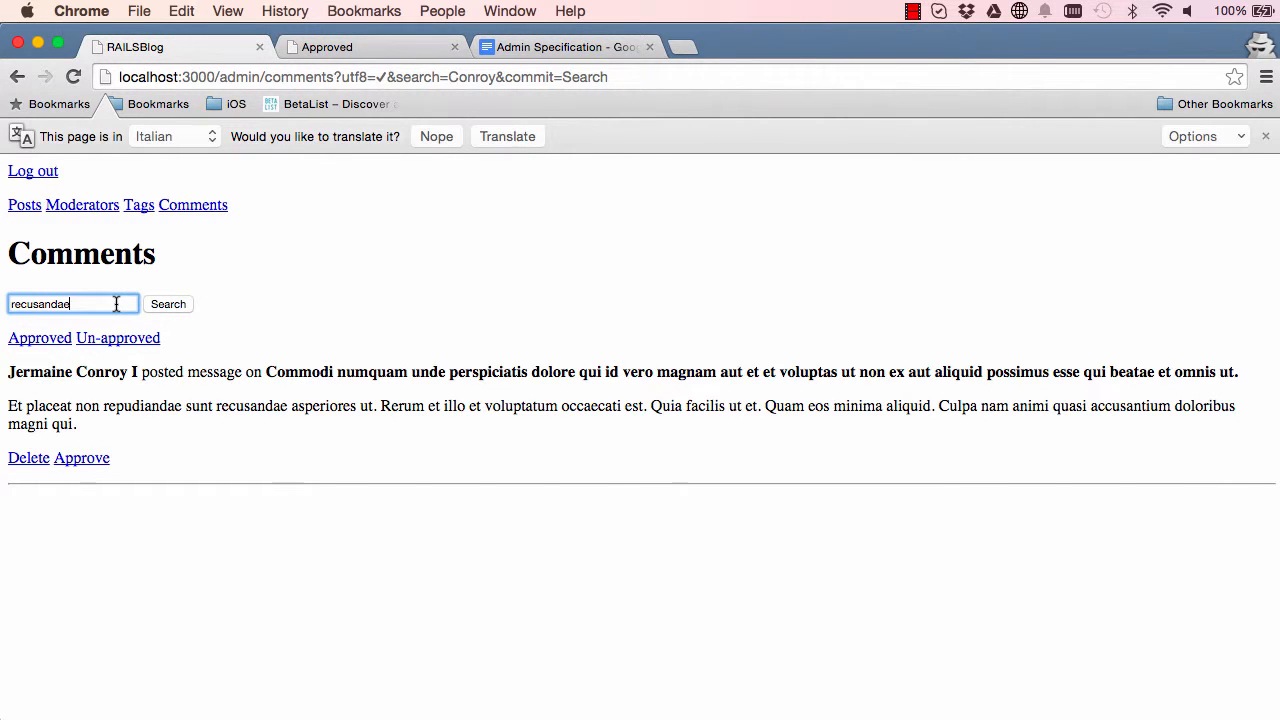
{"action": "left_click", "coordinate": [168, 304]}
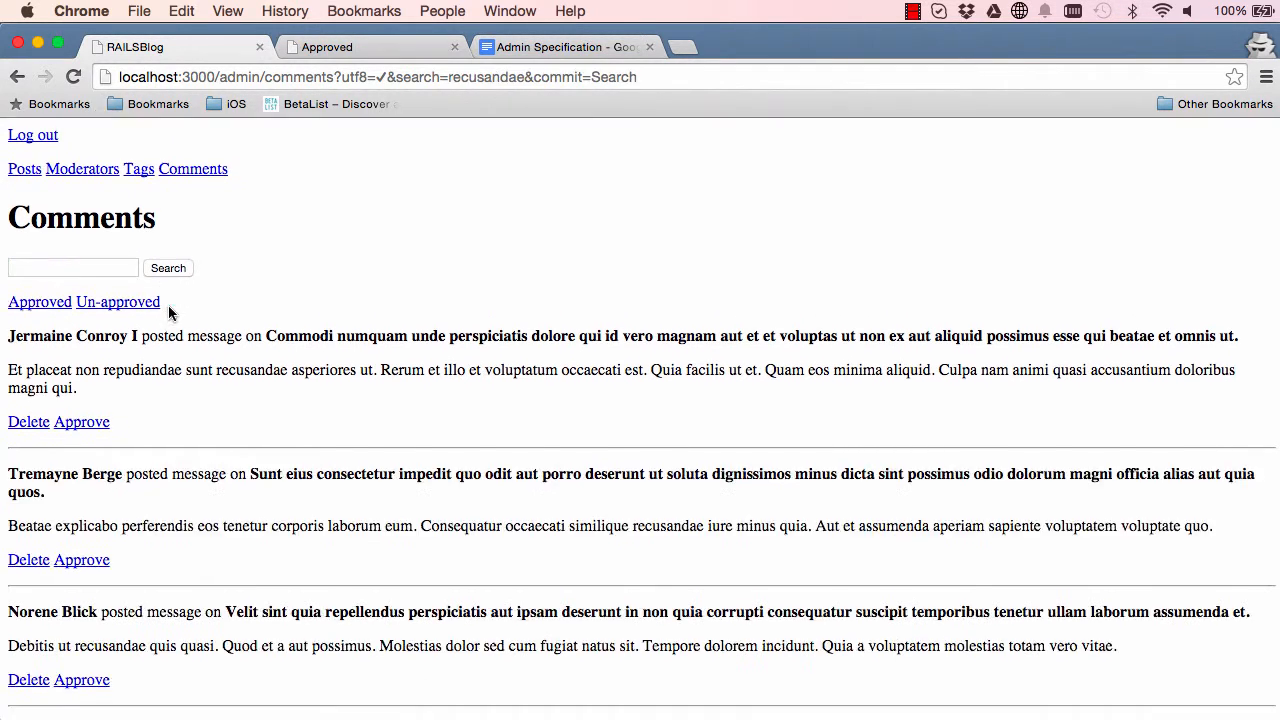
{"action": "mouse_move", "coordinate": [156, 344]}
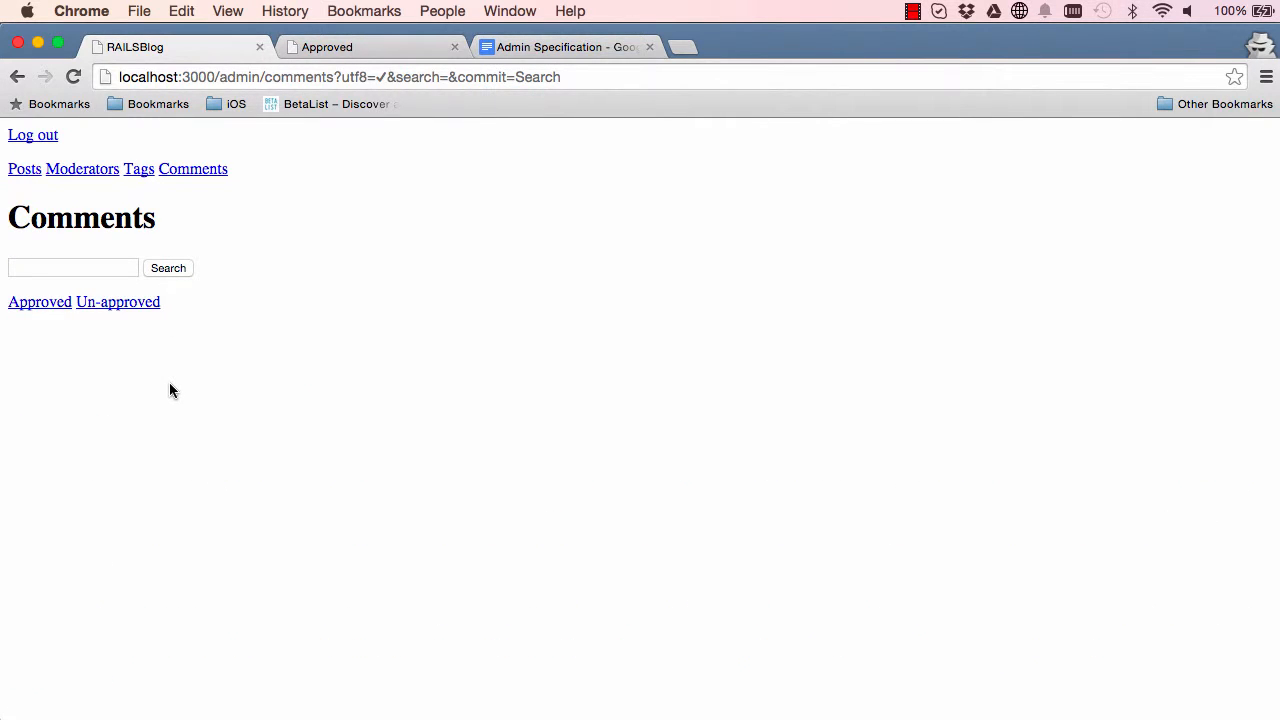
Show only the un-approved comments on the admin Comments page
{"action": "left_click", "coordinate": [116, 300]}
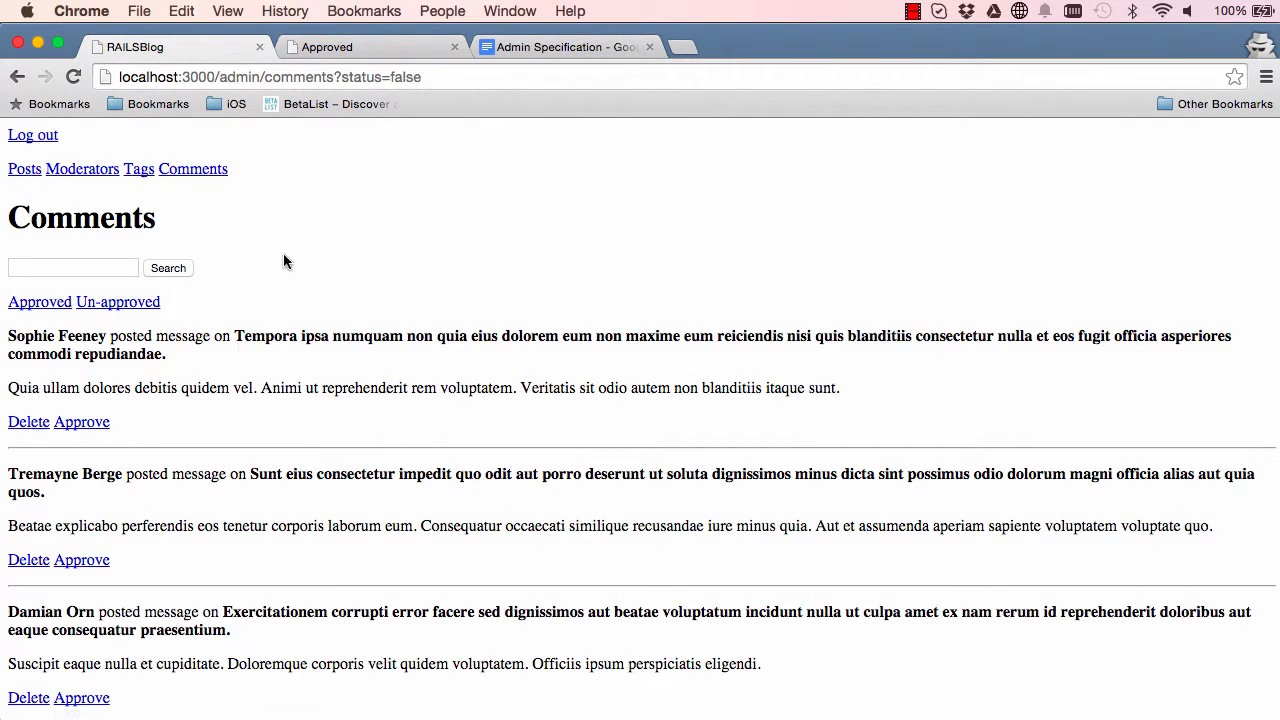
{"action": "left_click", "coordinate": [24, 168]}
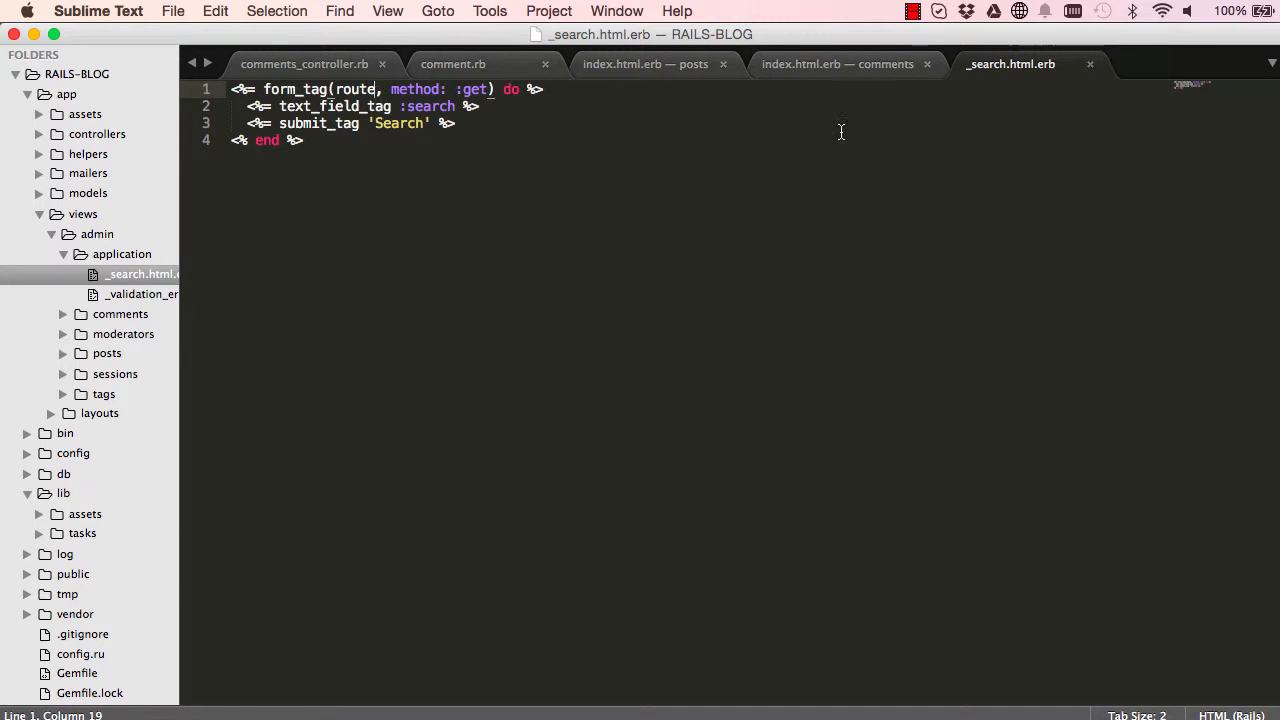
Paste the render 'search' line over the form_tag block in posts/index.html.erb
{"action": "left_click", "coordinate": [838, 64]}
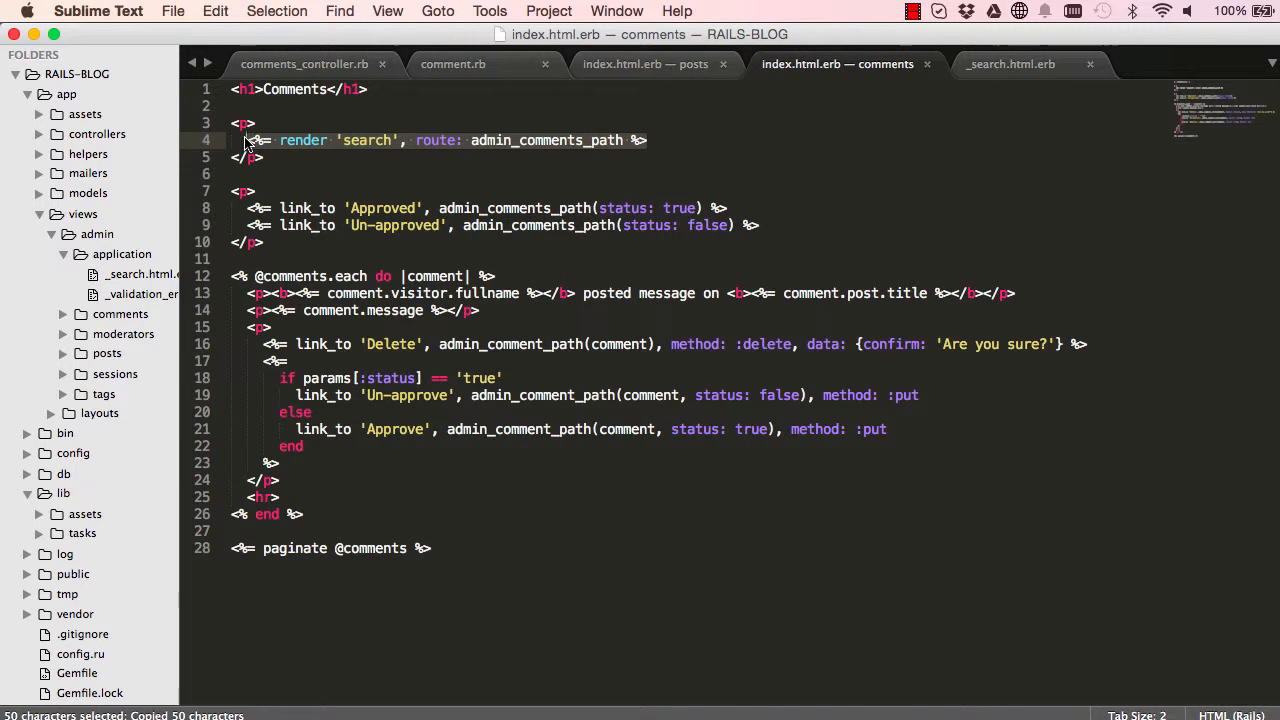
{"action": "left_click", "coordinate": [644, 62]}
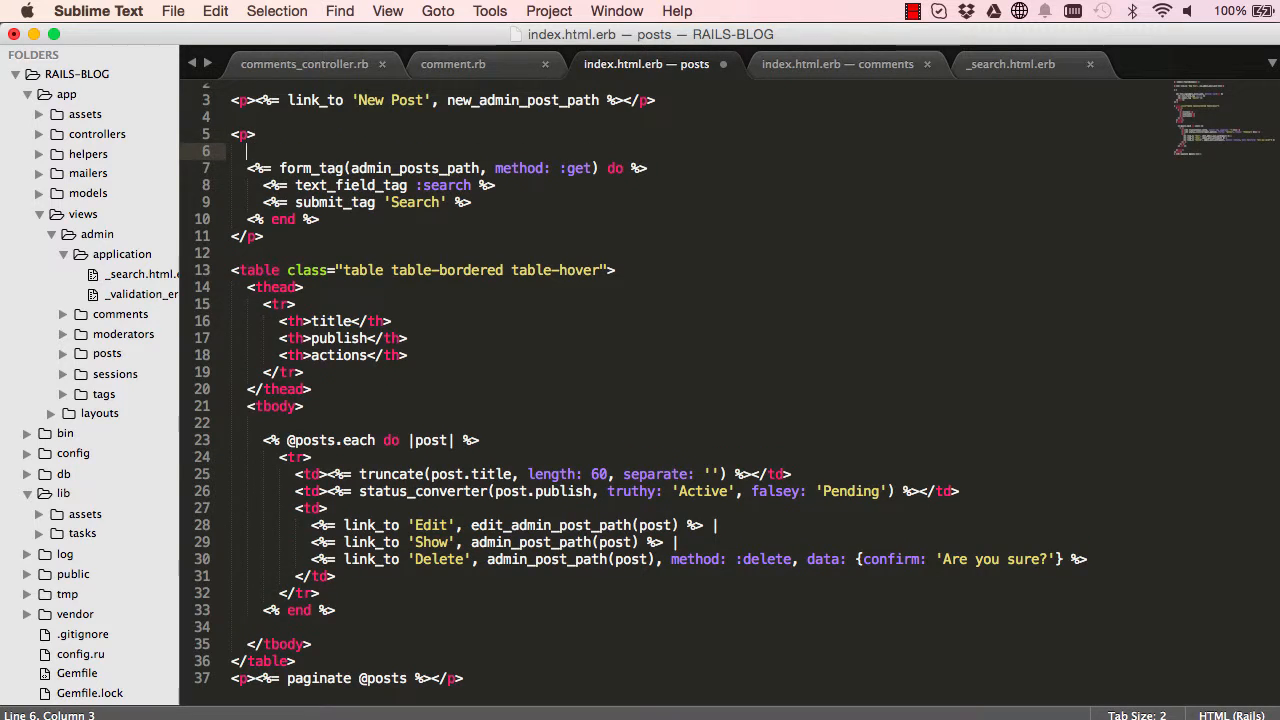
{"action": "type", "text": "<%= render 'search', route: admin_comments_path %>"}
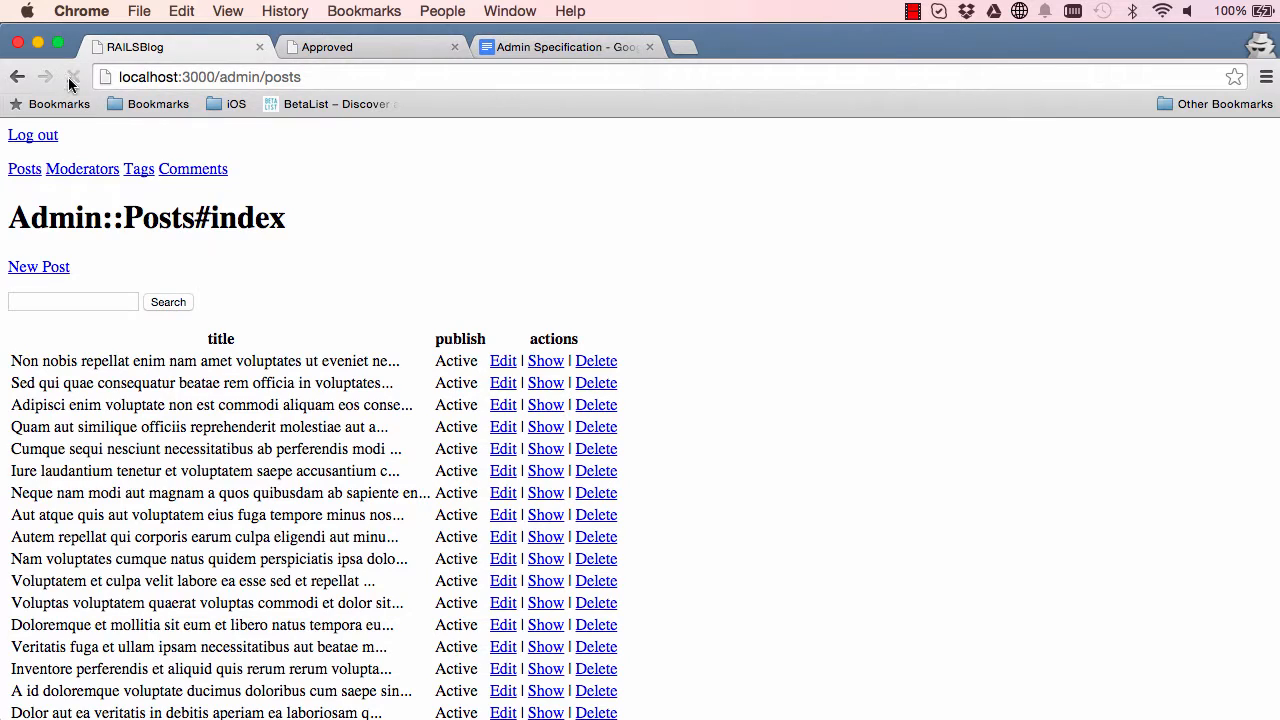
Reload /admin/posts and search its titles for consequatur, Ut and then king
{"action": "left_click", "coordinate": [72, 76]}
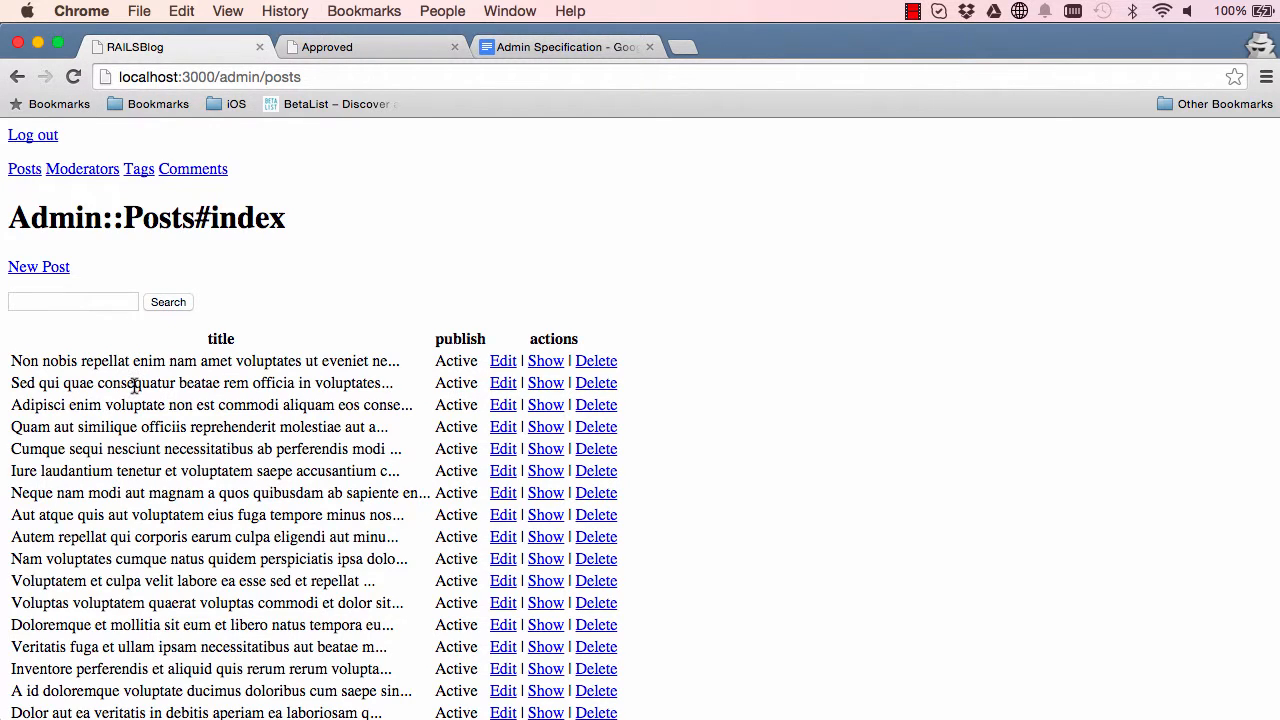
{"action": "left_click", "coordinate": [72, 300]}
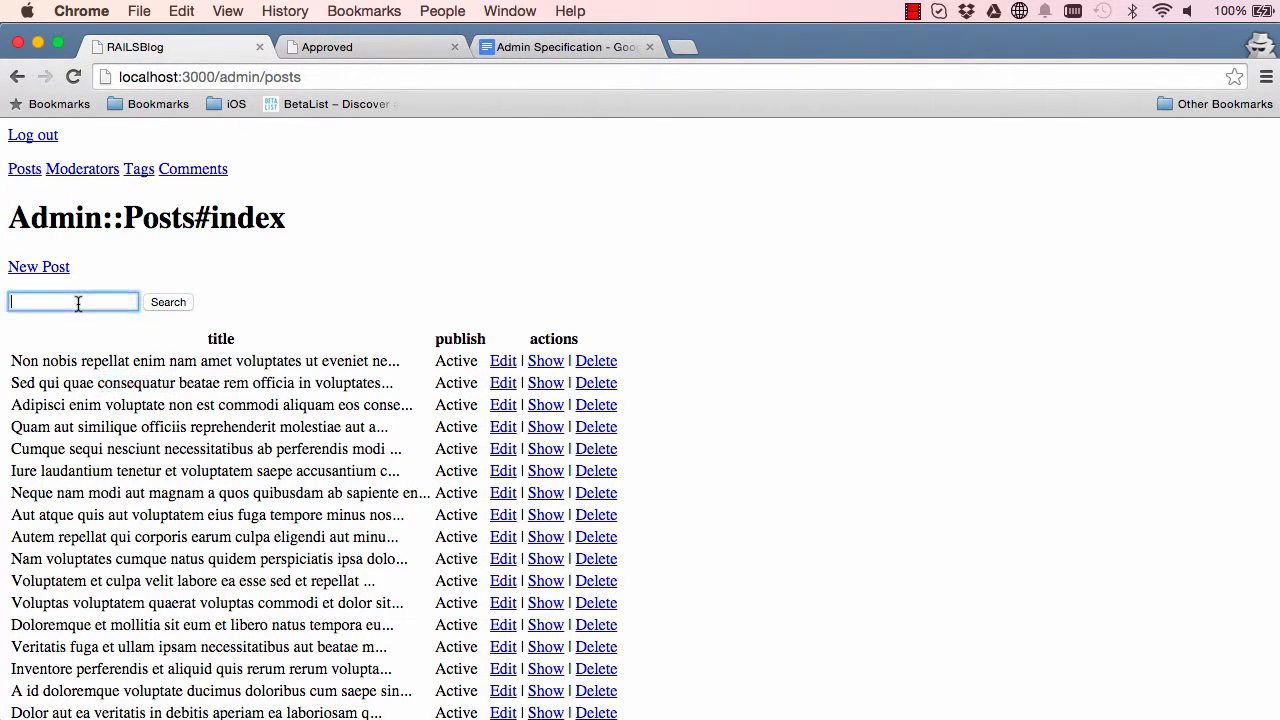
{"action": "left_click", "coordinate": [168, 302]}
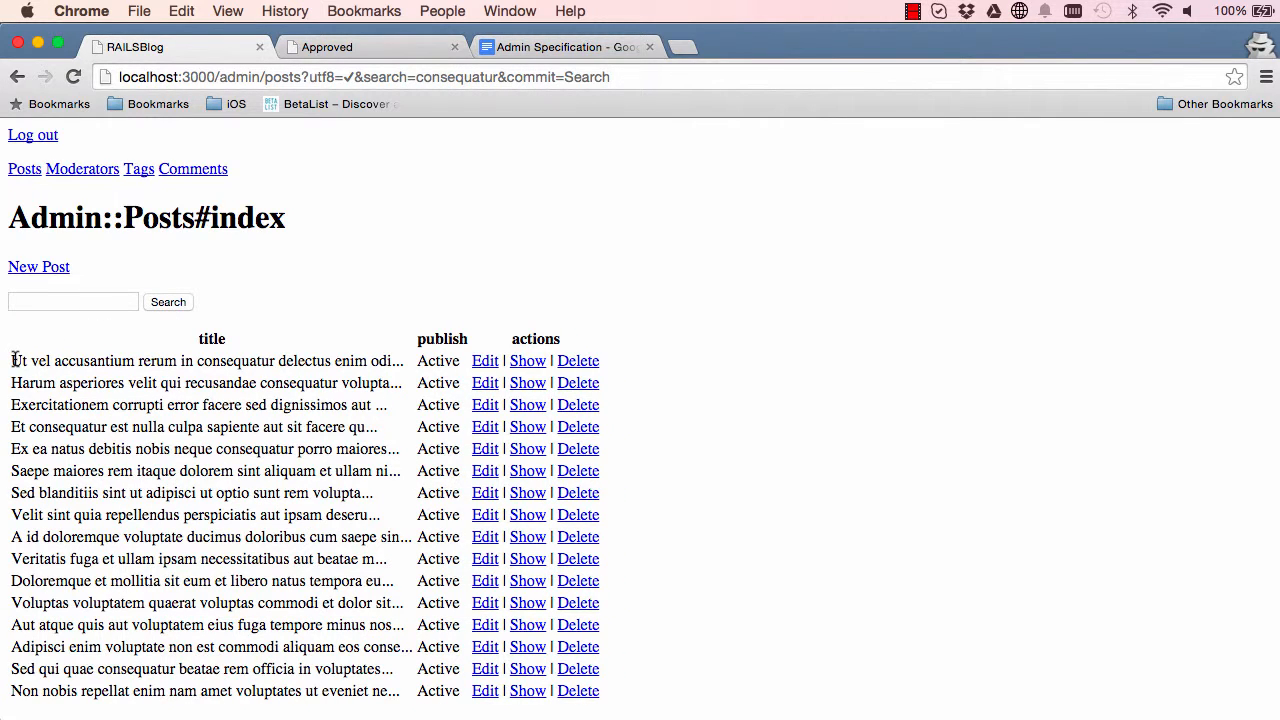
{"action": "left_click", "coordinate": [72, 300]}
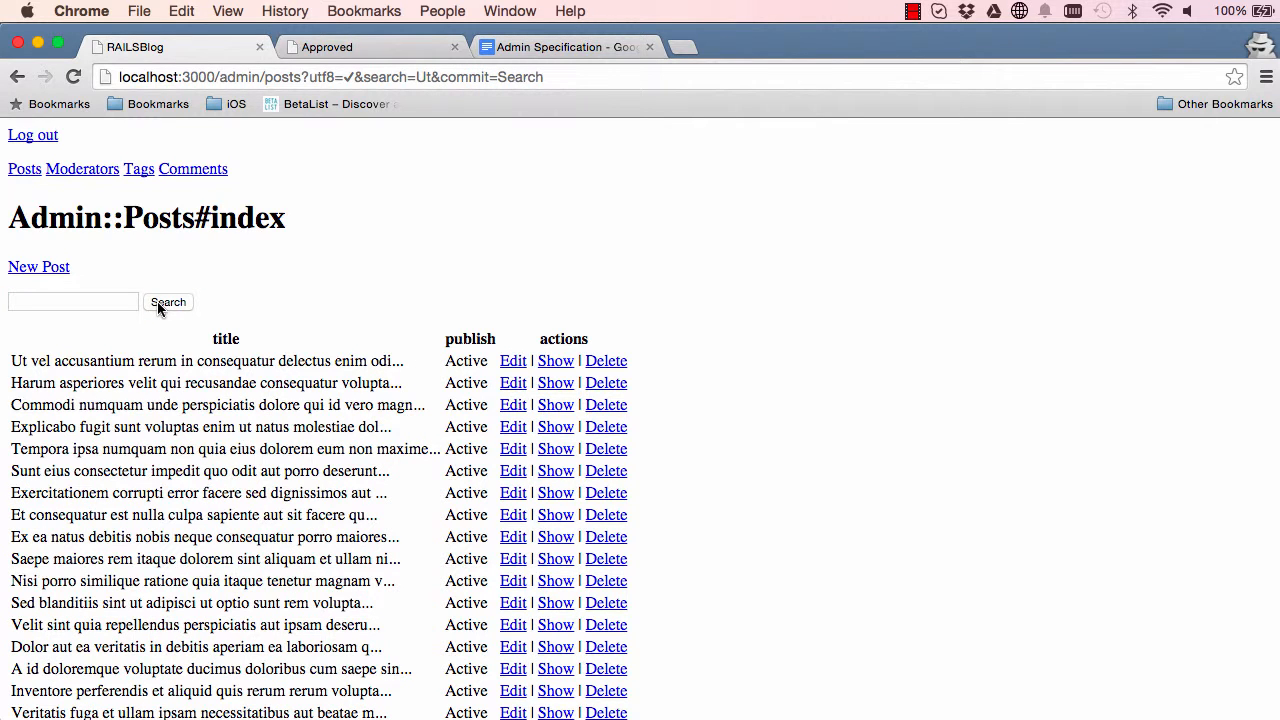
{"action": "mouse_move", "coordinate": [228, 352]}
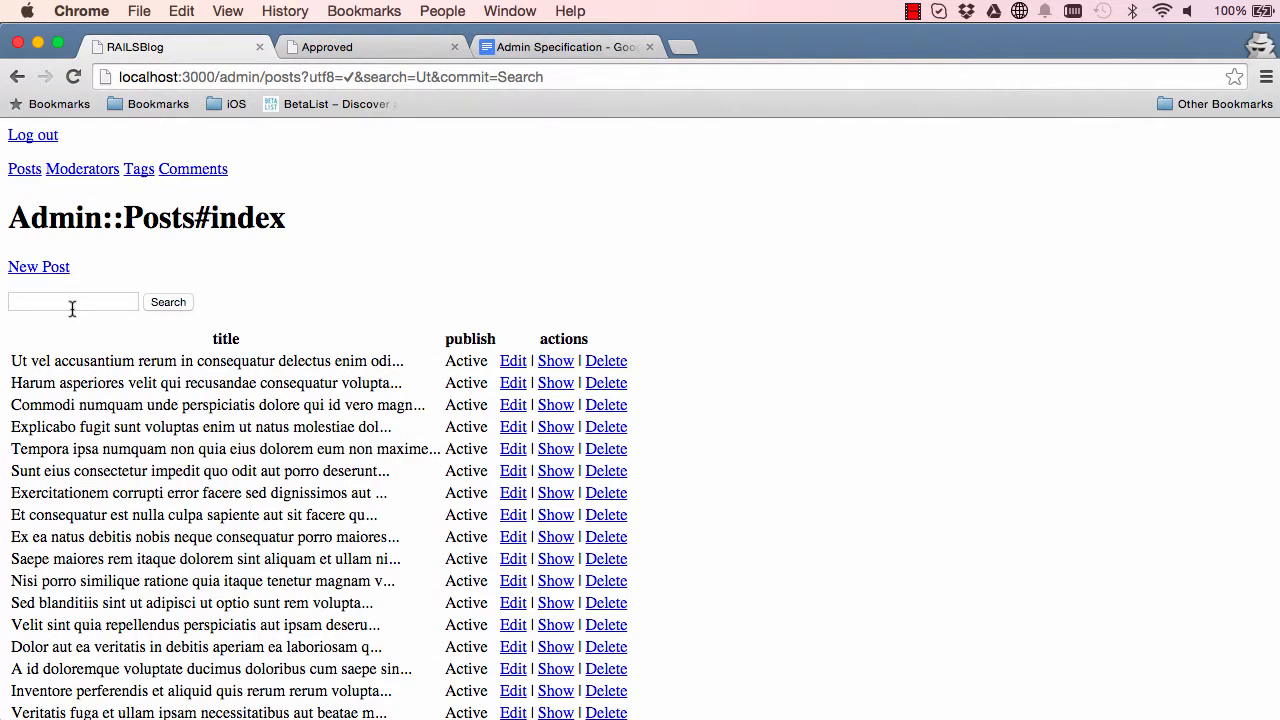
{"action": "type", "text": "king"}
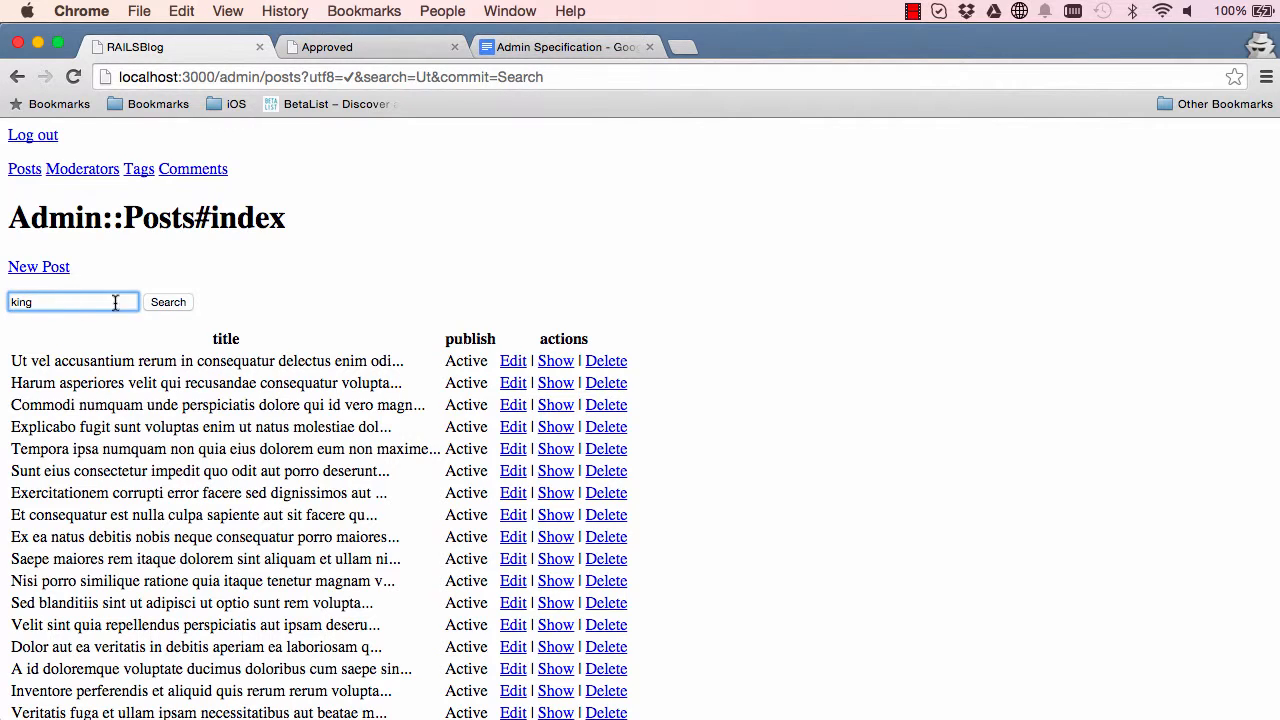
{"action": "left_click", "coordinate": [168, 302]}
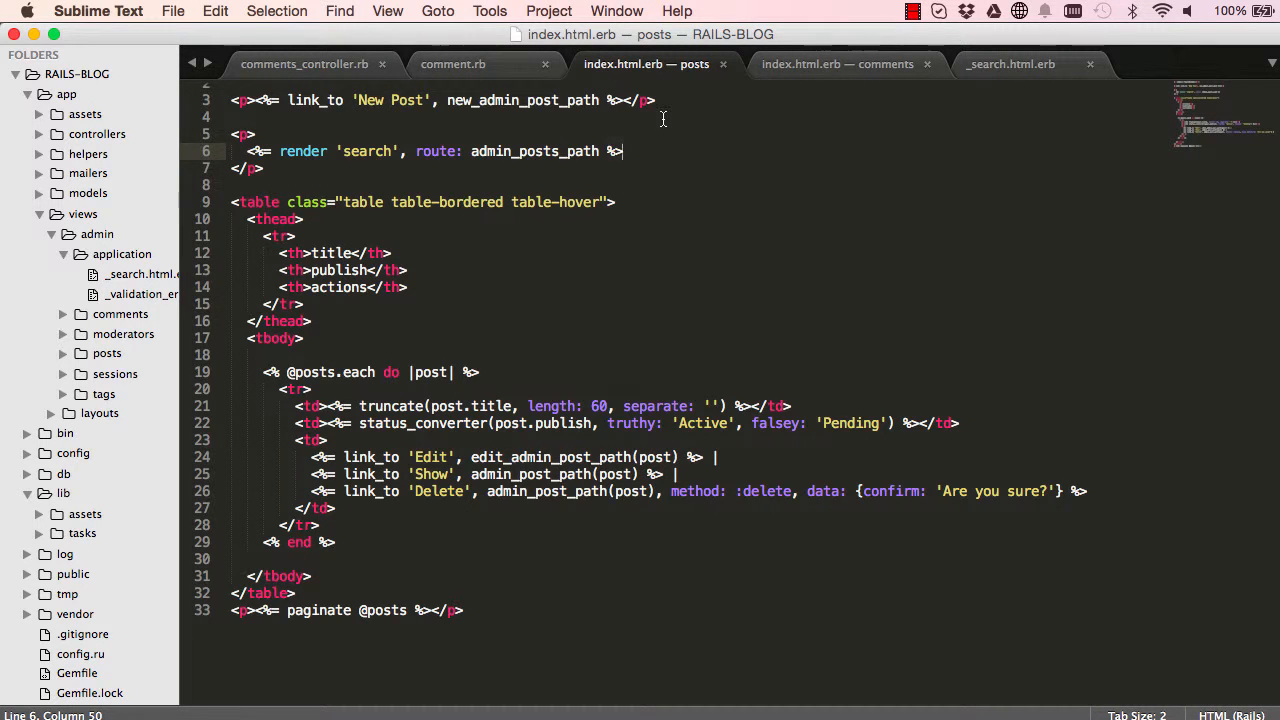
{"action": "left_click", "coordinate": [838, 64]}
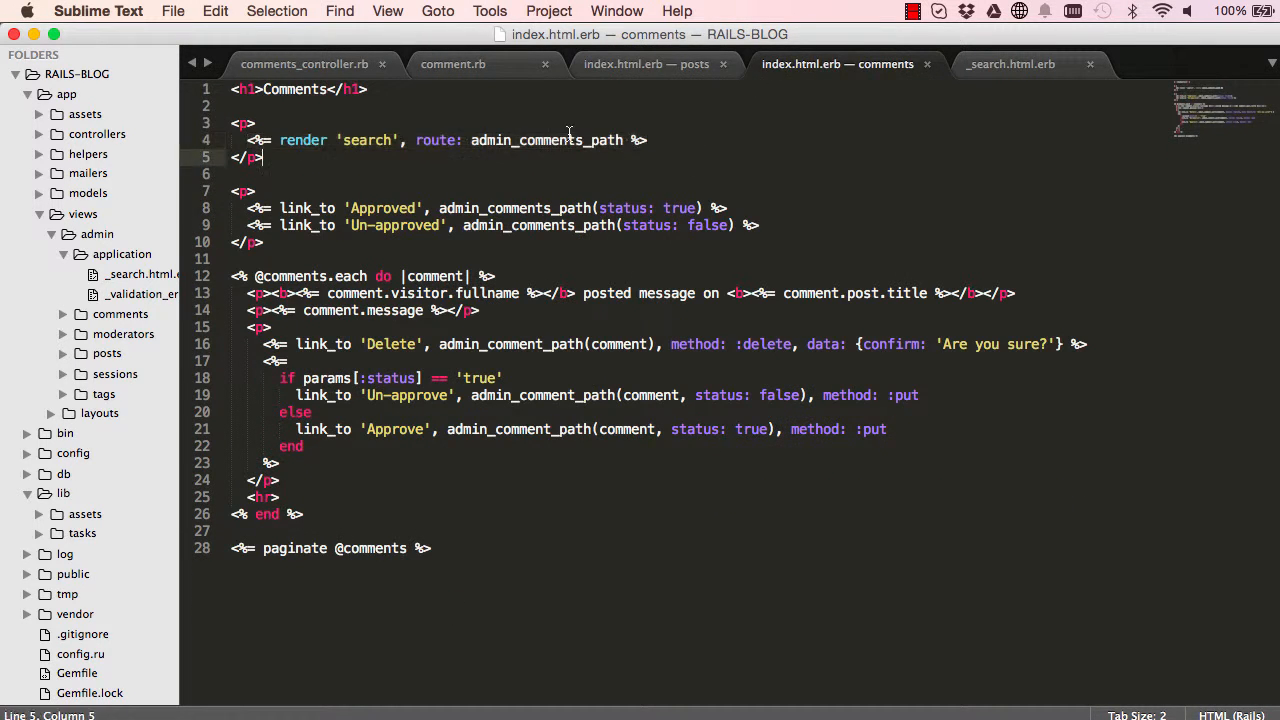
{"action": "double_click", "coordinate": [546, 140]}
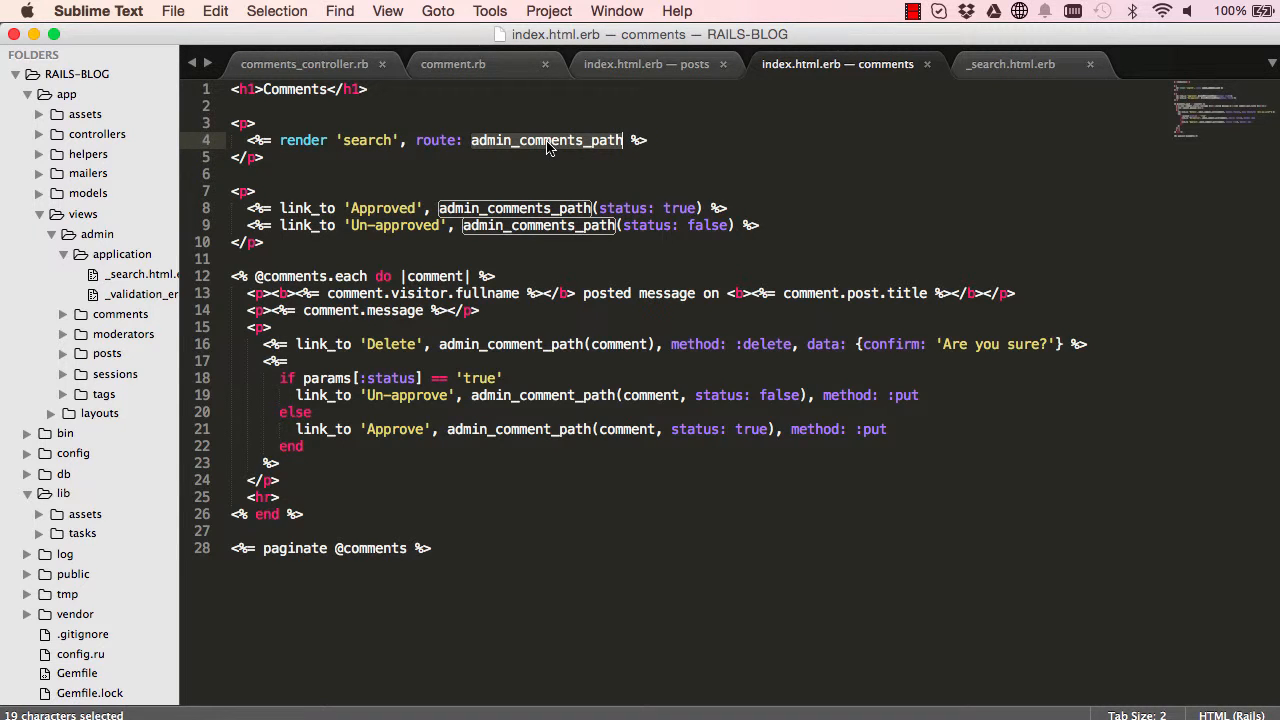
{"action": "left_click", "coordinate": [644, 64]}
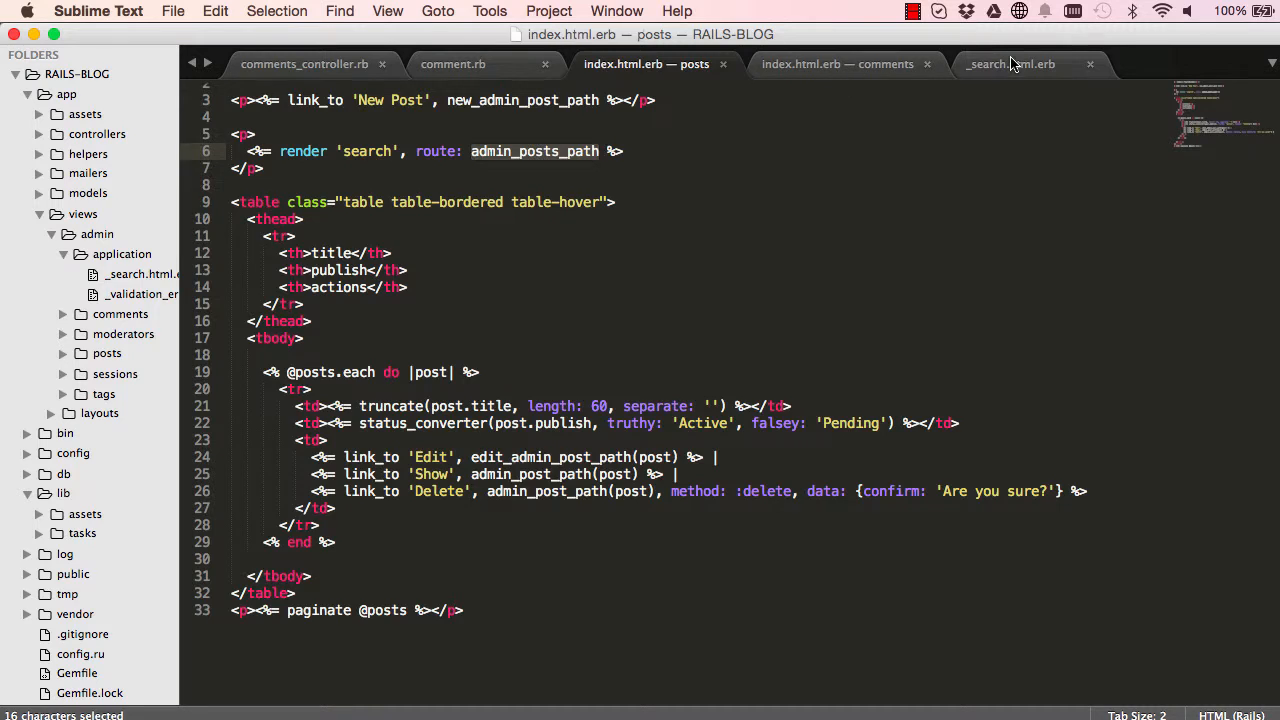
{"action": "left_click", "coordinate": [1012, 62]}
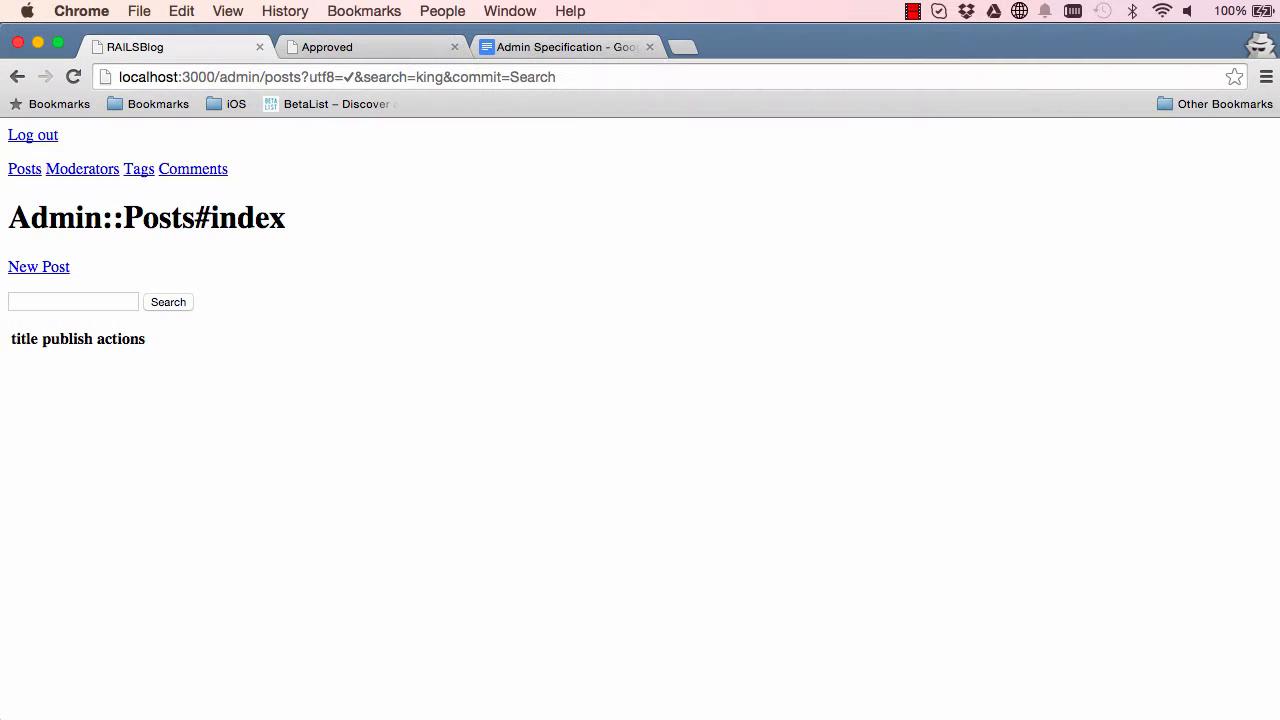
Read the Admin Specification's Posts, Moderators and Messages requirements, including message content search
{"action": "left_click", "coordinate": [564, 48]}
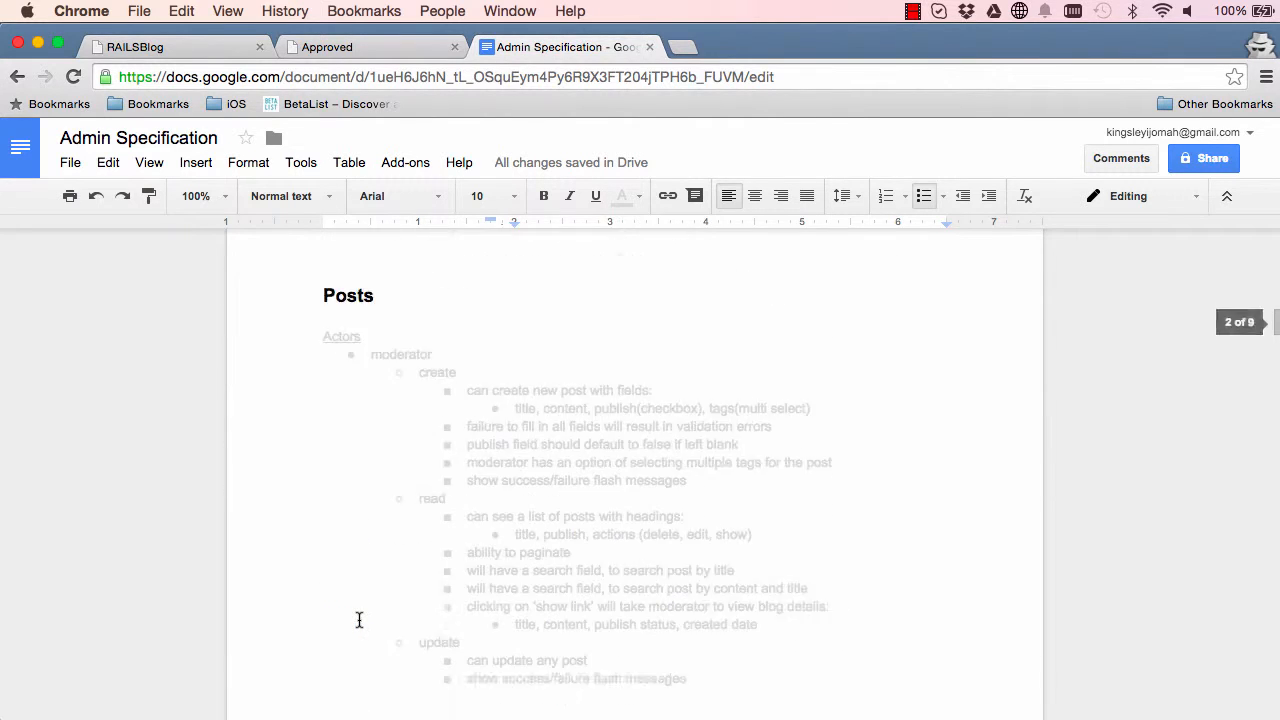
{"action": "scroll", "scroll_direction": "down", "scroll_amount": 3}
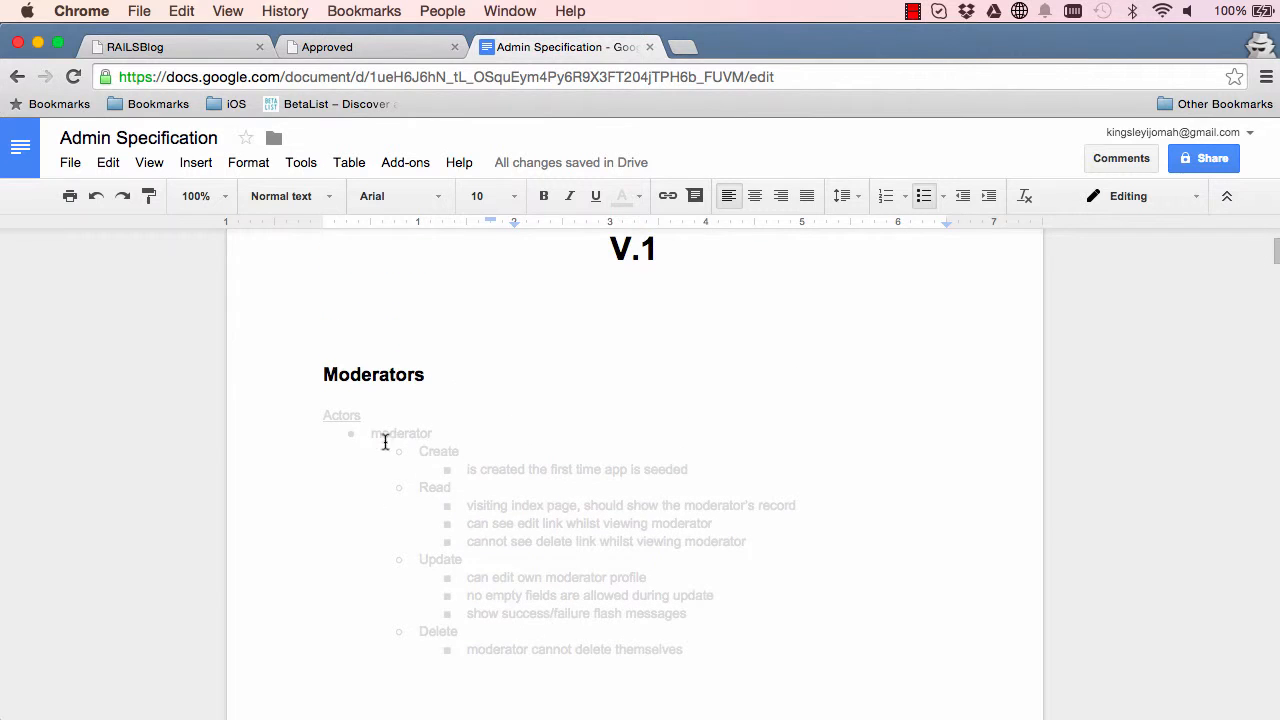
{"action": "scroll", "scroll_direction": "down", "scroll_amount": 3}
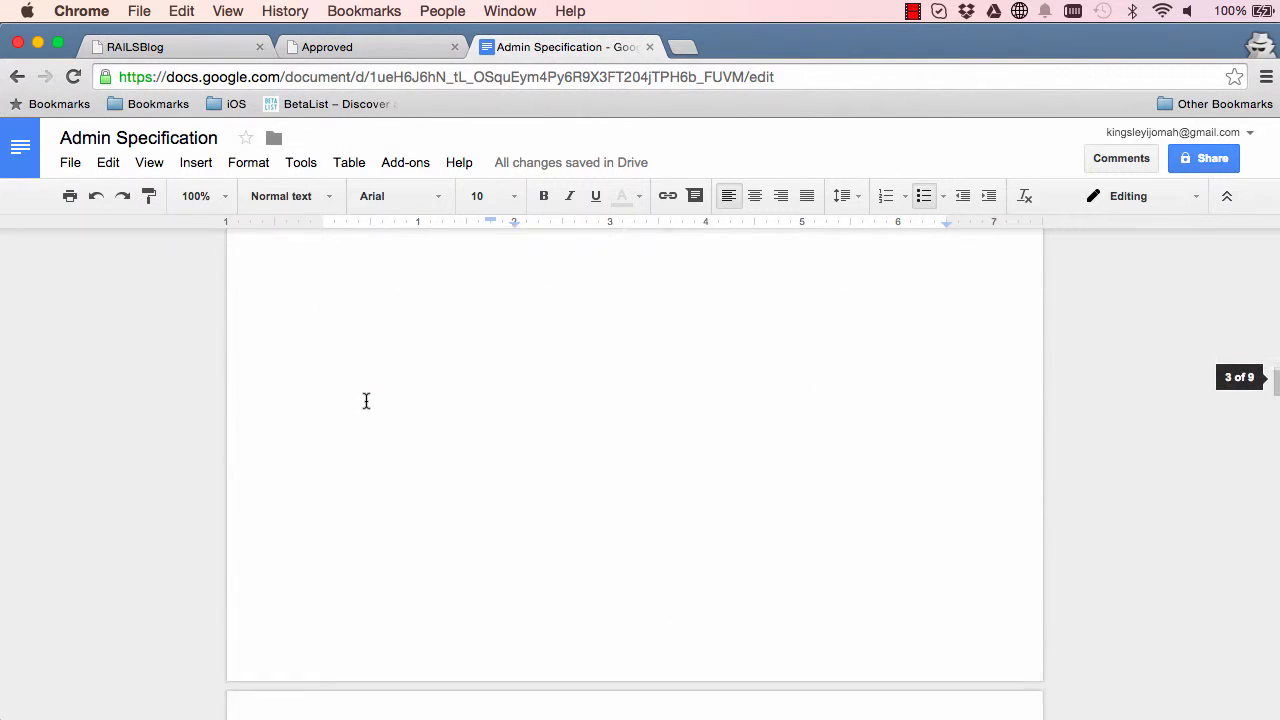
{"action": "scroll", "scroll_direction": "down", "scroll_amount": 3}
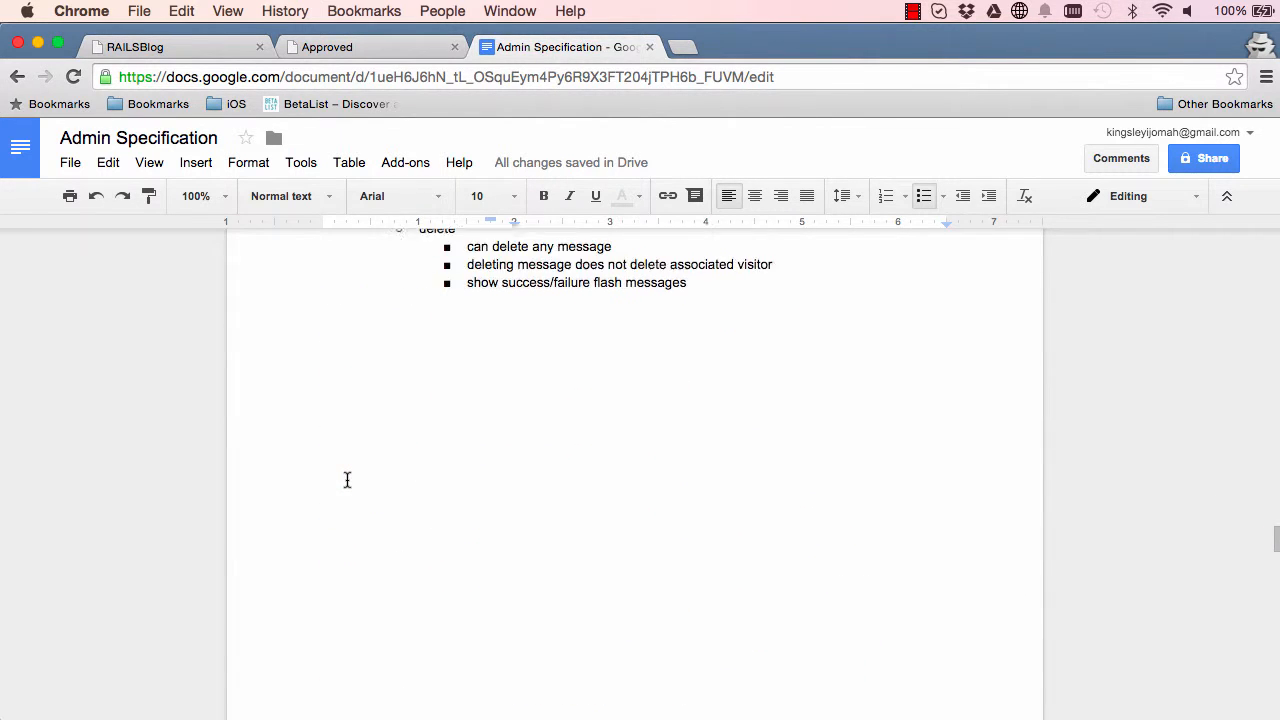
{"action": "scroll", "scroll_direction": "down", "scroll_amount": 3}
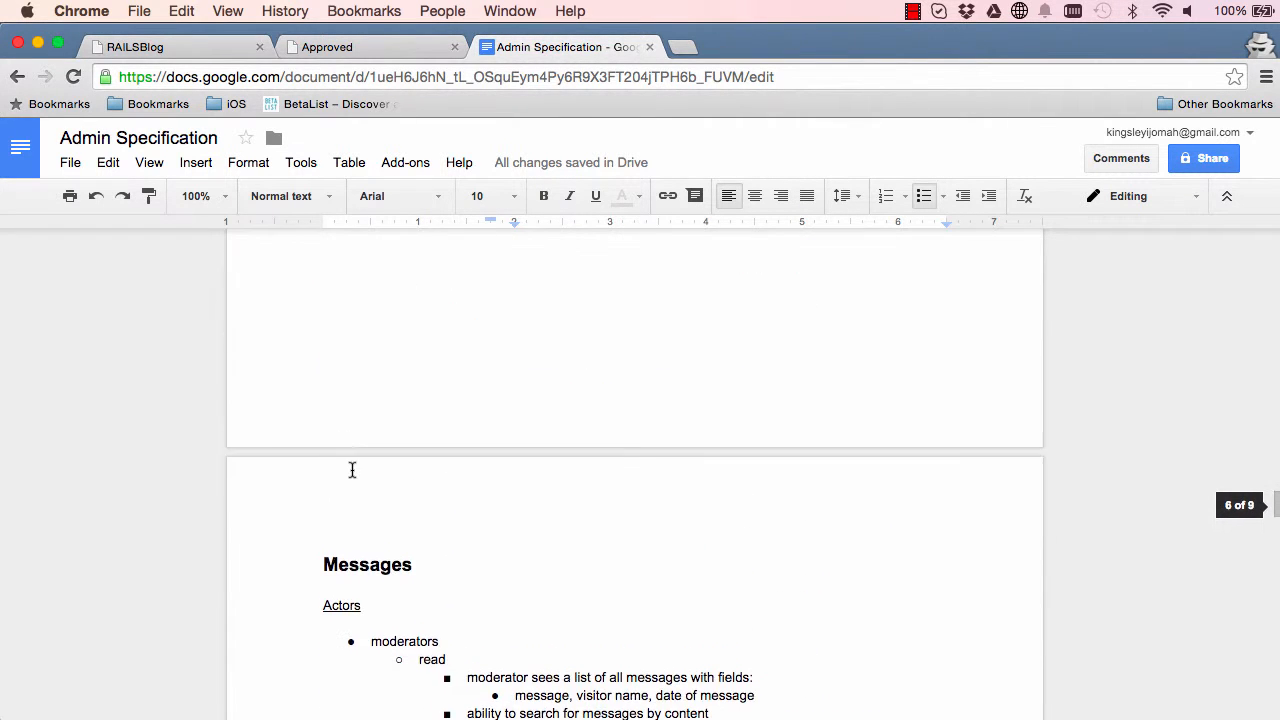
{"action": "scroll", "scroll_direction": "down", "scroll_amount": 3}
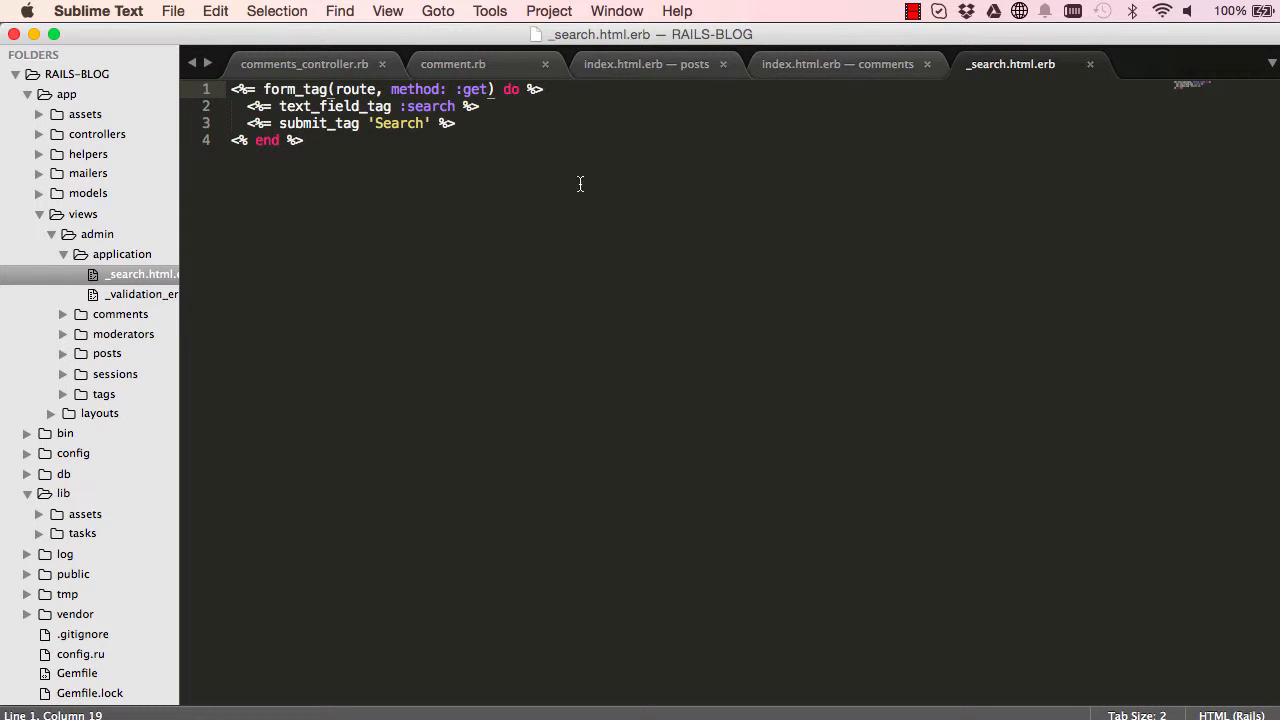
Return to the posts index view showing render 'search' with route admin_posts_path
{"action": "left_click", "coordinate": [644, 64]}
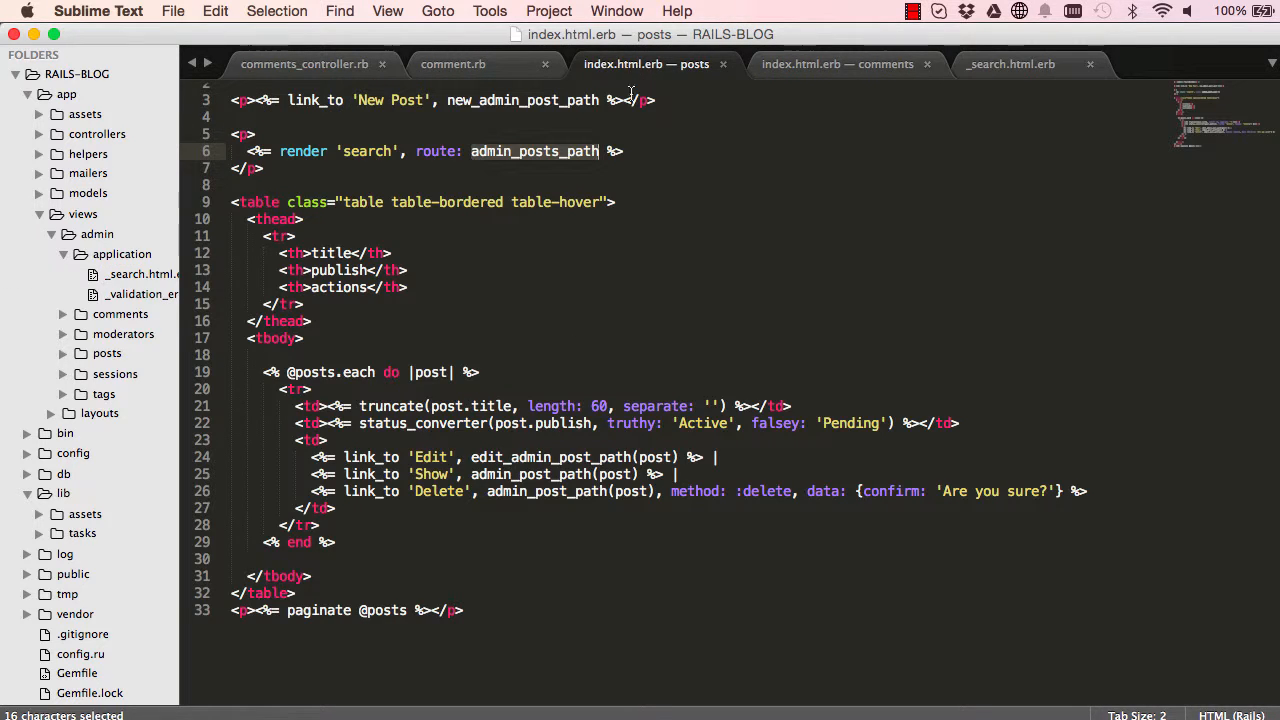
{"action": "left_click", "coordinate": [256, 134]}
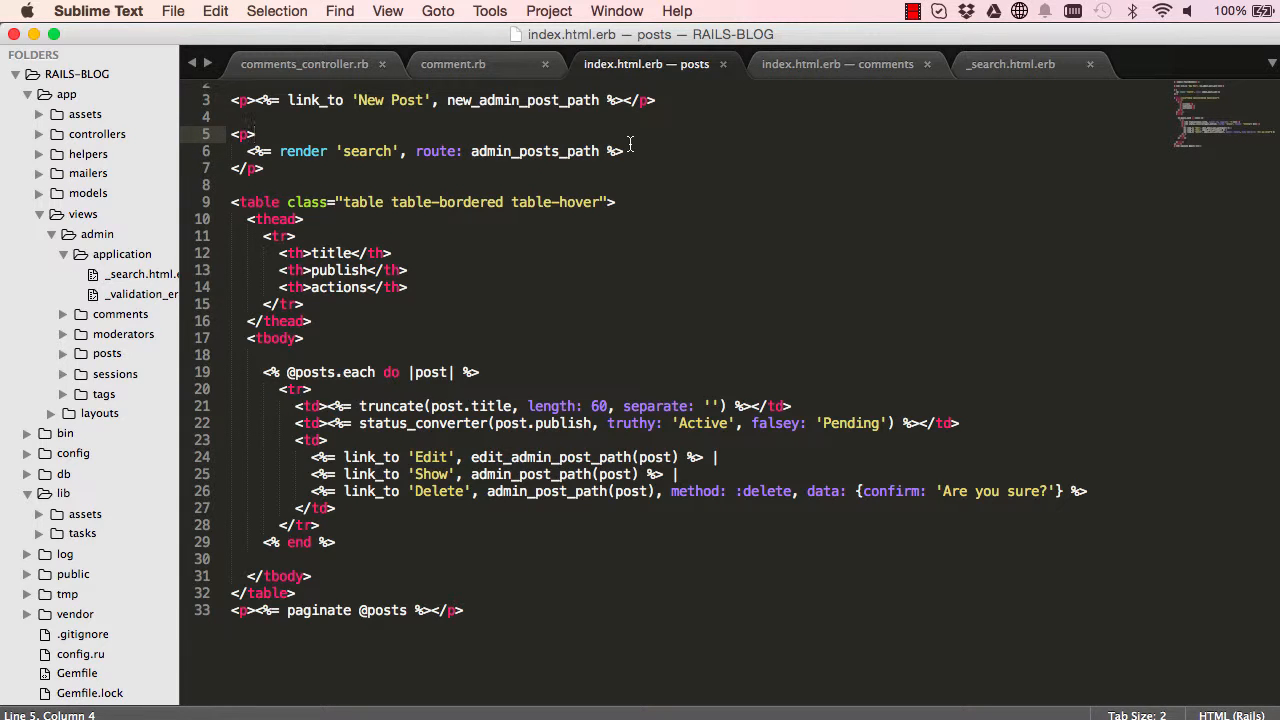